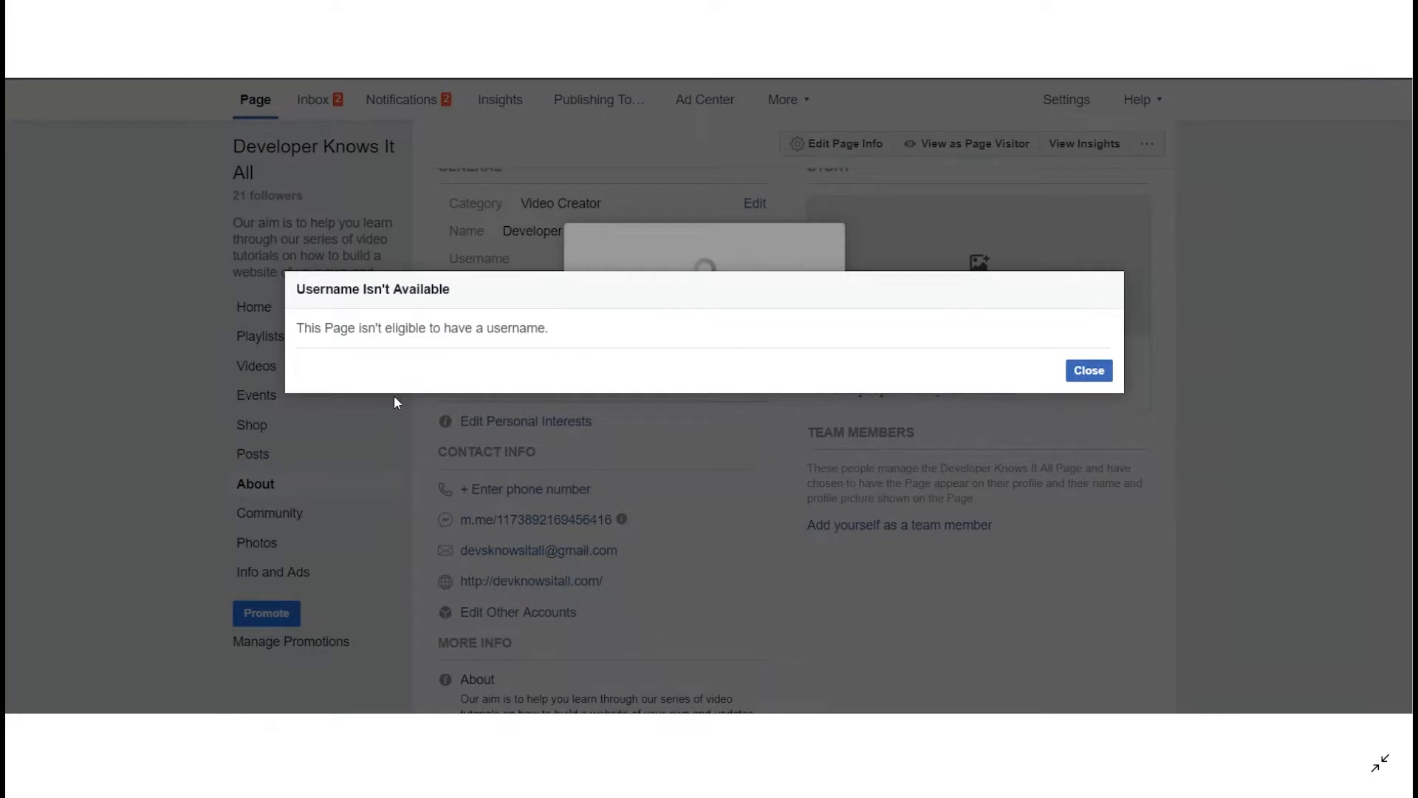
pyautogui.moveTo(511, 431)
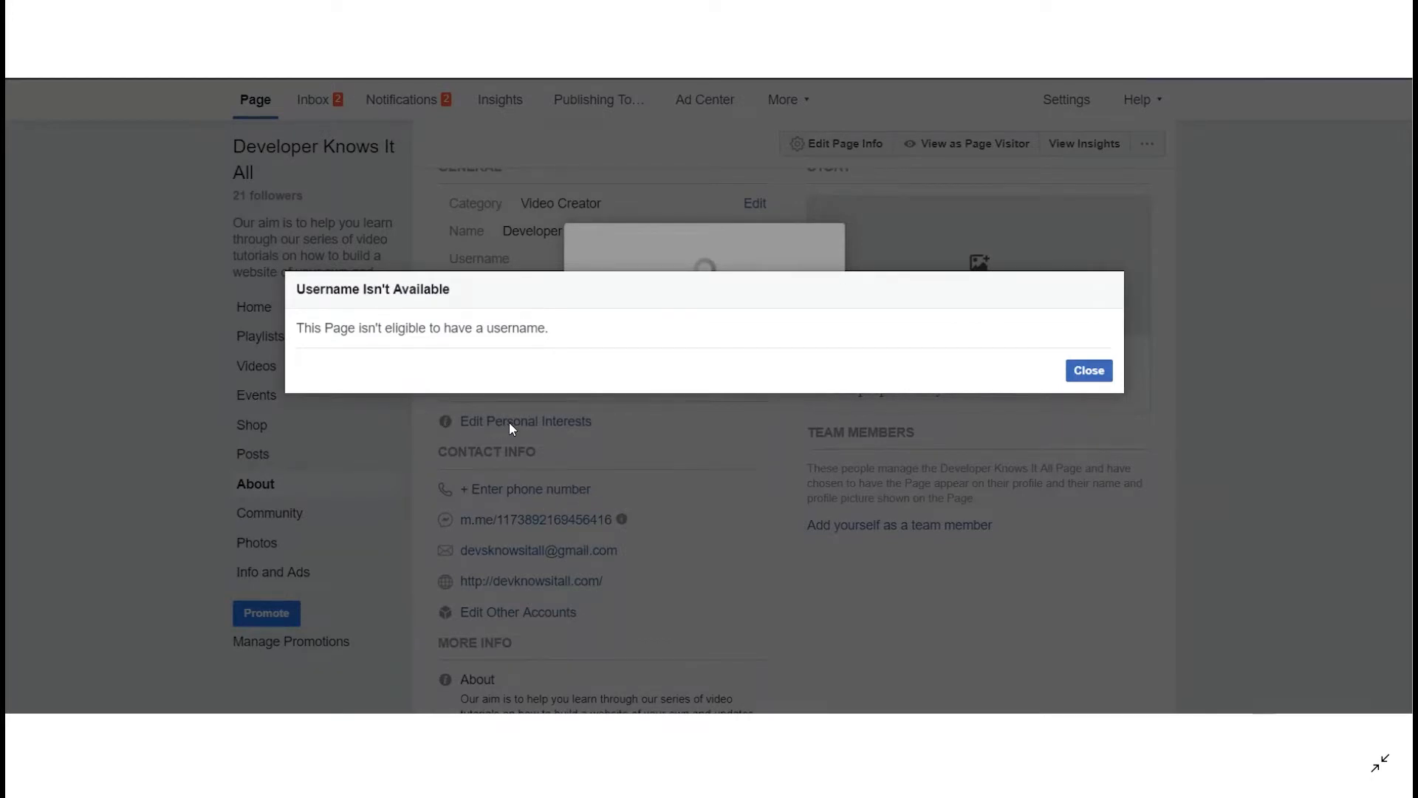
pyautogui.moveTo(631, 434)
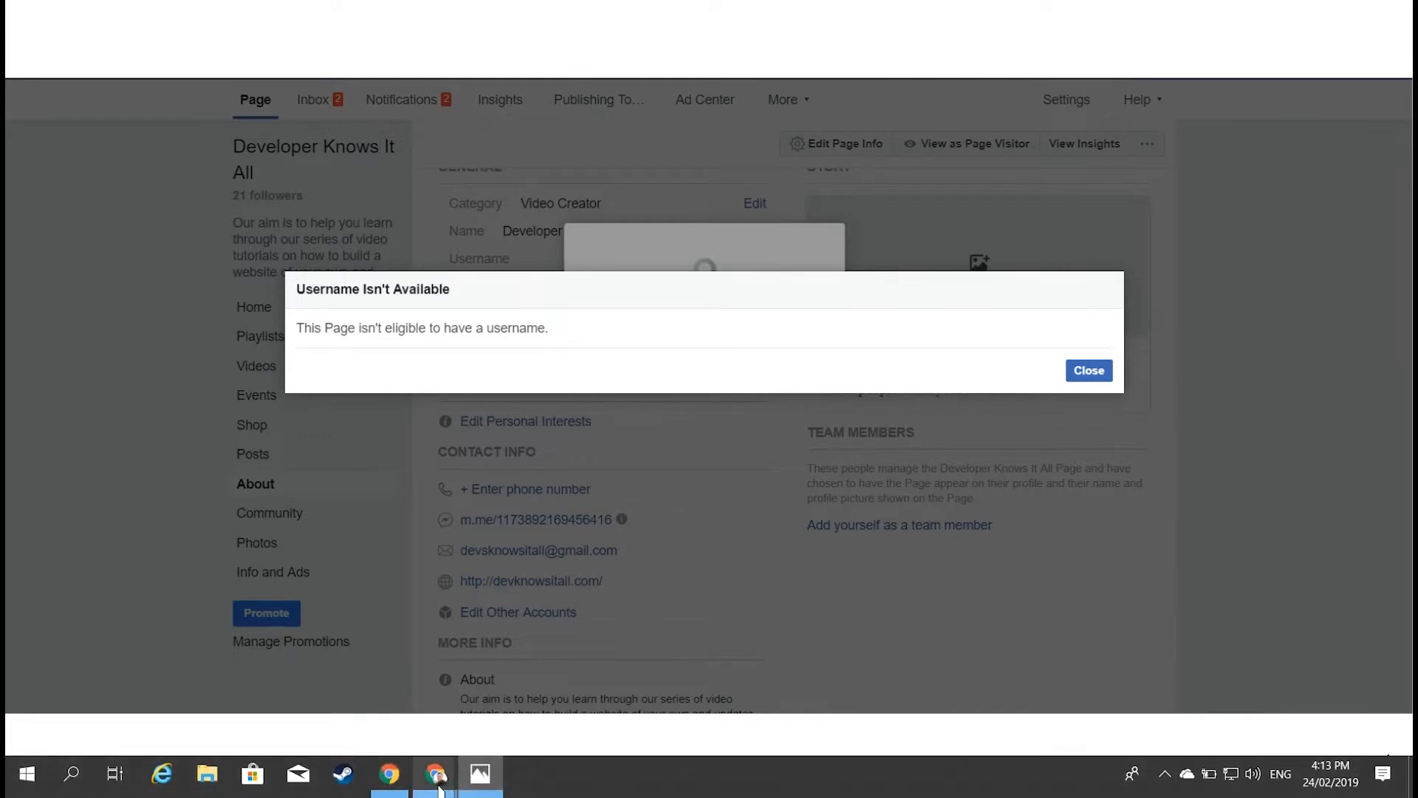
# Open Developer Knows It All's About tab through Edit Page Info and See All Information
pyautogui.click(1089, 370)
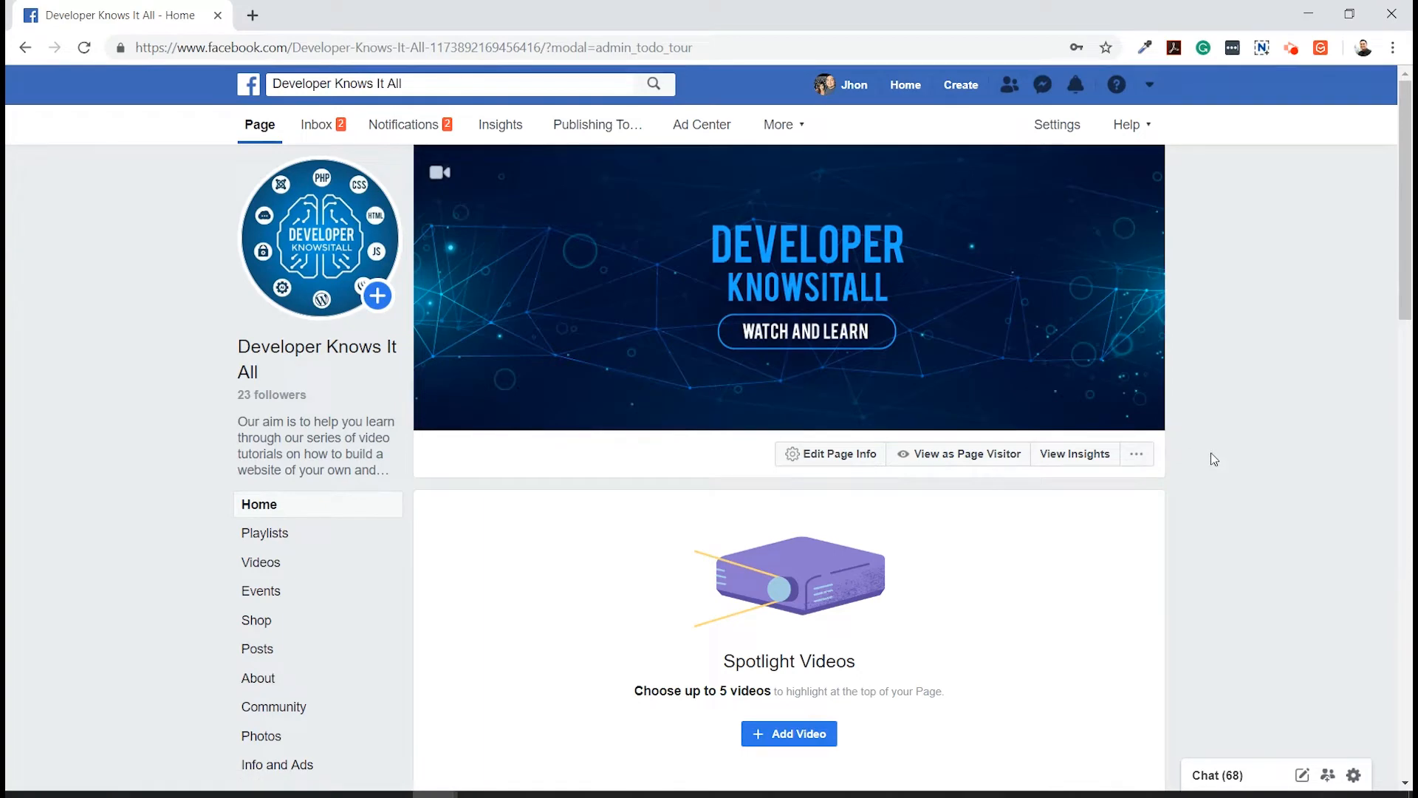
pyautogui.scroll(-3)
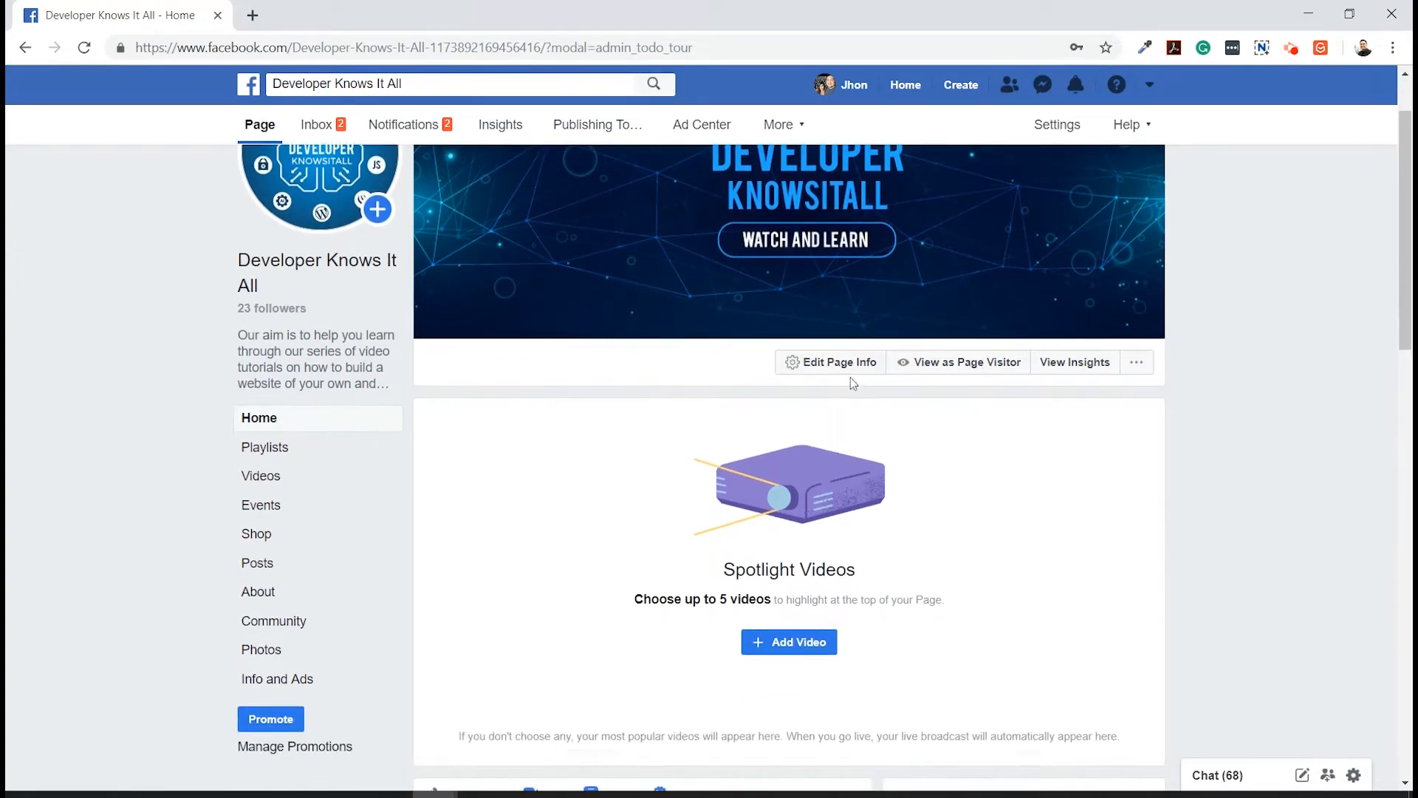
pyautogui.click(838, 362)
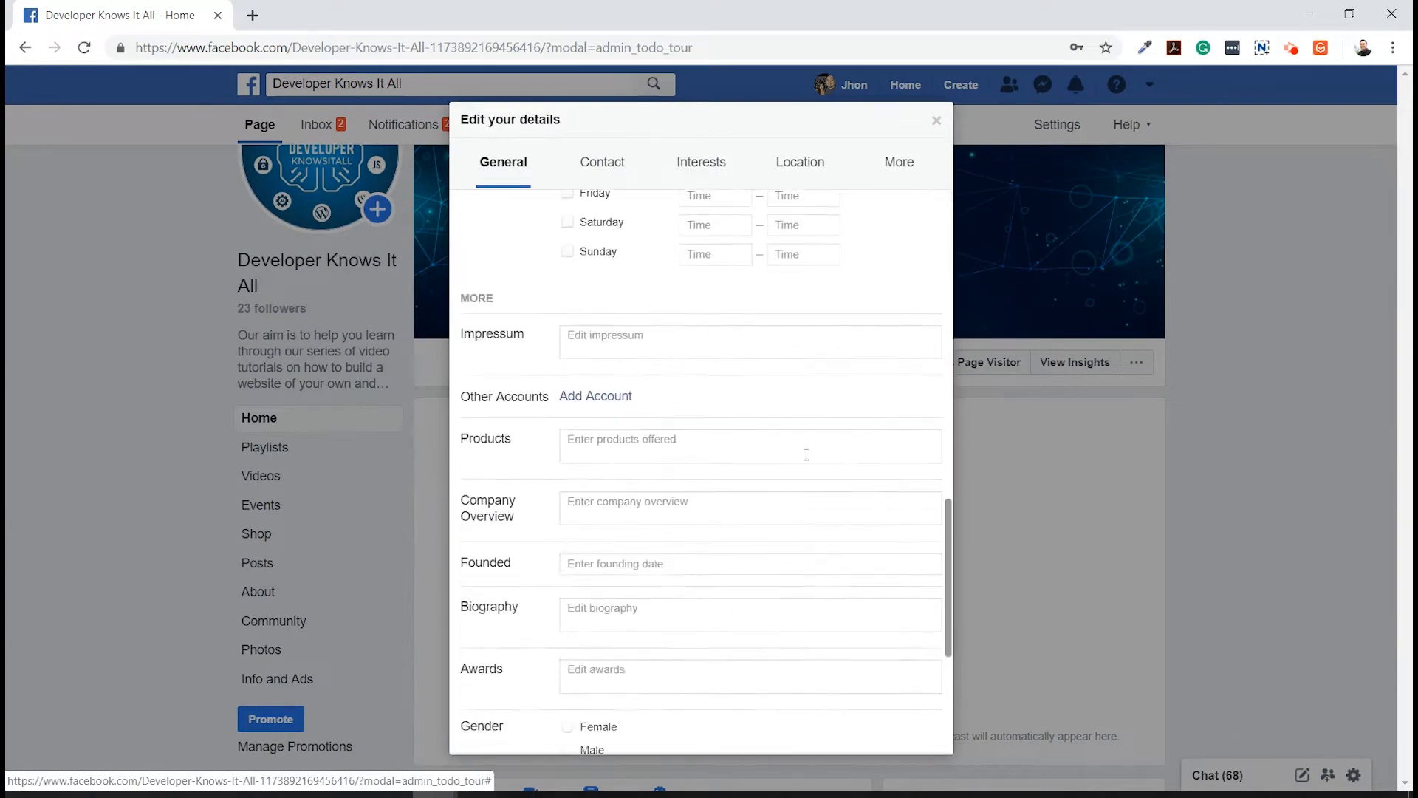
pyautogui.scroll(-3)
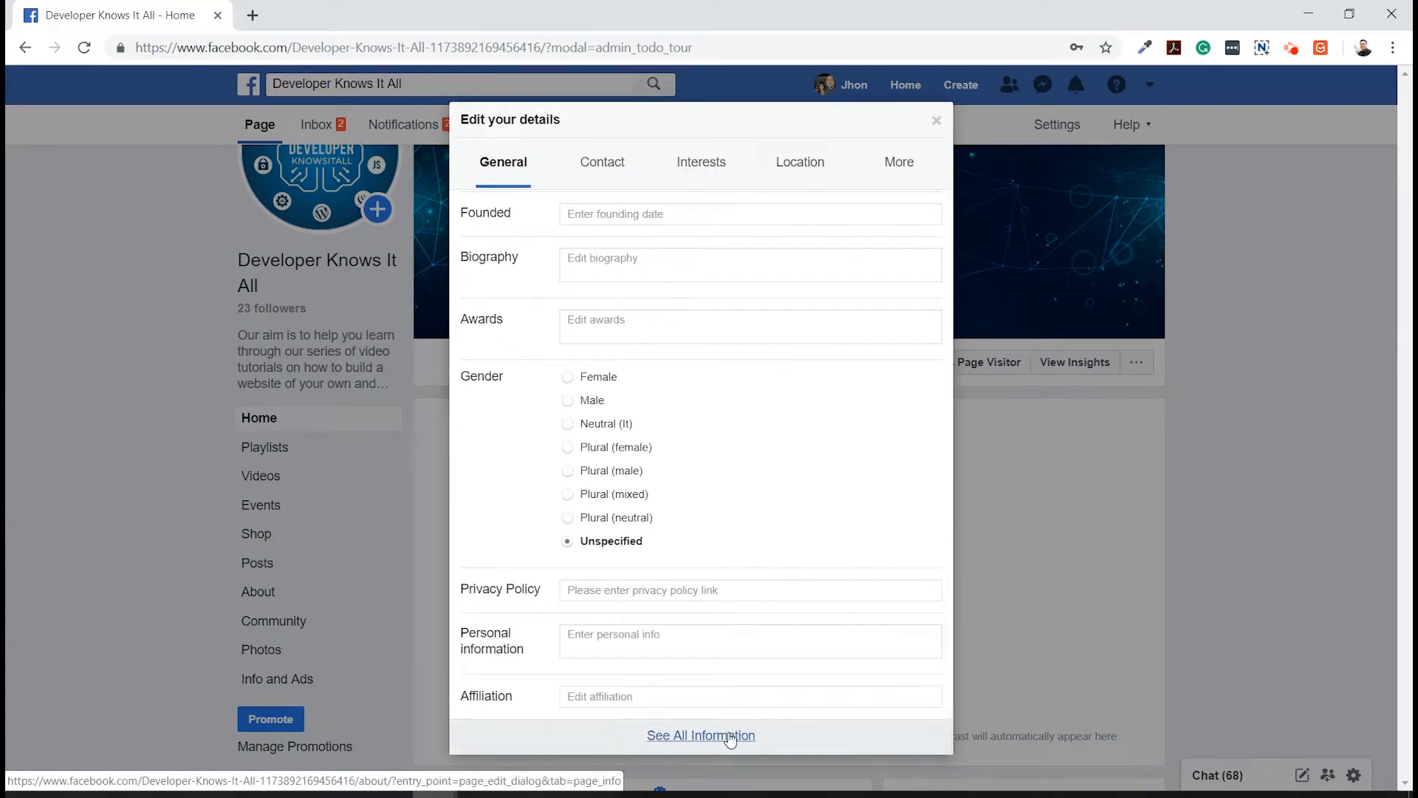
pyautogui.click(701, 736)
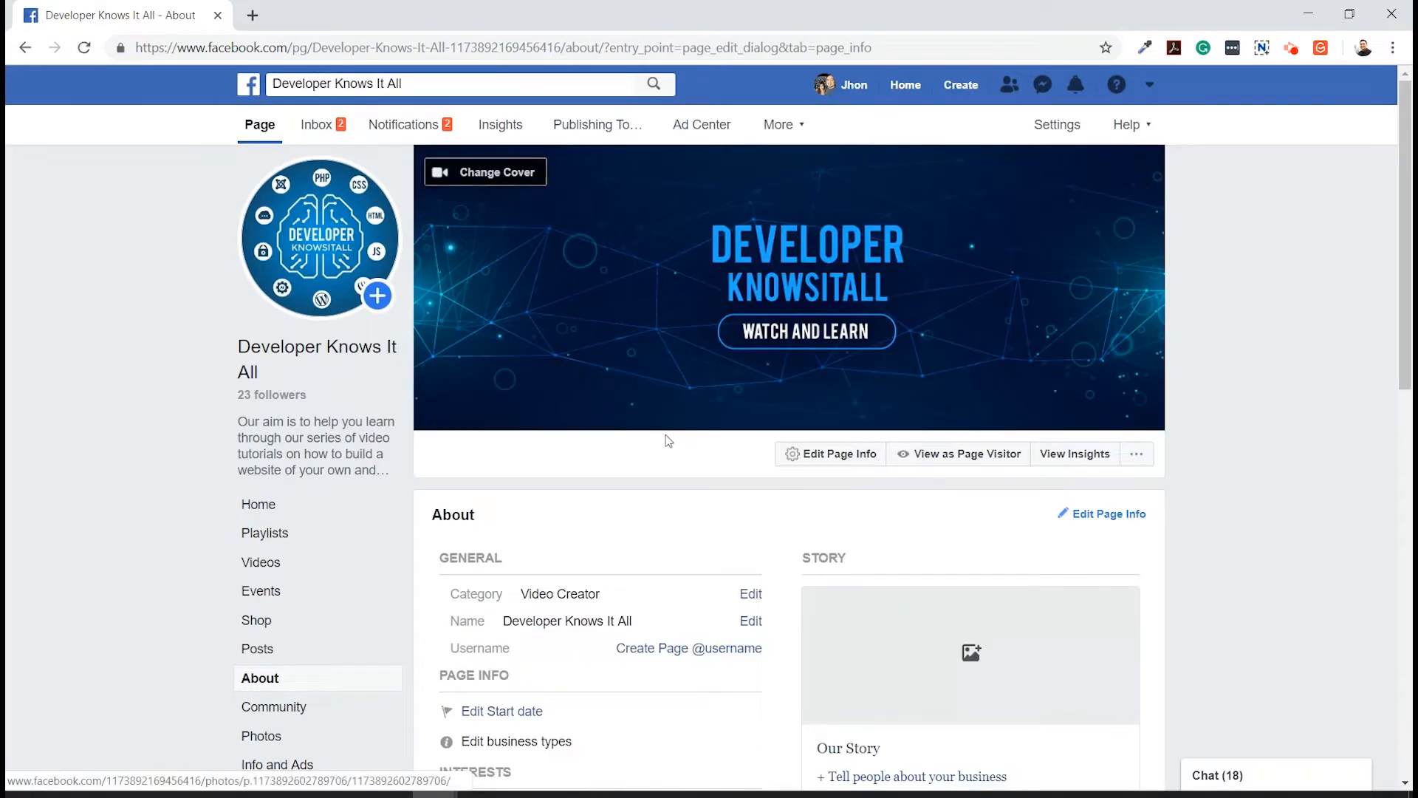
pyautogui.scroll(-3)
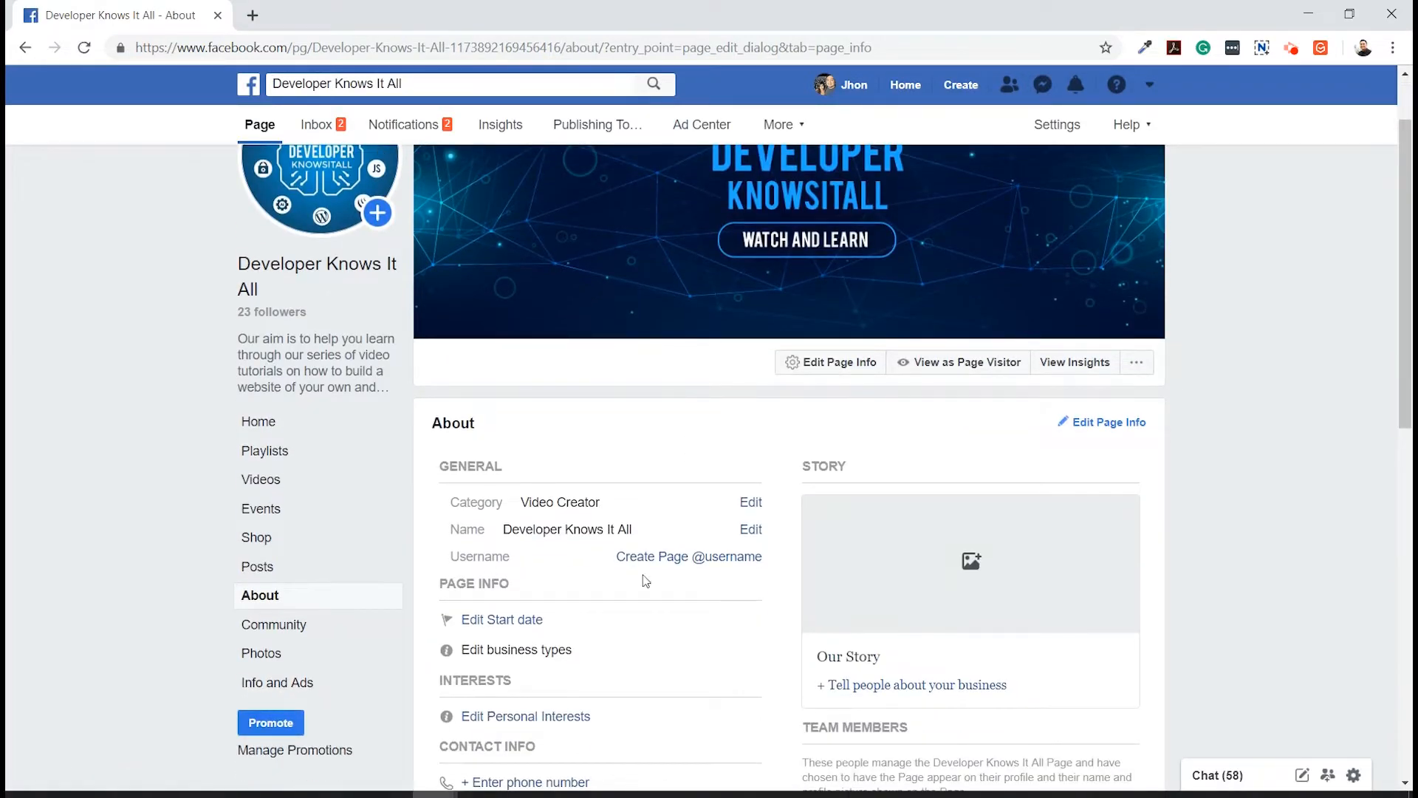
pyautogui.moveTo(702, 557)
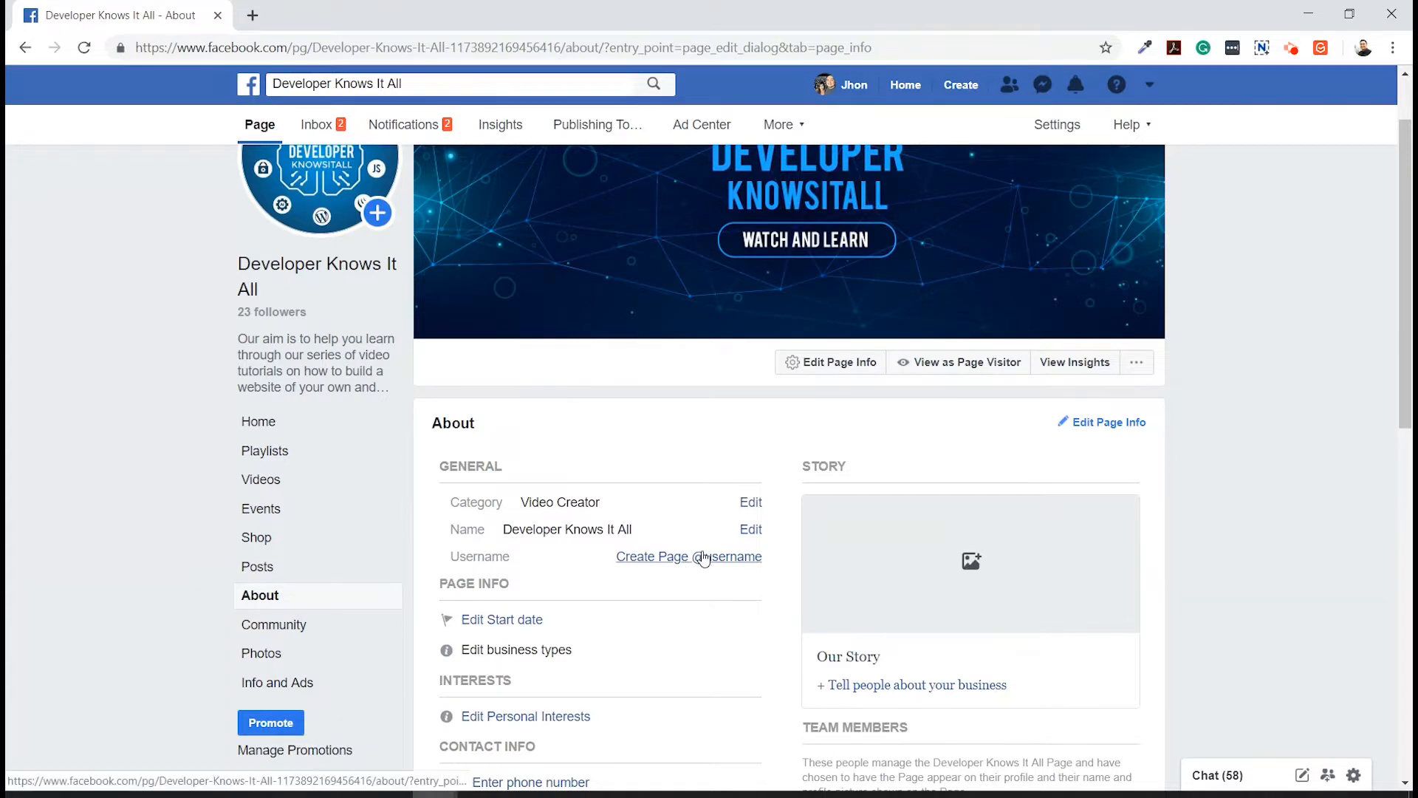
# Submit devknowsitall as the page username, which Facebook rejects as not eligible
pyautogui.click(689, 557)
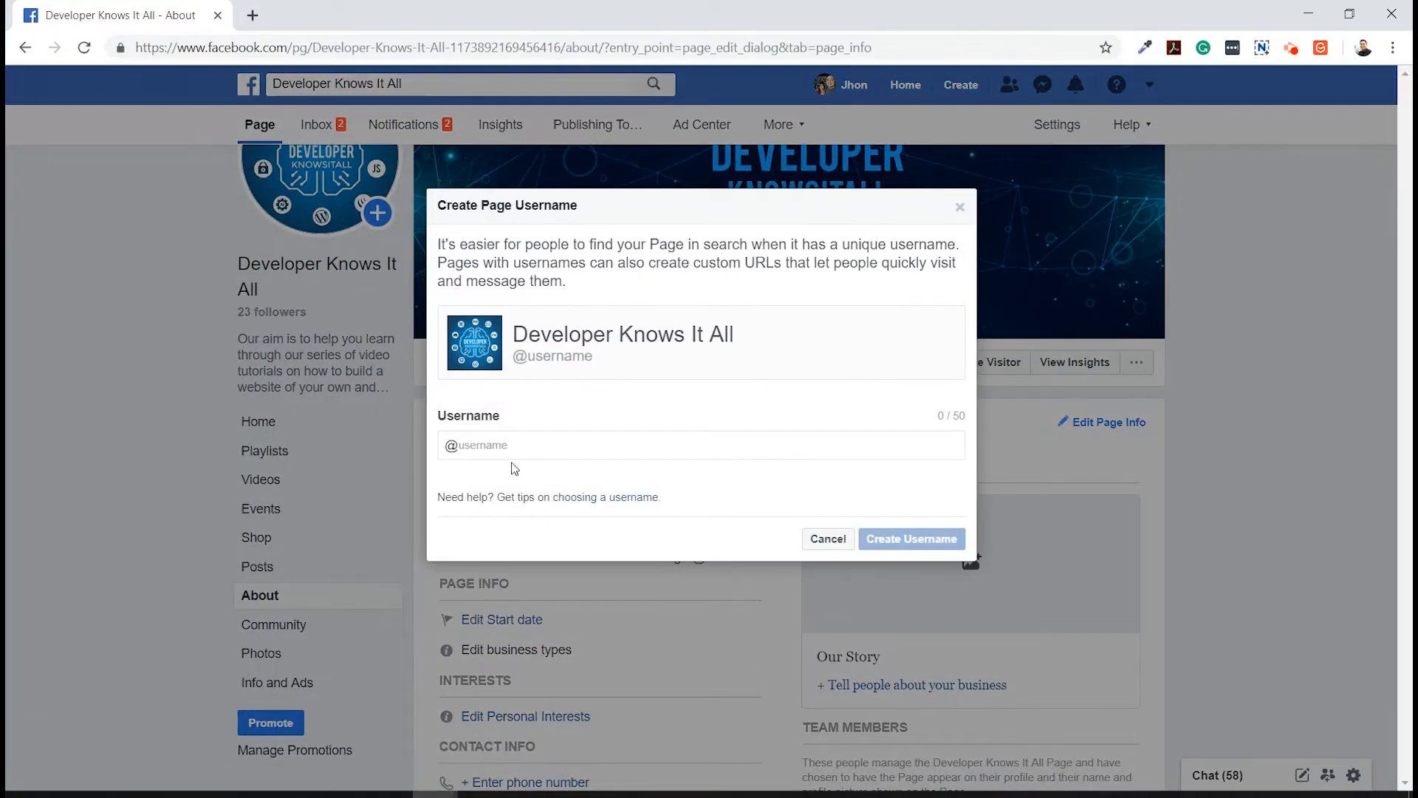
pyautogui.click(515, 444)
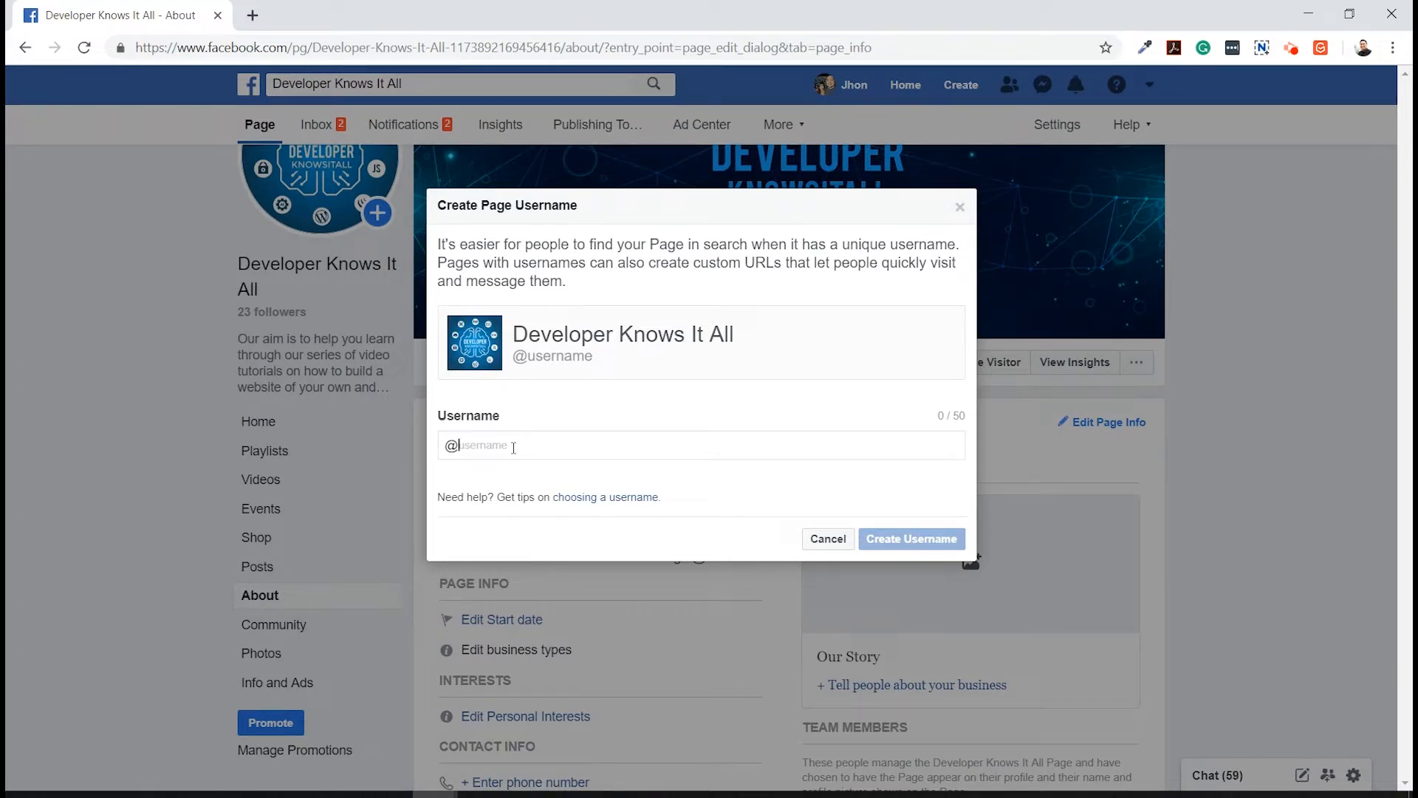
pyautogui.write('devknowsitall')
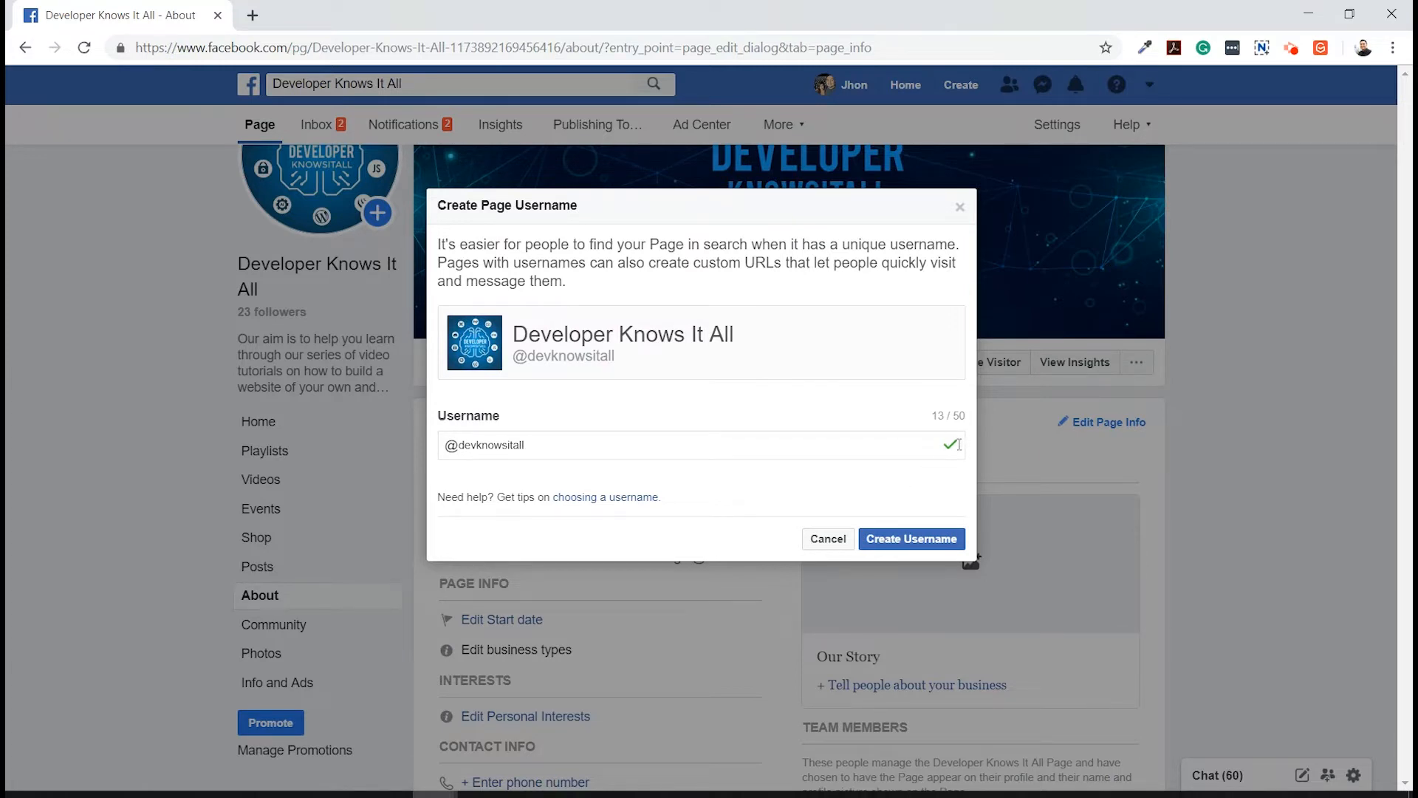
pyautogui.moveTo(925, 457)
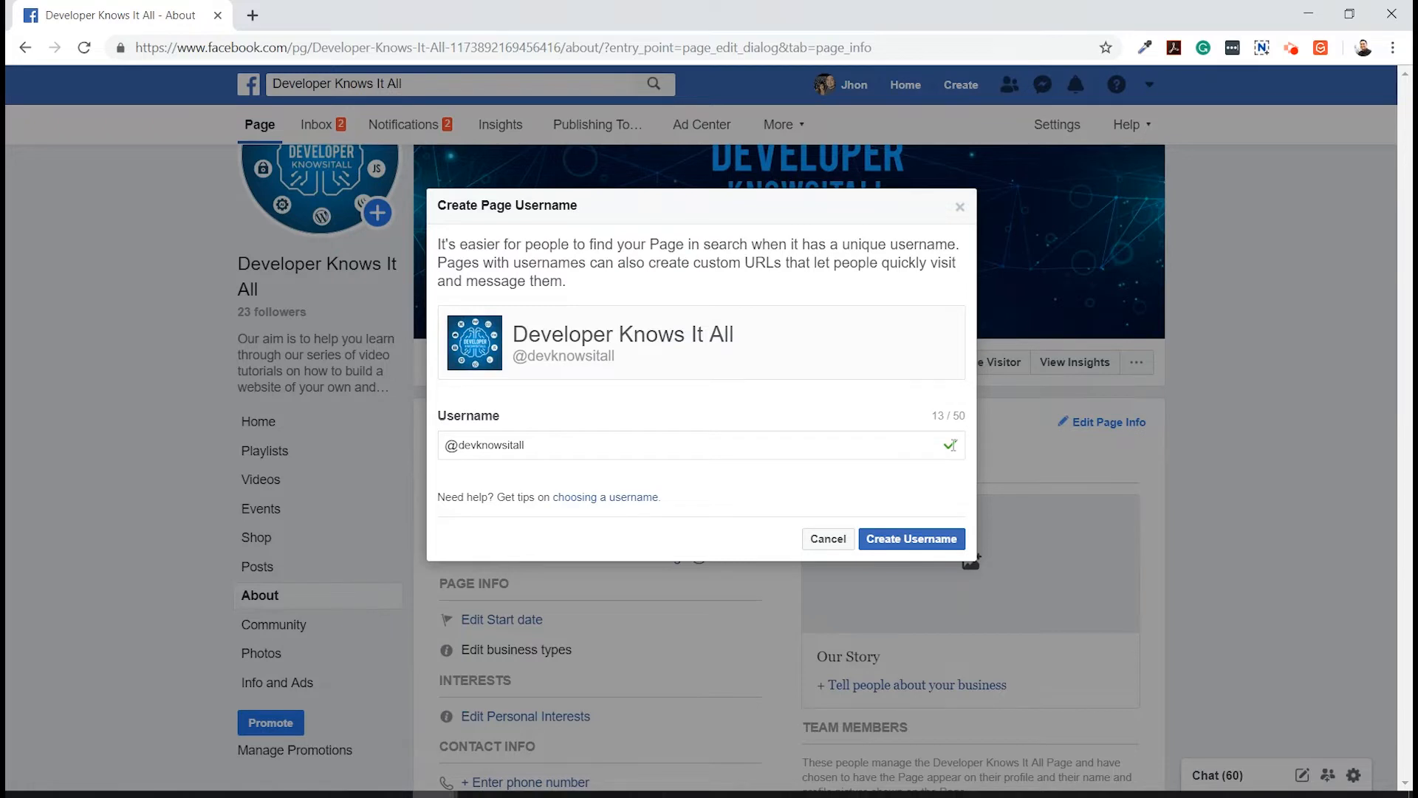
pyautogui.moveTo(888, 486)
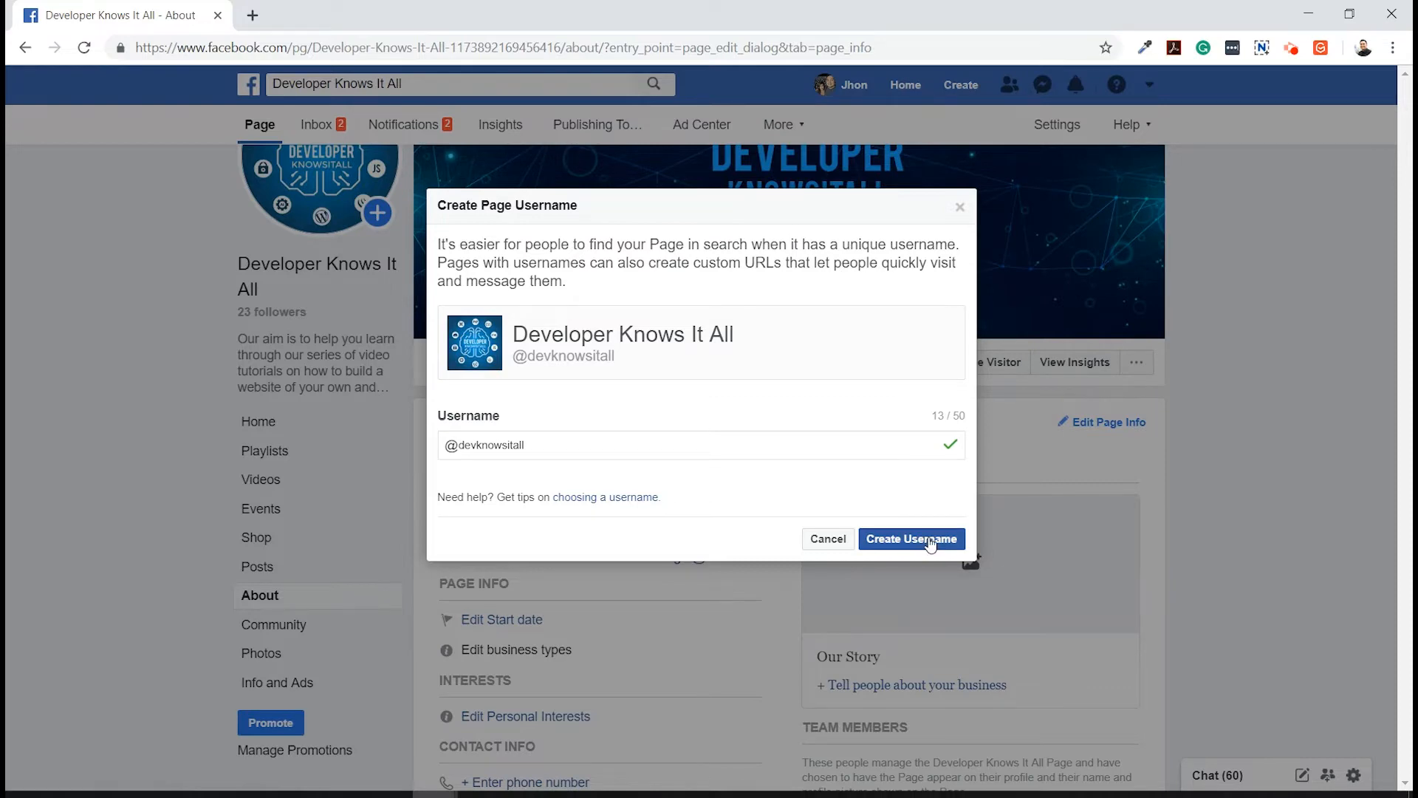
pyautogui.click(912, 538)
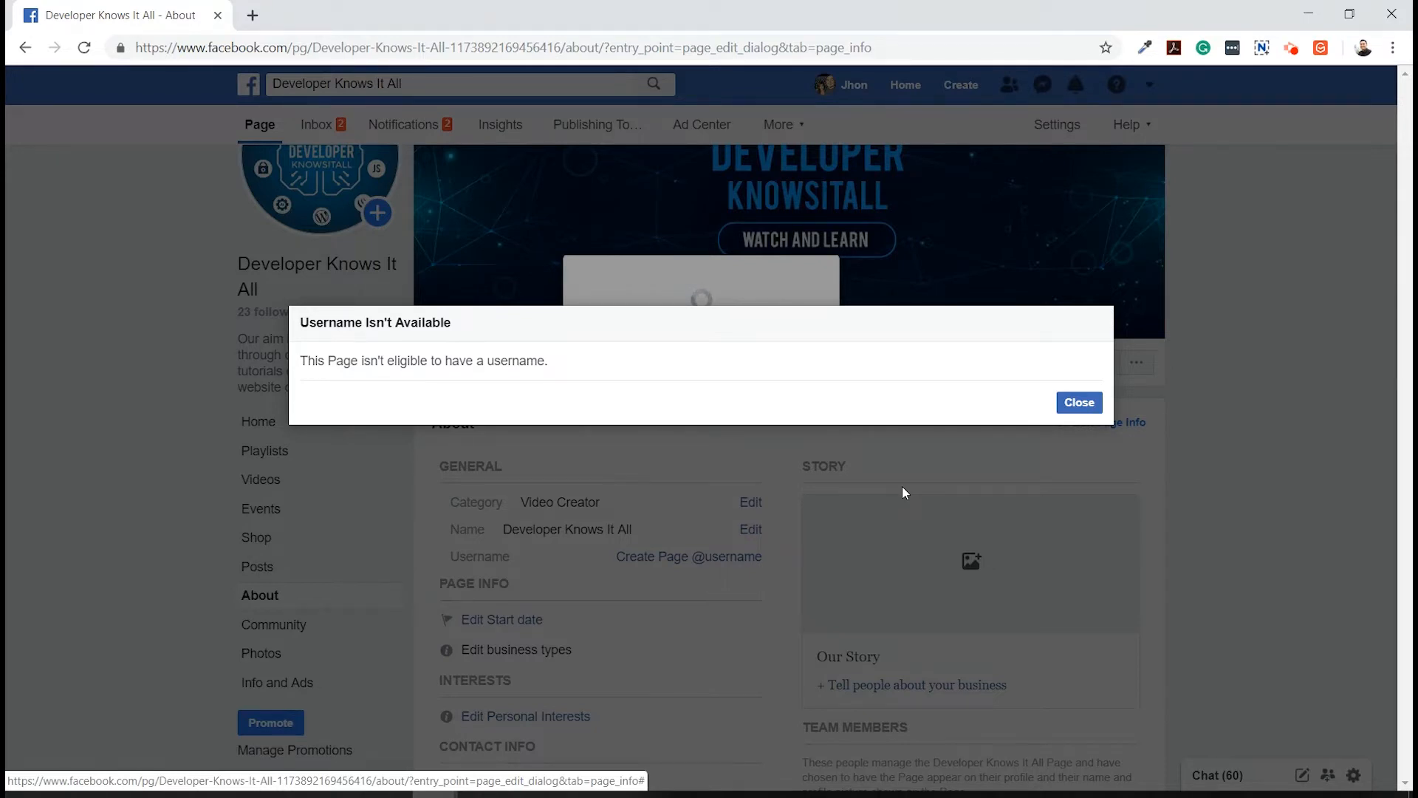
pyautogui.moveTo(1080, 415)
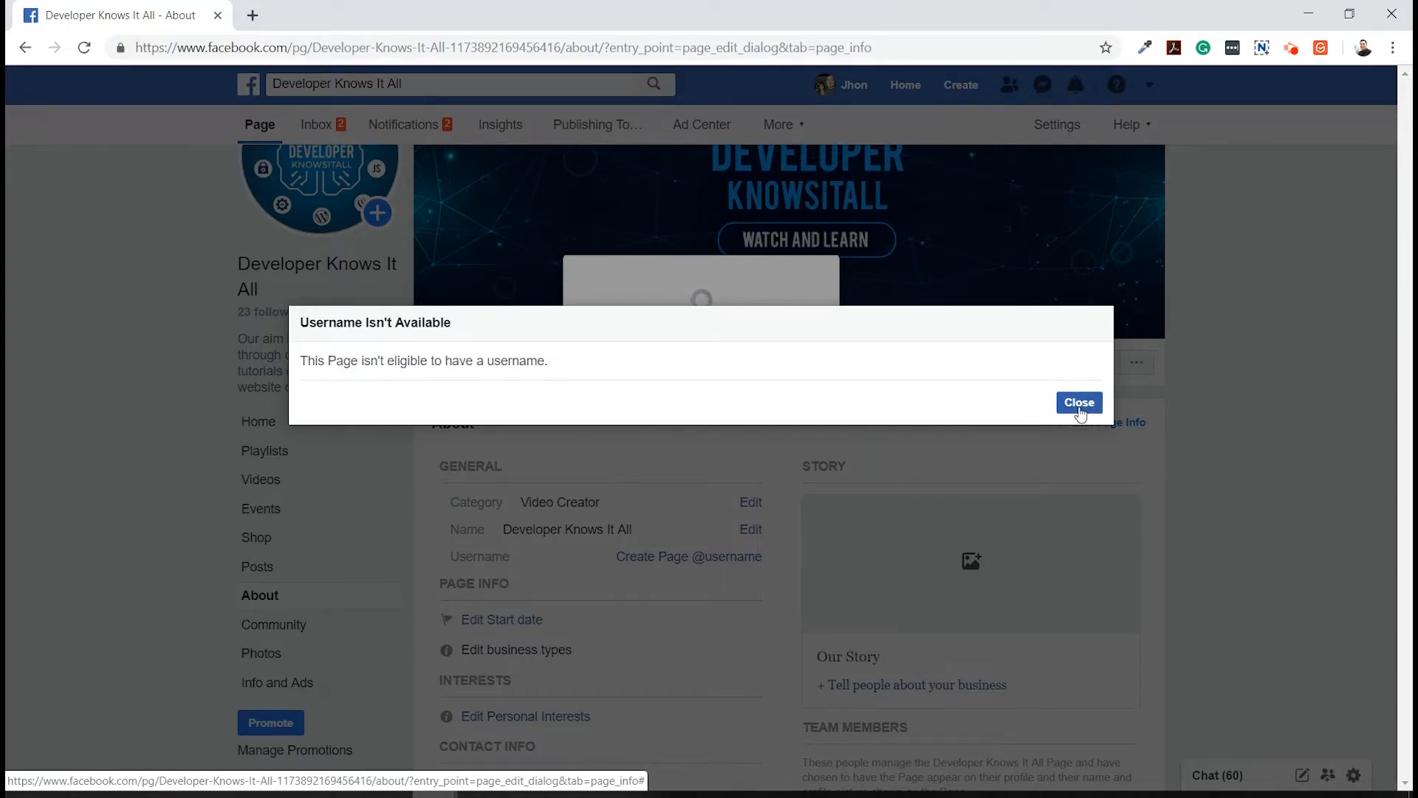
# Dismiss the not-eligible notice and go to the page's General settings
pyautogui.click(1079, 403)
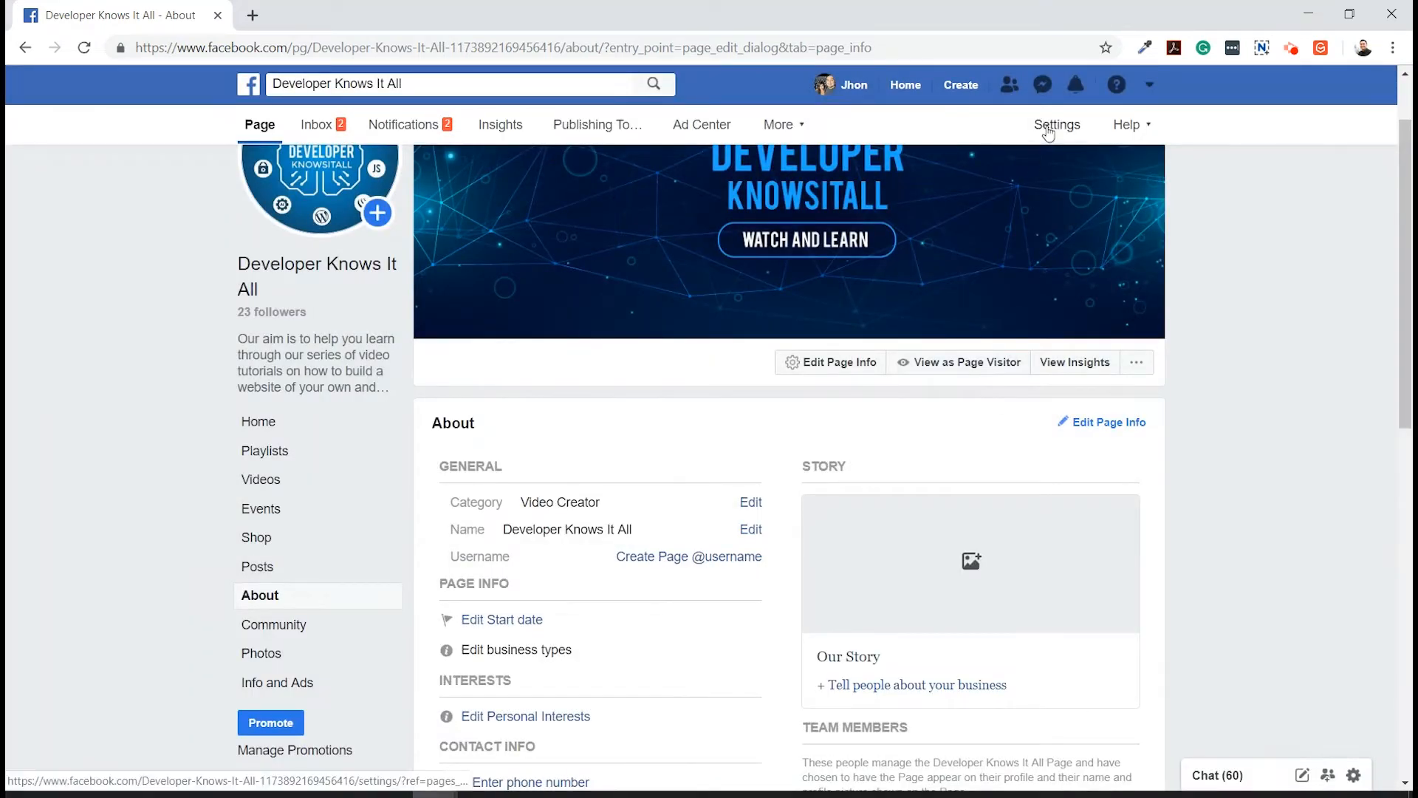
pyautogui.click(1058, 124)
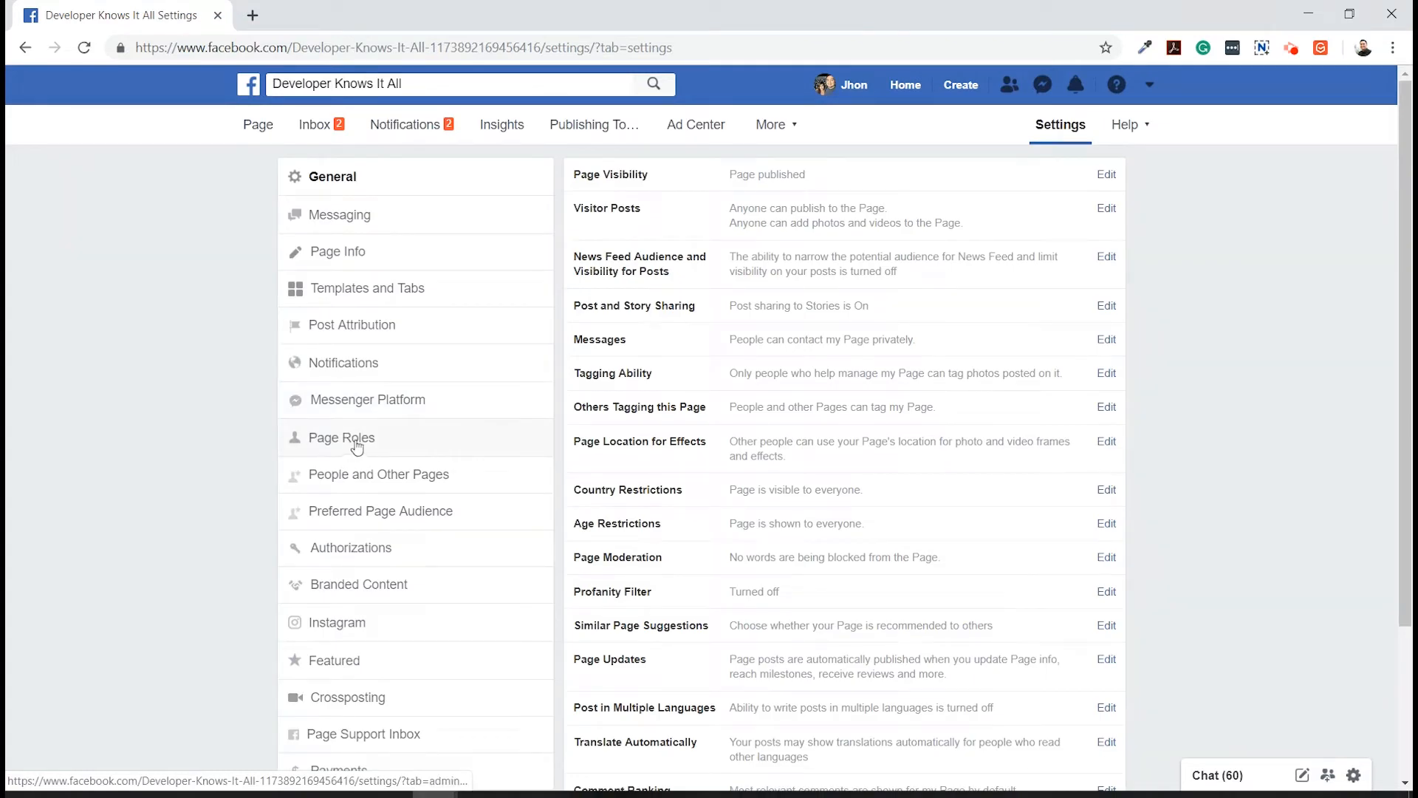
# In Page Roles, enter Spin Priest as a new person and set the role to Admin
pyautogui.click(342, 437)
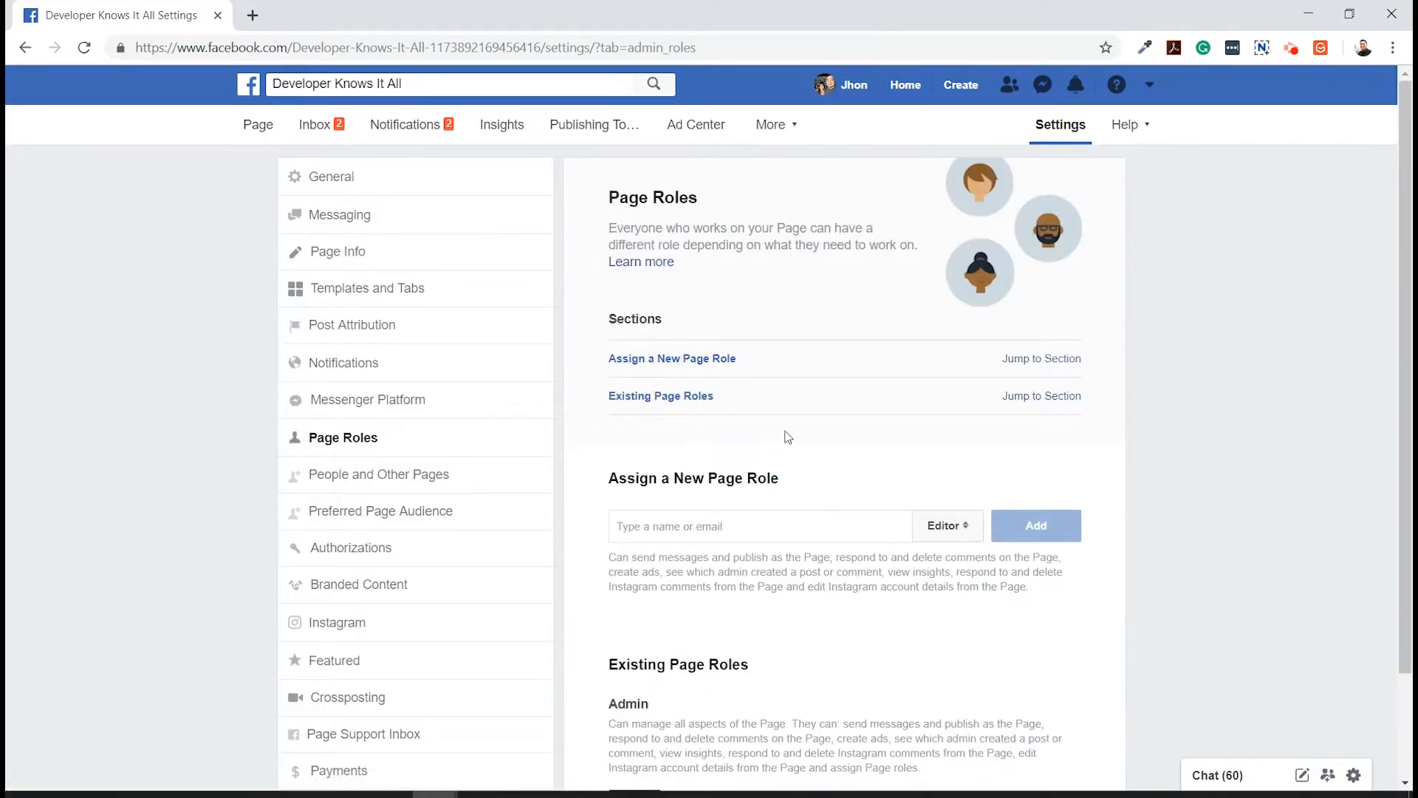
pyautogui.scroll(-3)
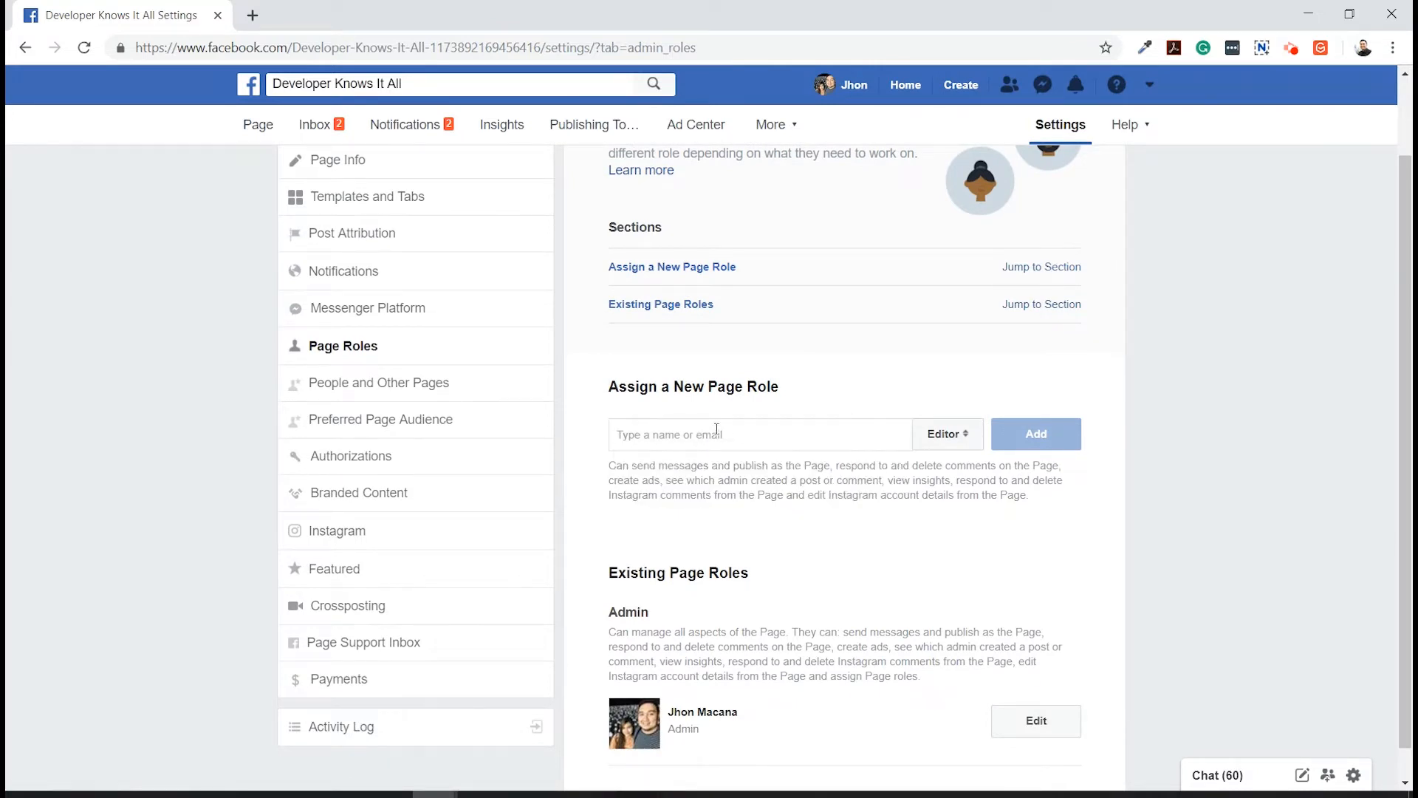
pyautogui.click(760, 434)
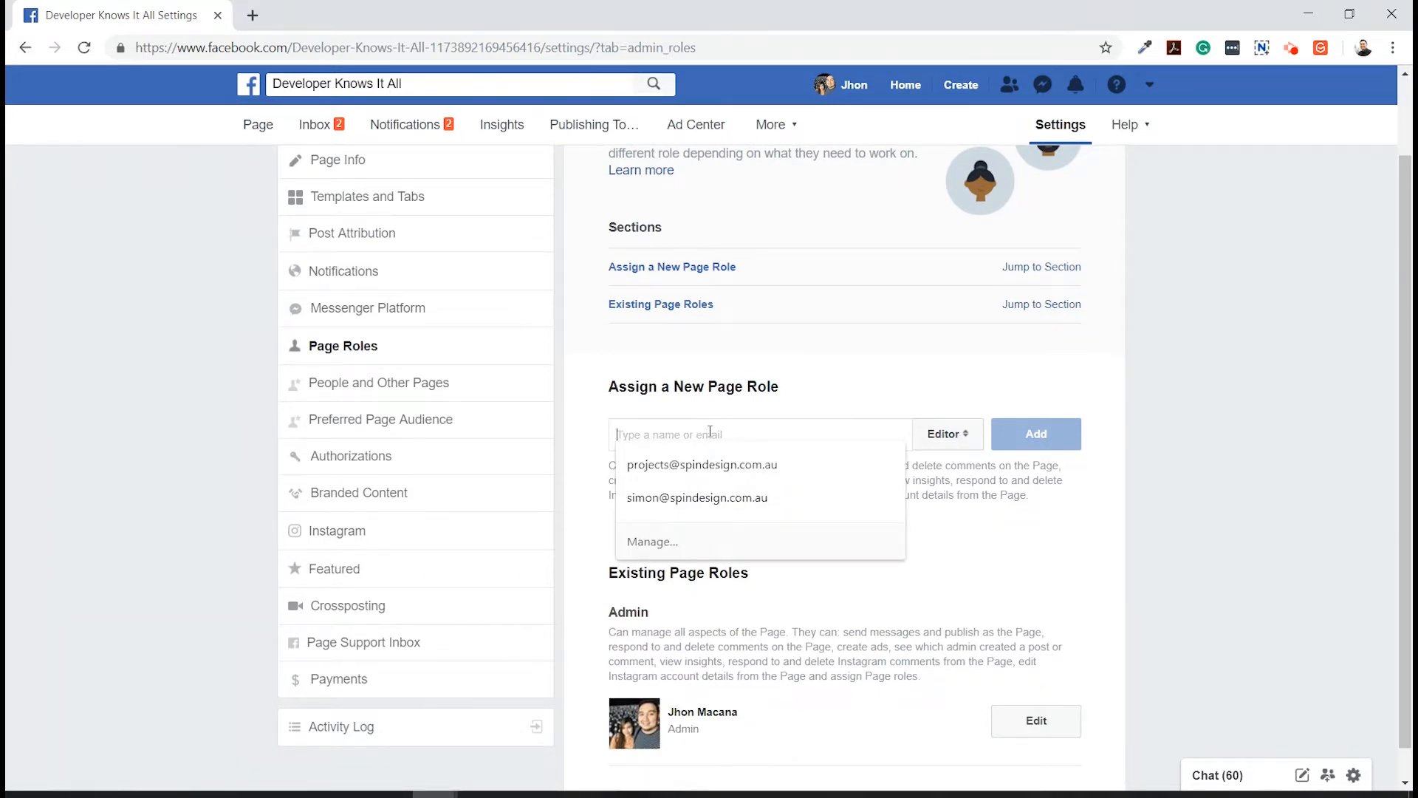
pyautogui.write('sp')
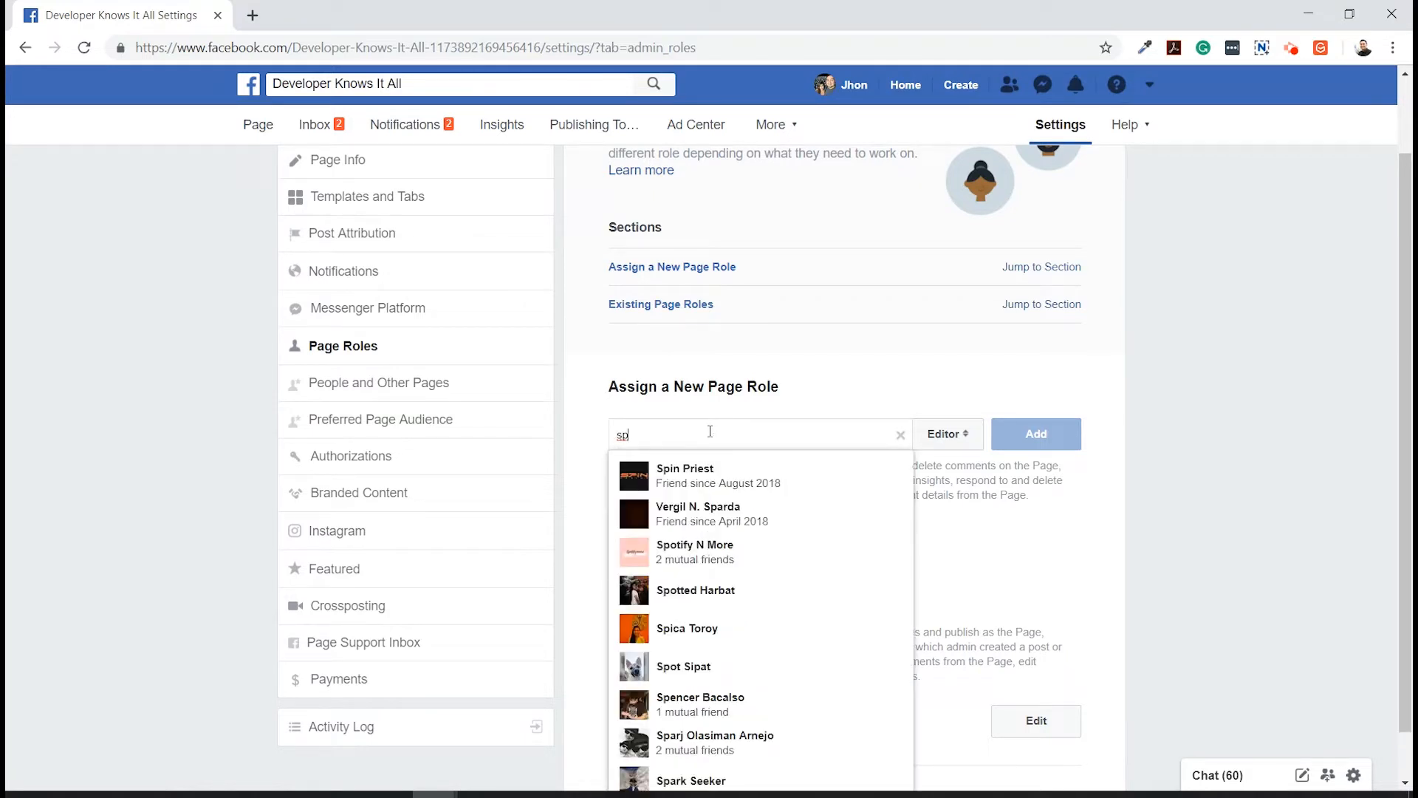
pyautogui.moveTo(714, 495)
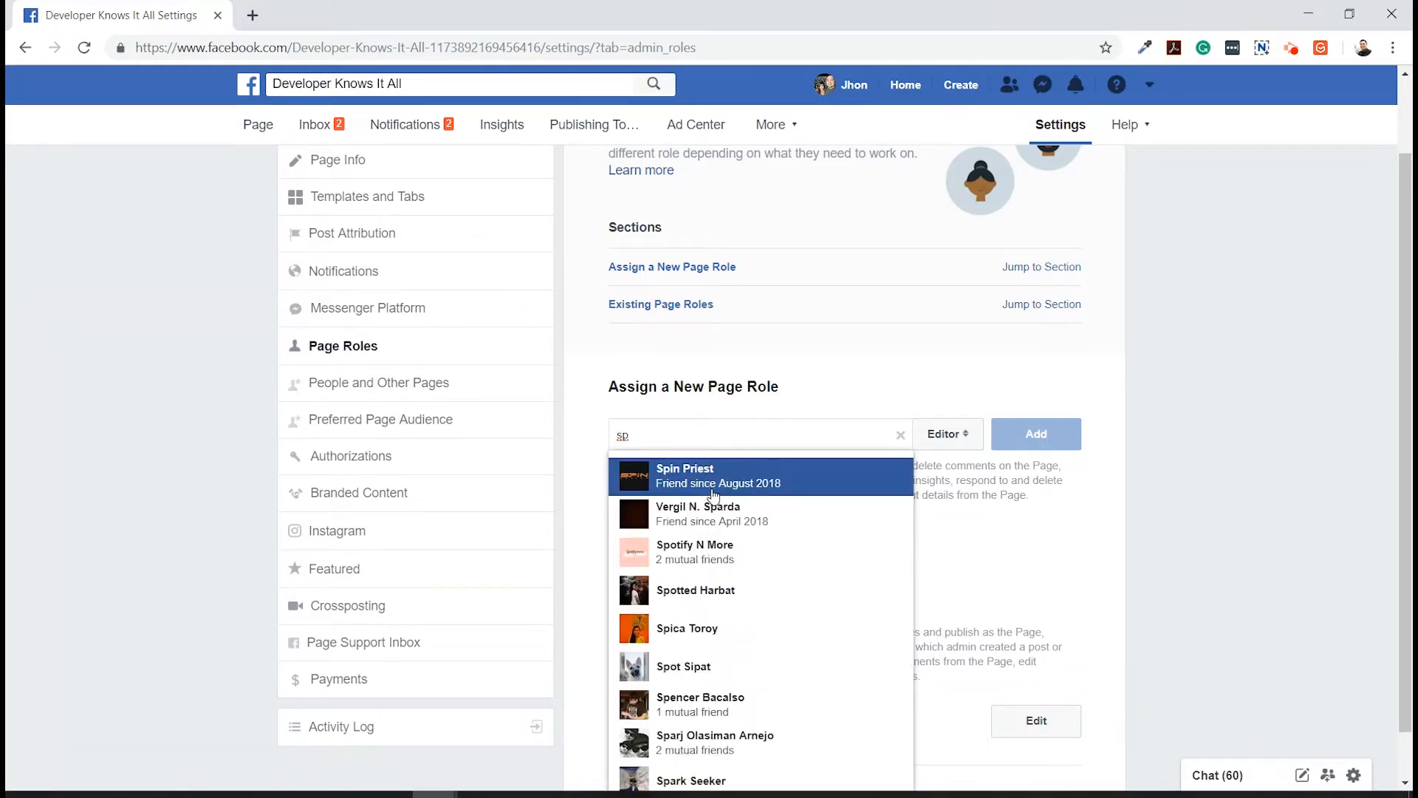
pyautogui.click(714, 475)
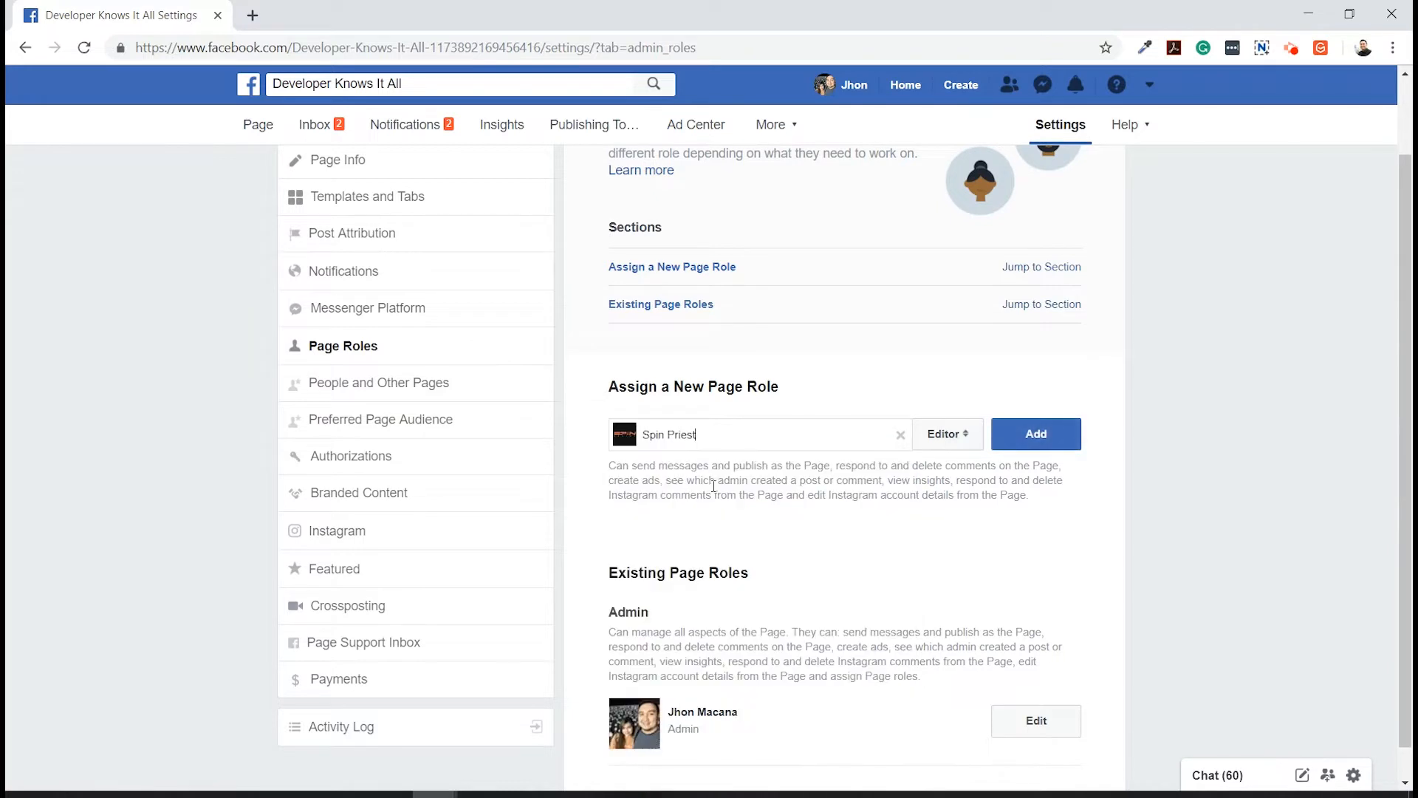
pyautogui.click(947, 434)
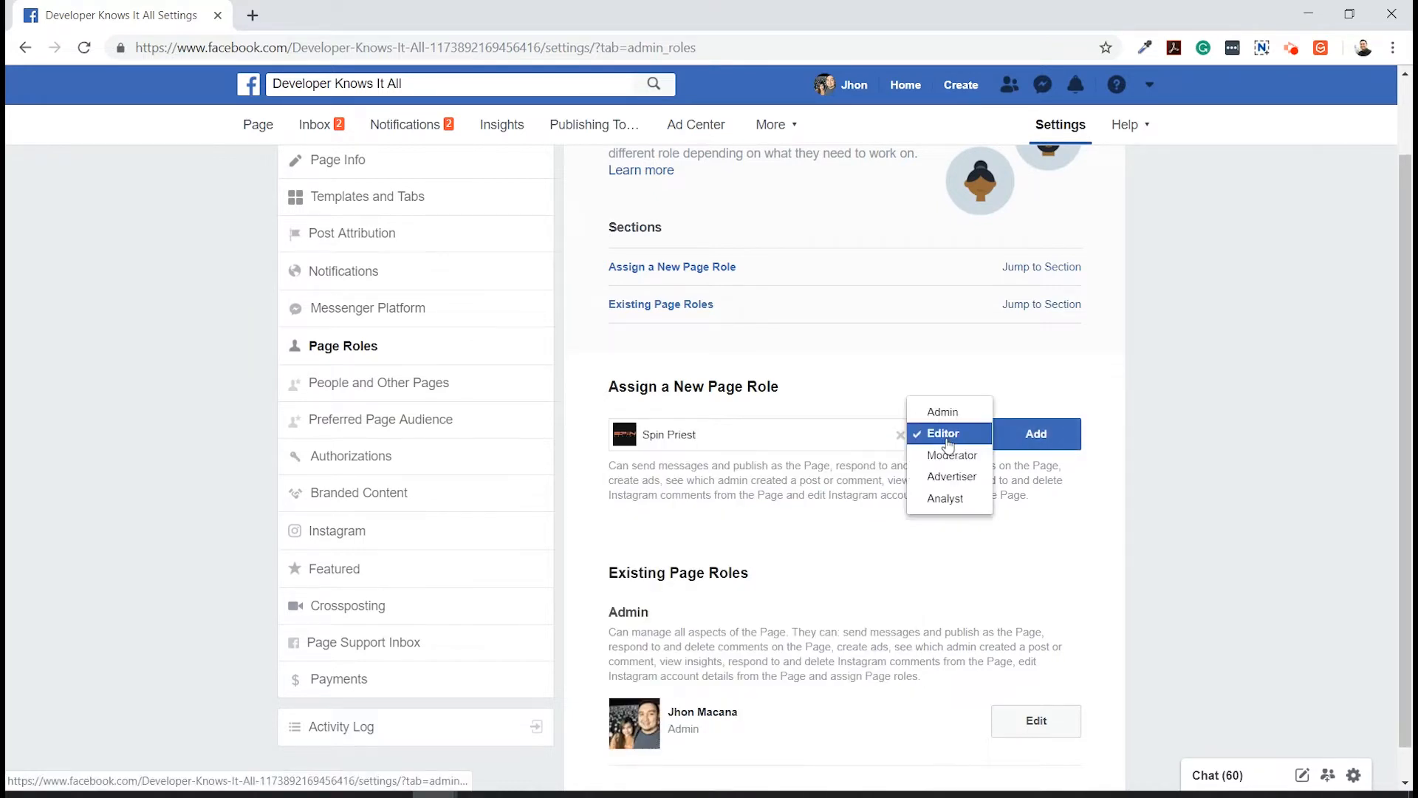
pyautogui.click(942, 412)
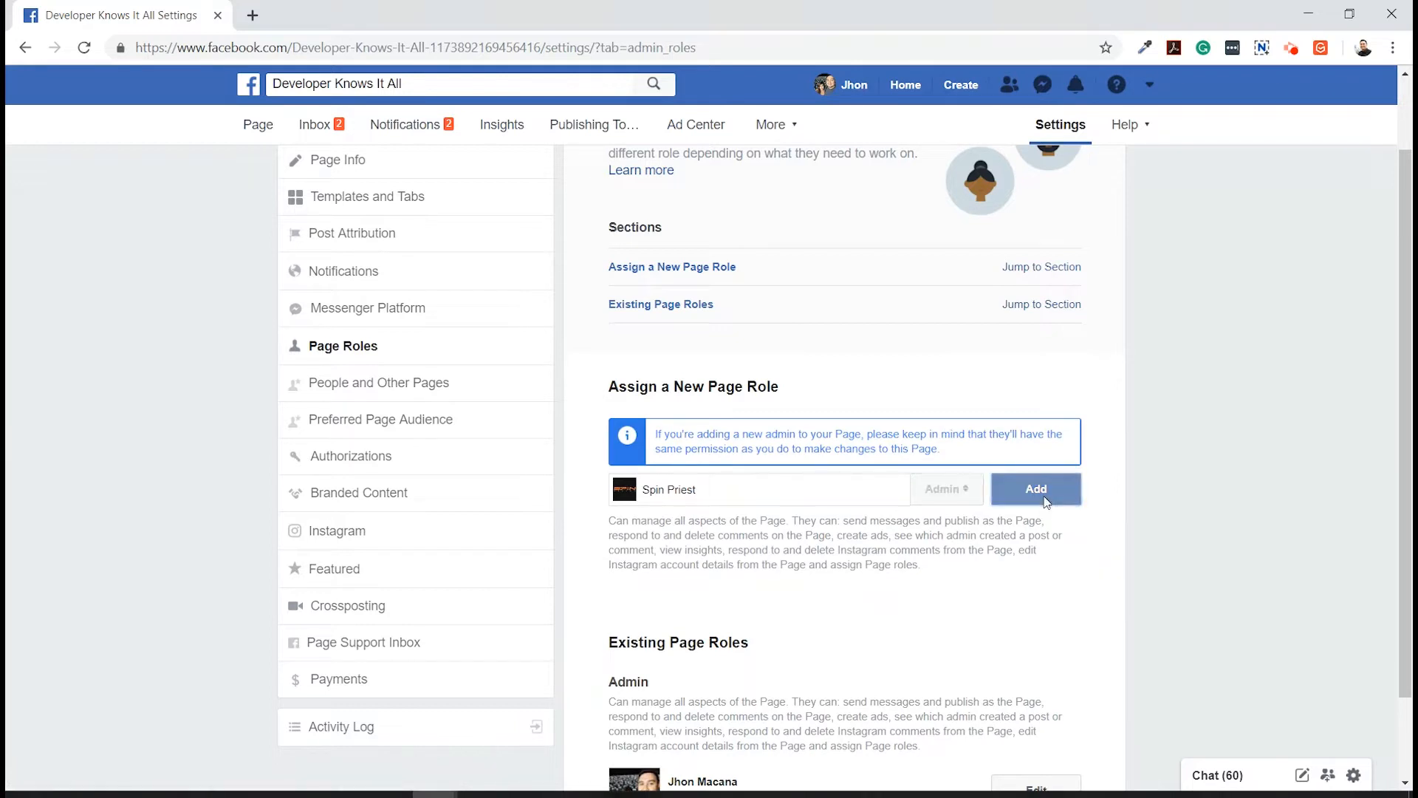
# Add Spin Priest as Admin, confirm with the password, and view the pending invite
pyautogui.click(1036, 489)
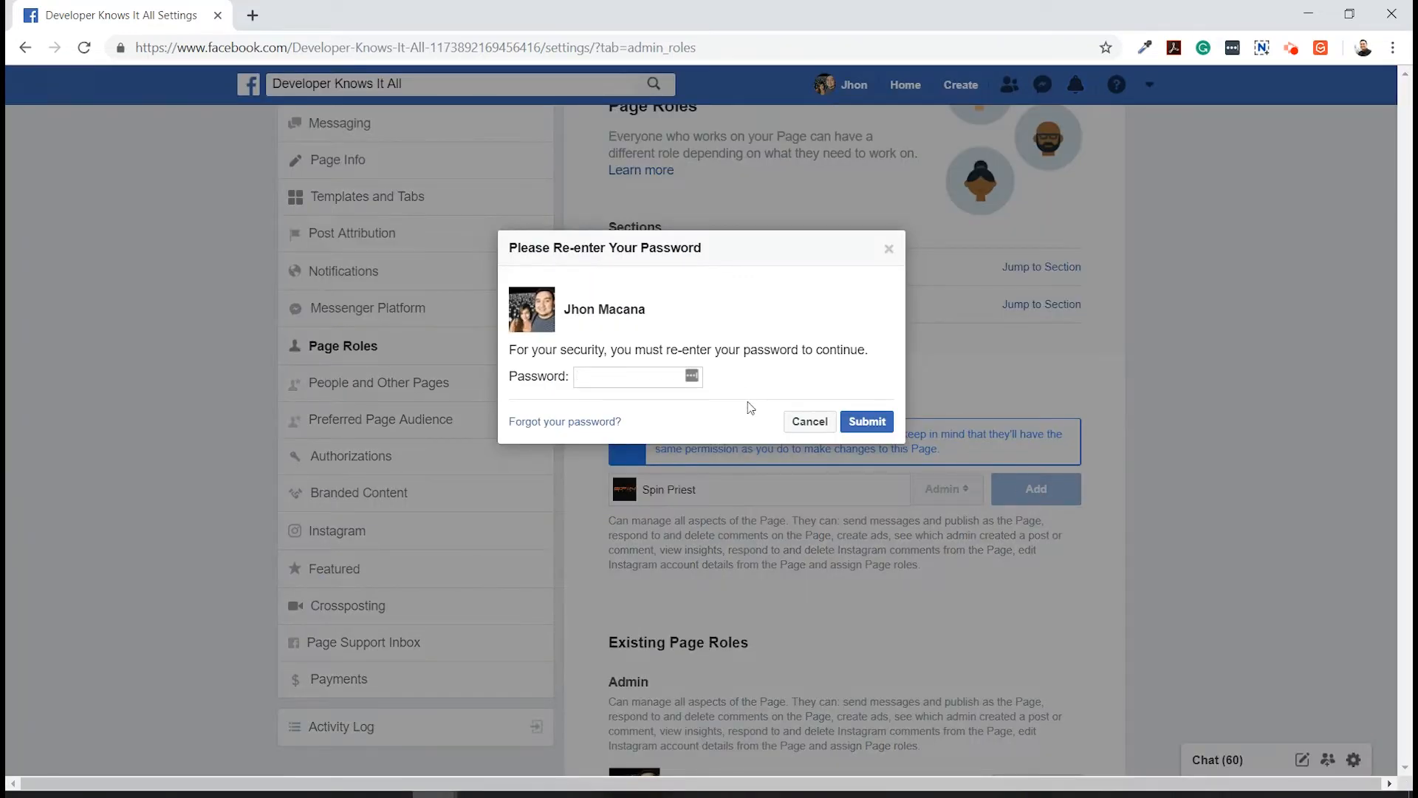
pyautogui.write('•••')
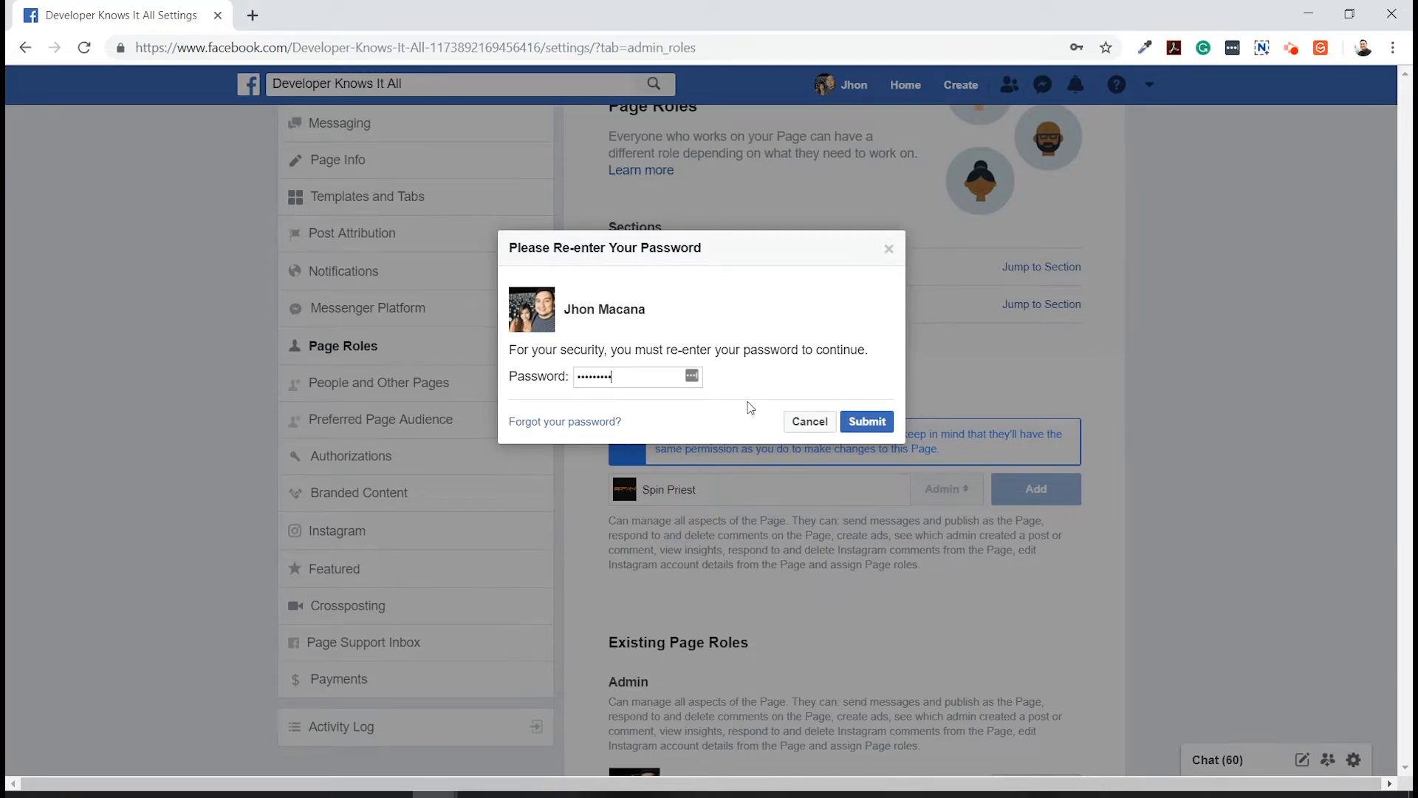
pyautogui.click(867, 421)
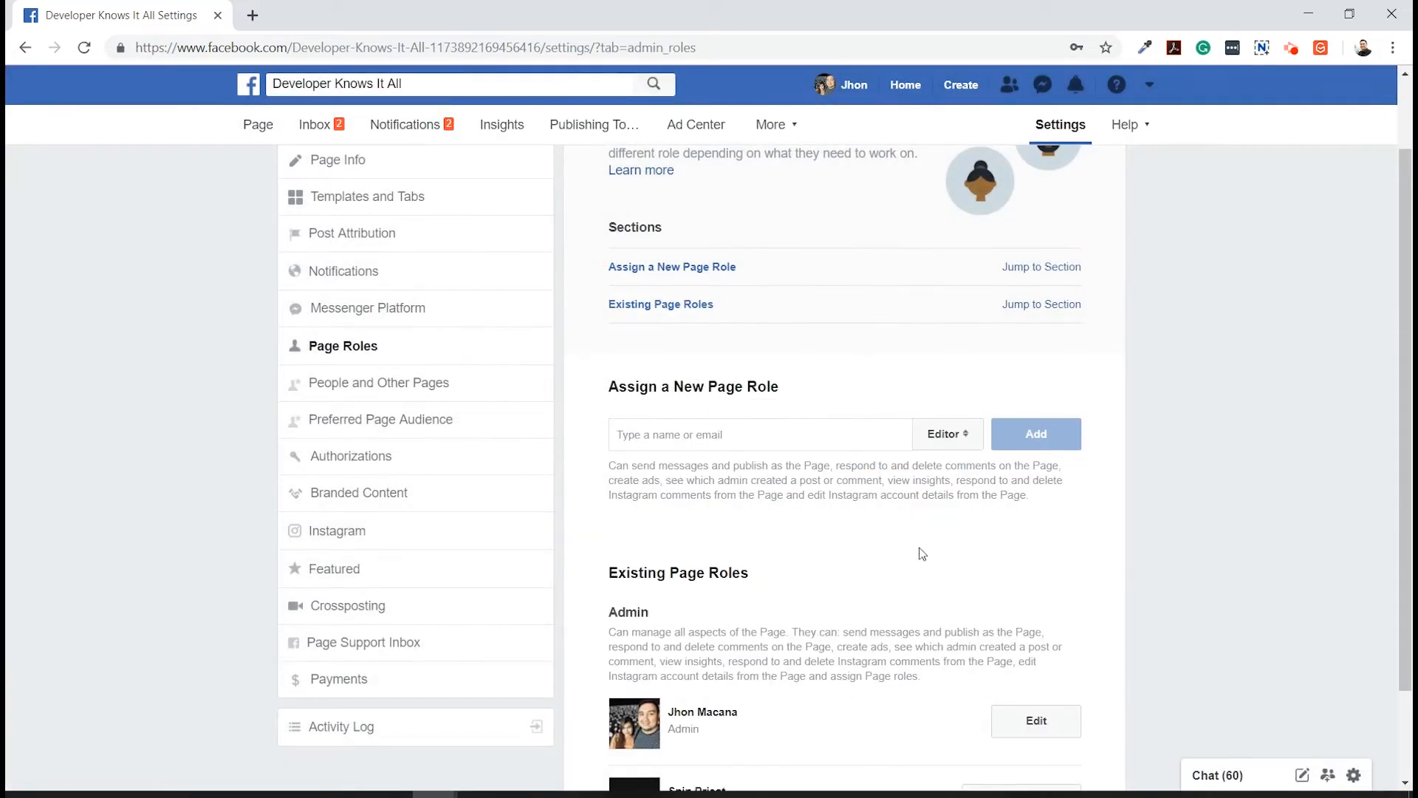
pyautogui.scroll(-3)
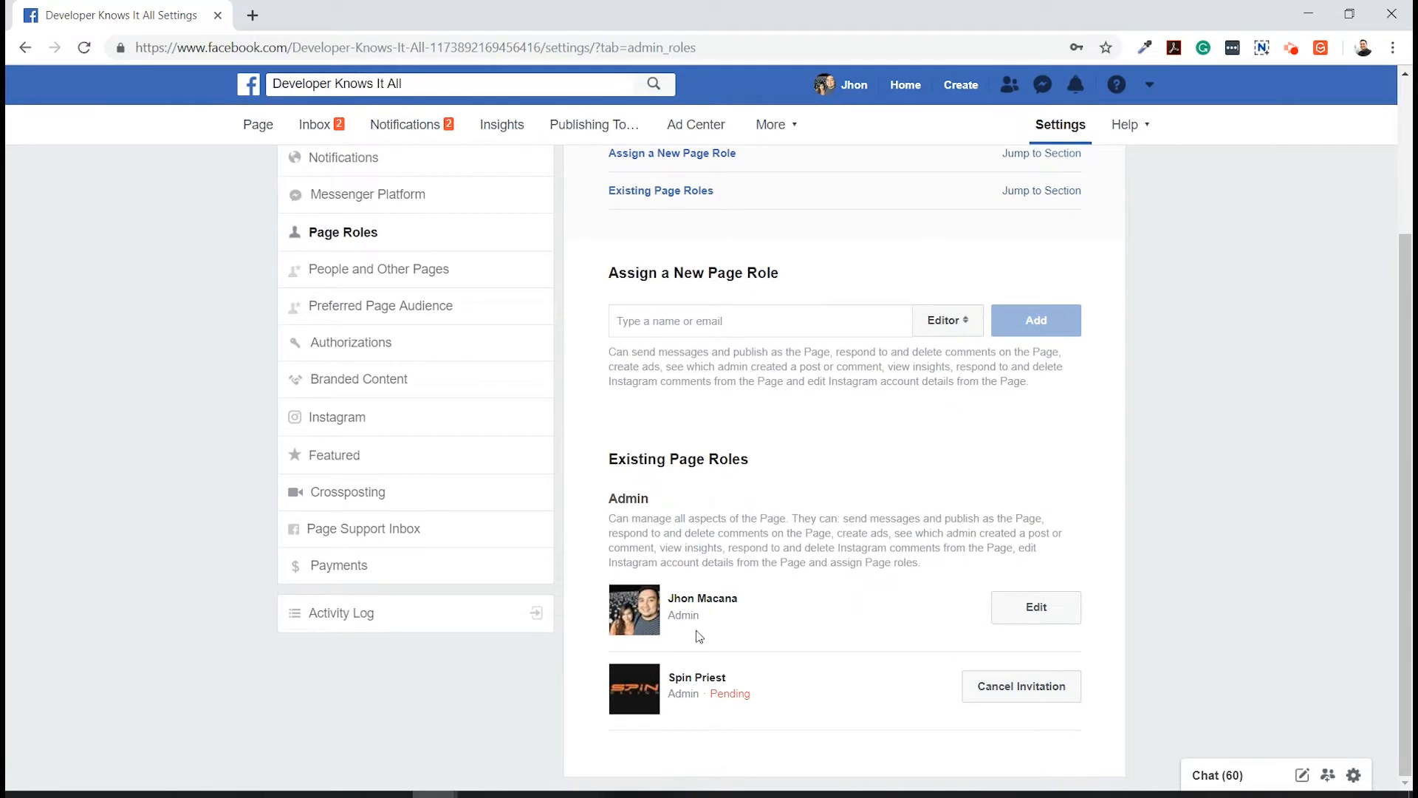
pyautogui.moveTo(837, 652)
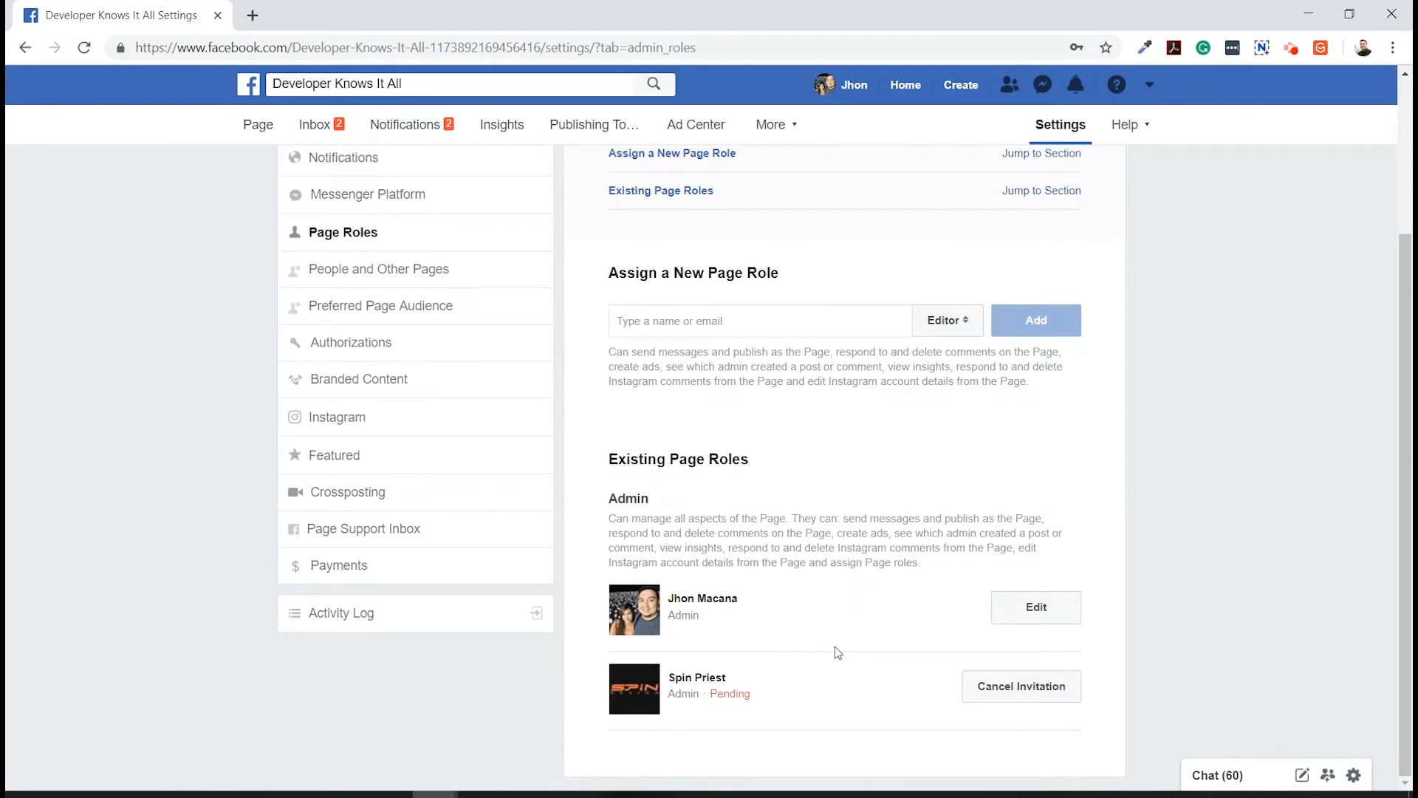
pyautogui.moveTo(764, 684)
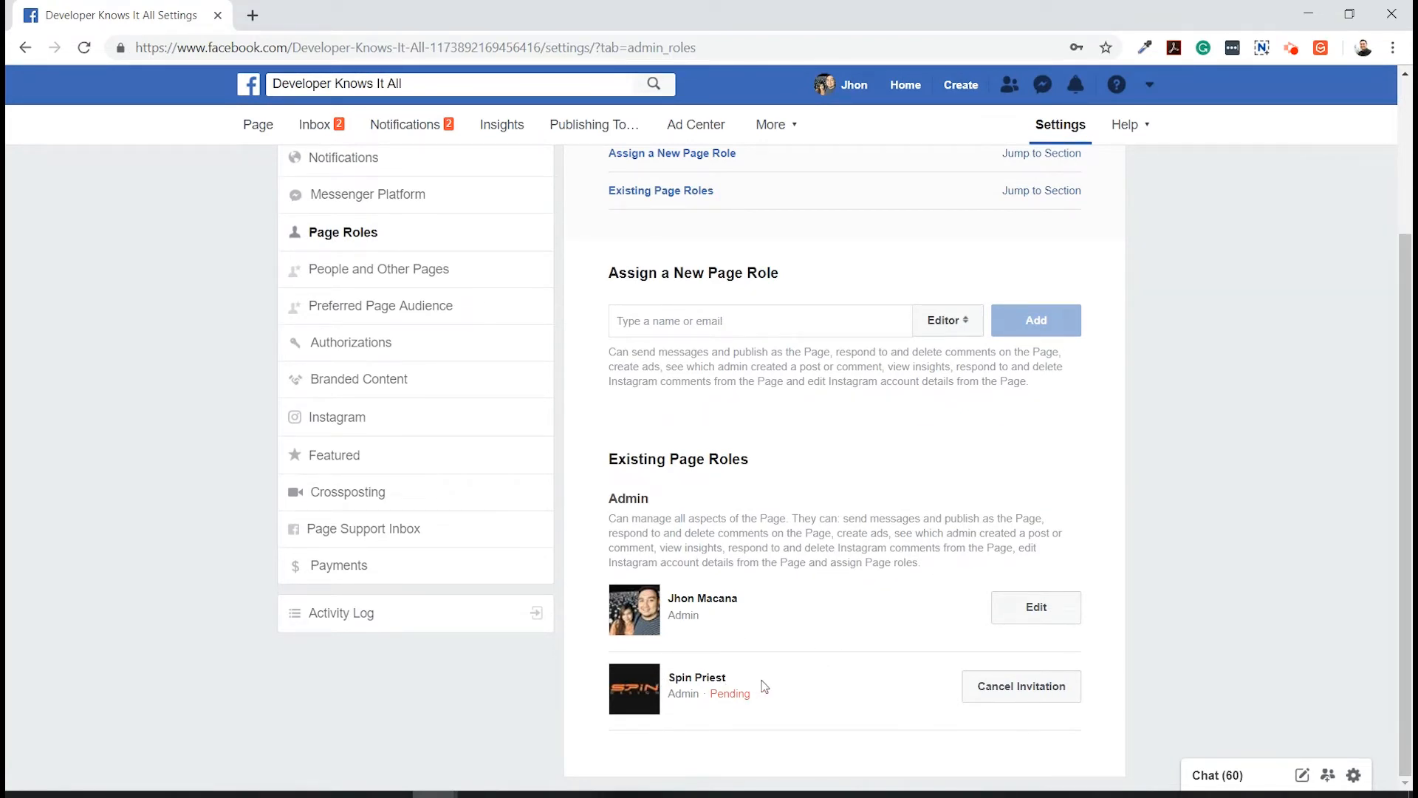
pyautogui.moveTo(809, 677)
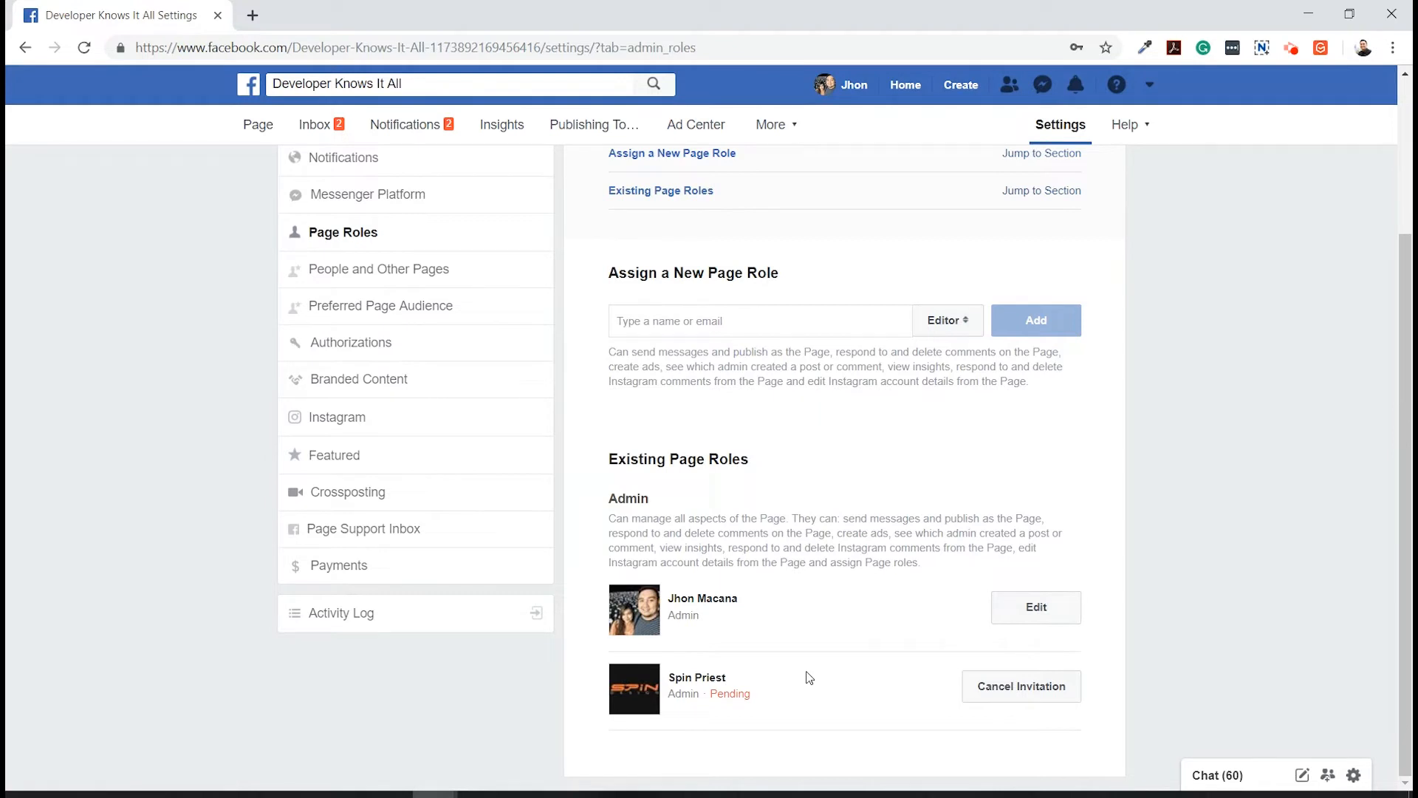
pyautogui.moveTo(835, 678)
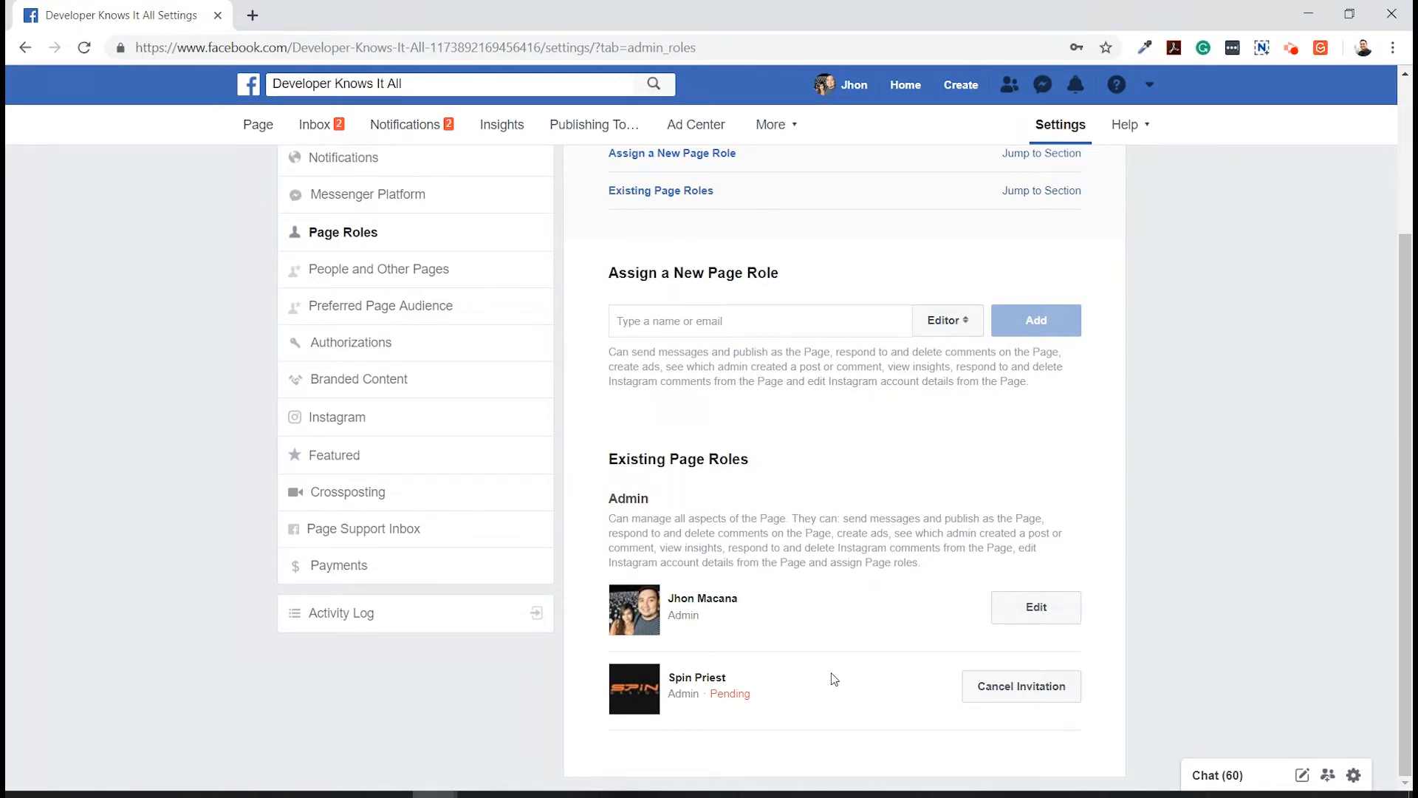
pyautogui.moveTo(838, 679)
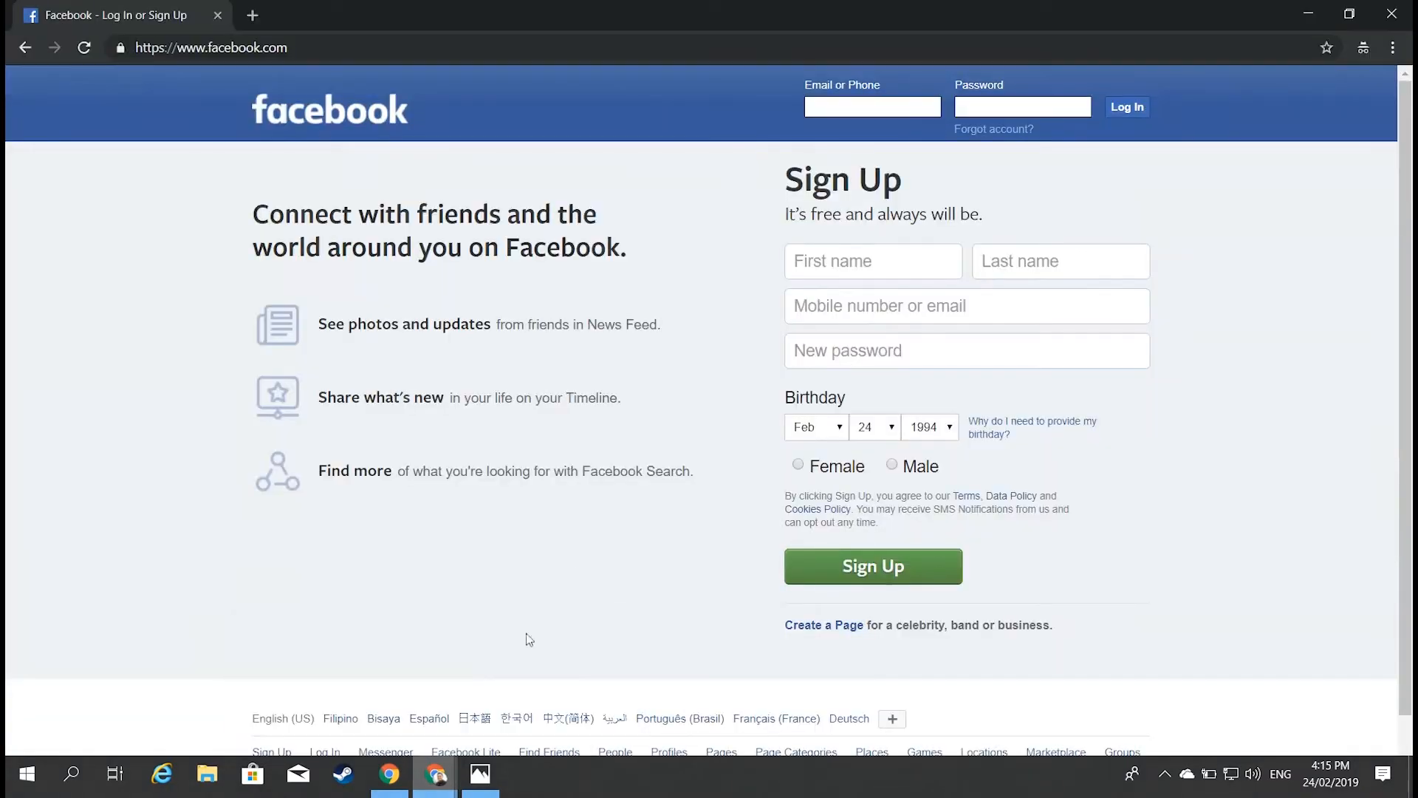
# Try logging in with the second account's australia.com.au email, which matches no account
pyautogui.click(873, 107)
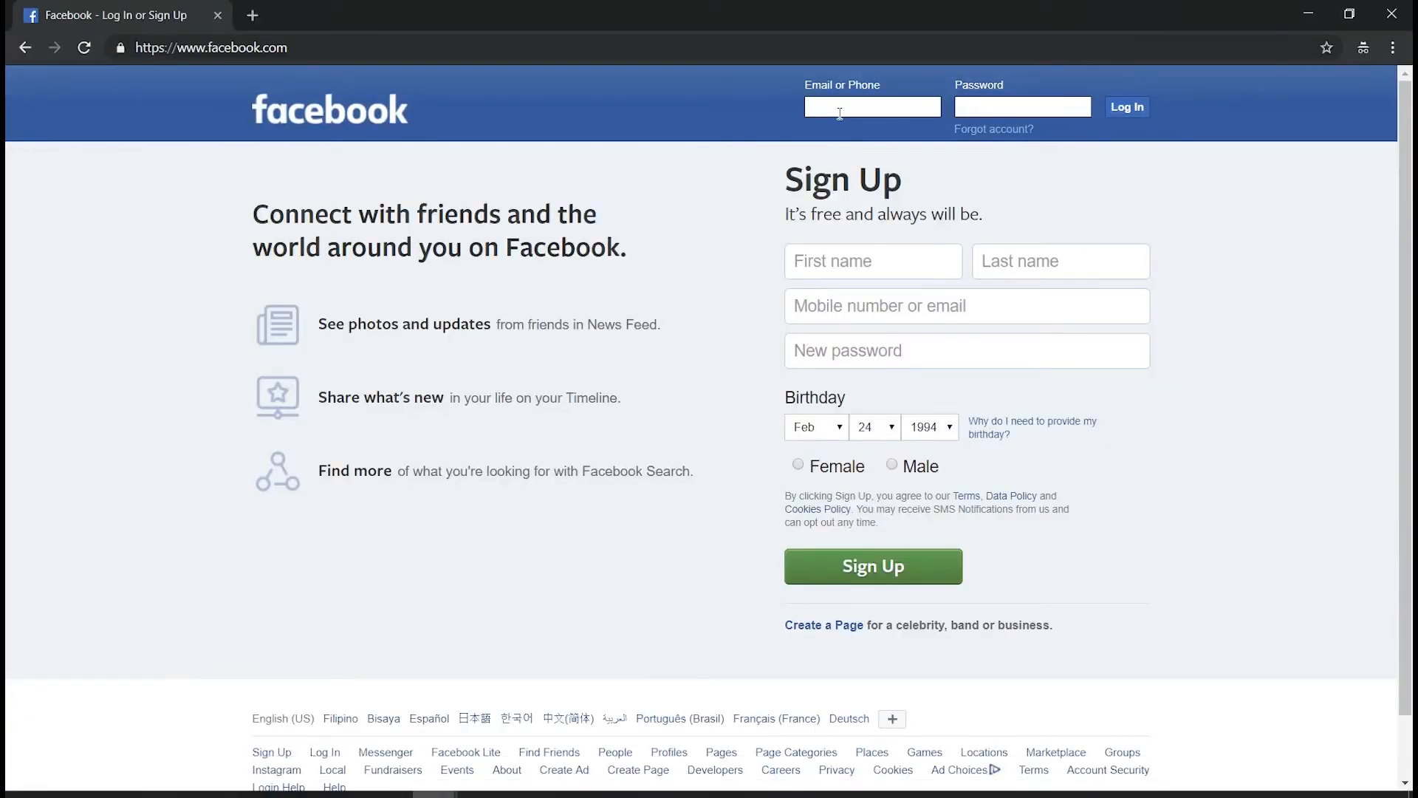
pyautogui.write('spindesign')
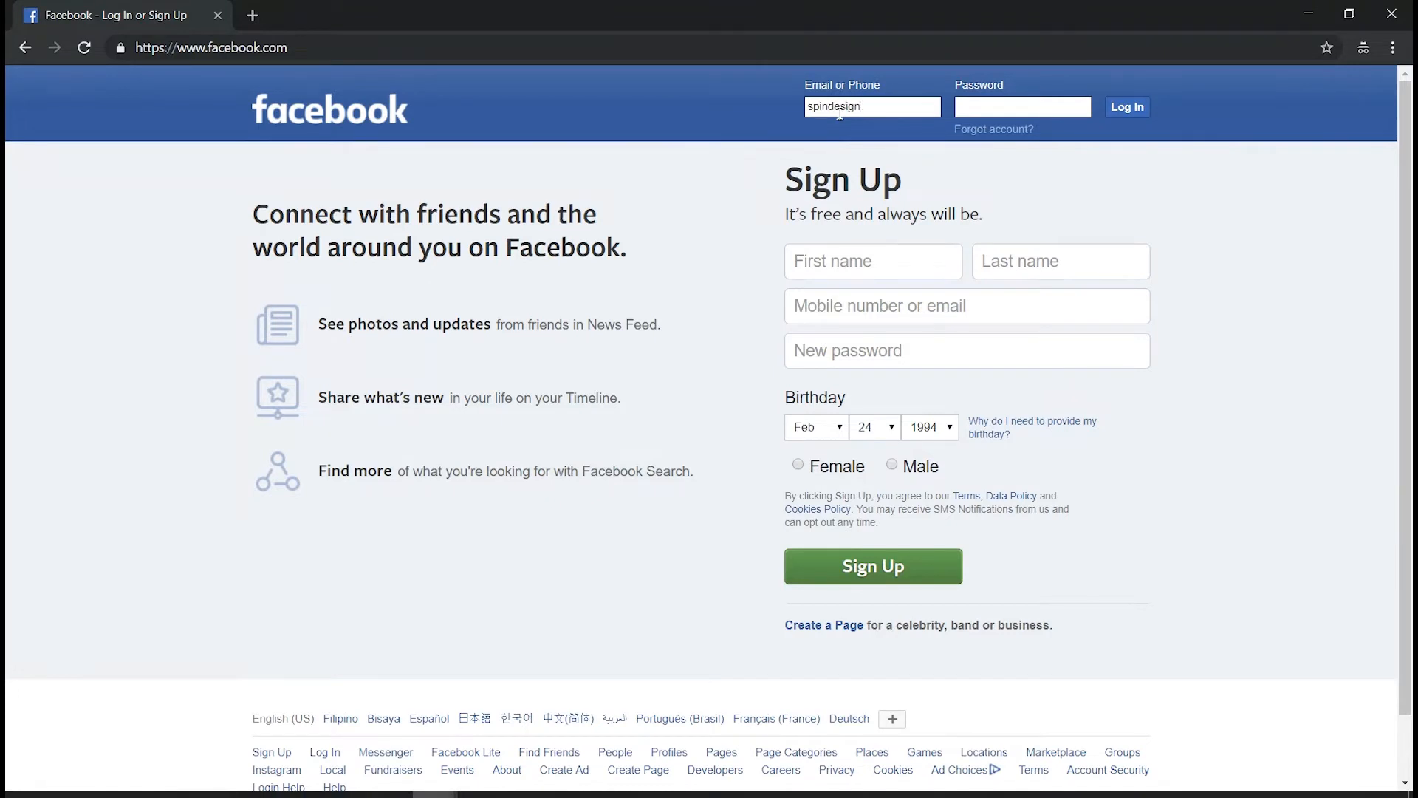
pyautogui.write('australia')
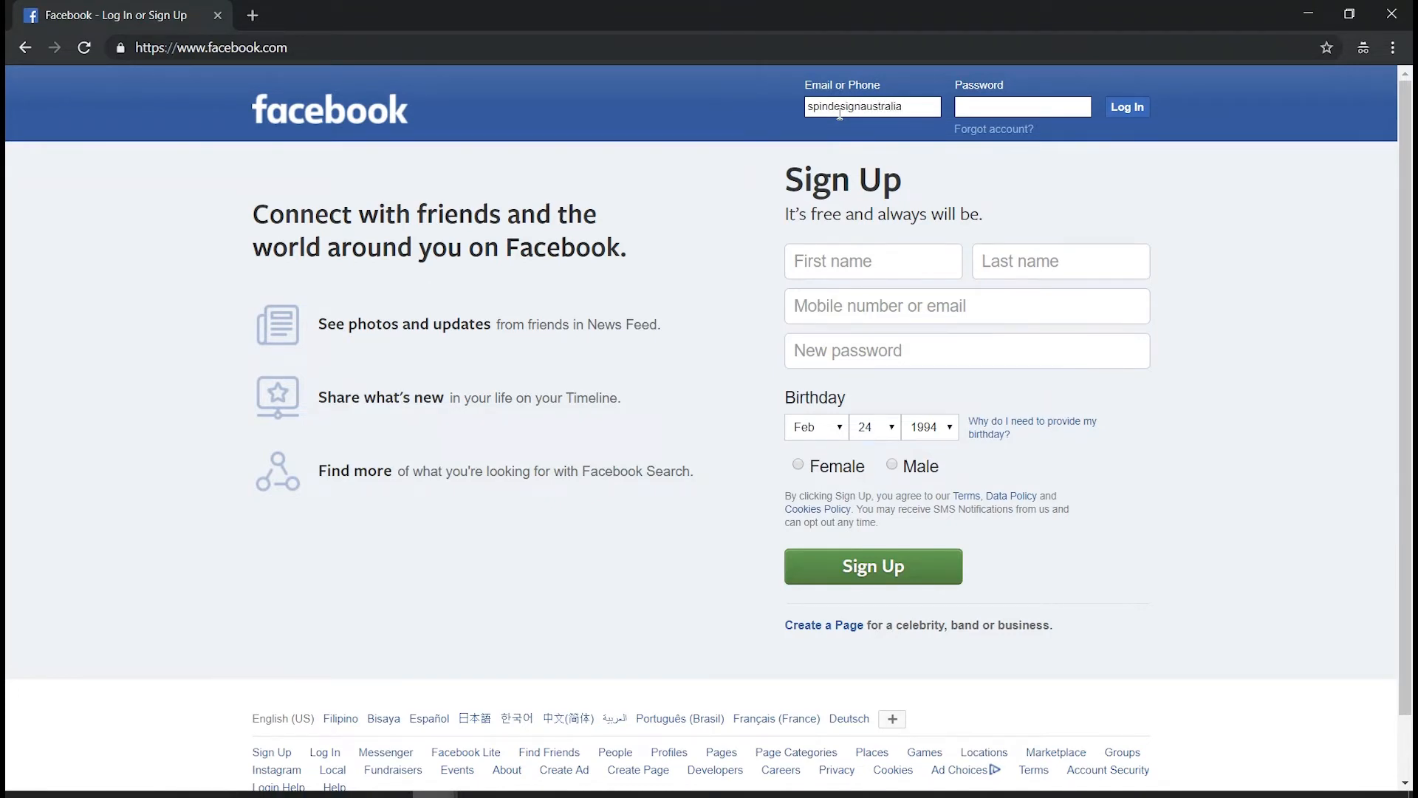
pyautogui.write('.com.au')
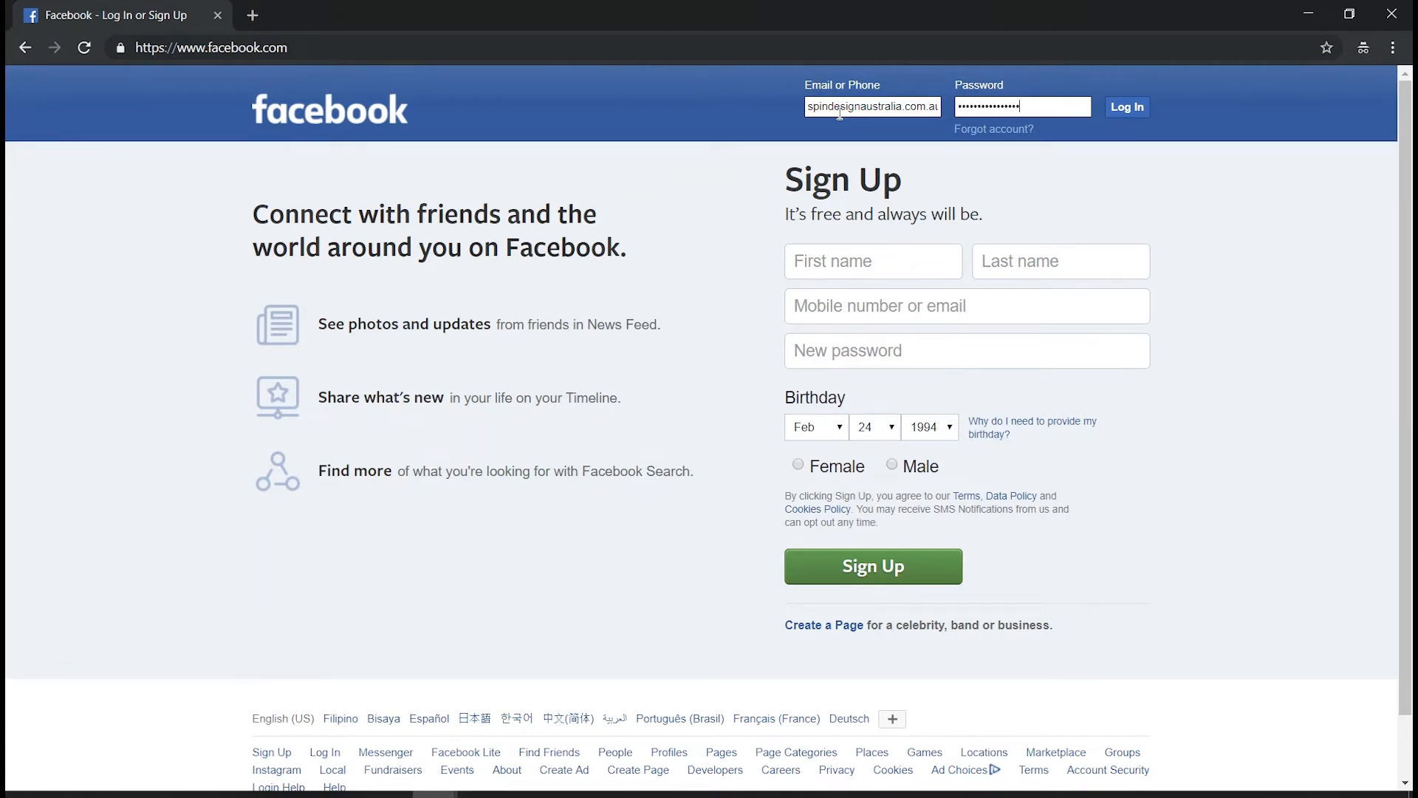
pyautogui.click(1127, 107)
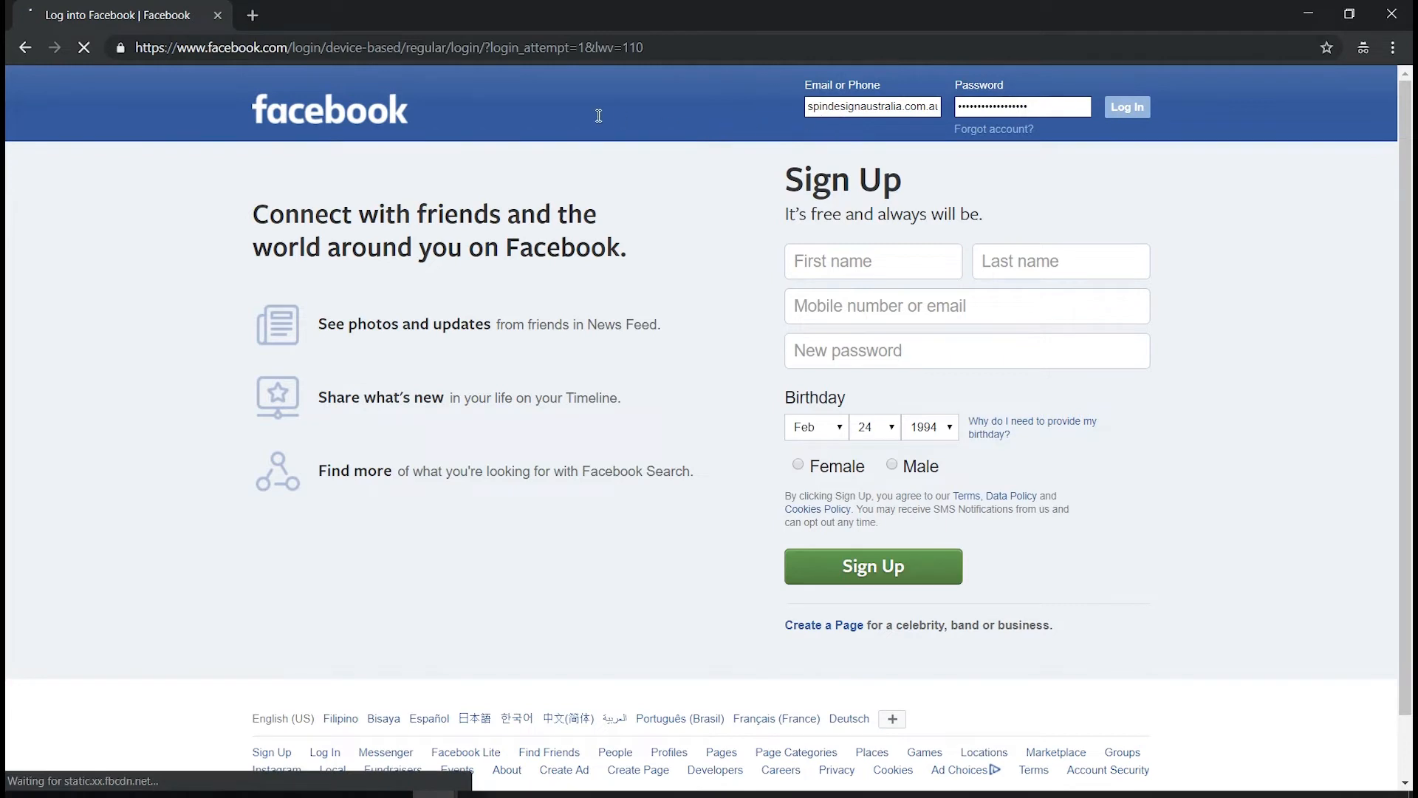
# Log in again with the corrected email and password
pyautogui.click(1128, 106)
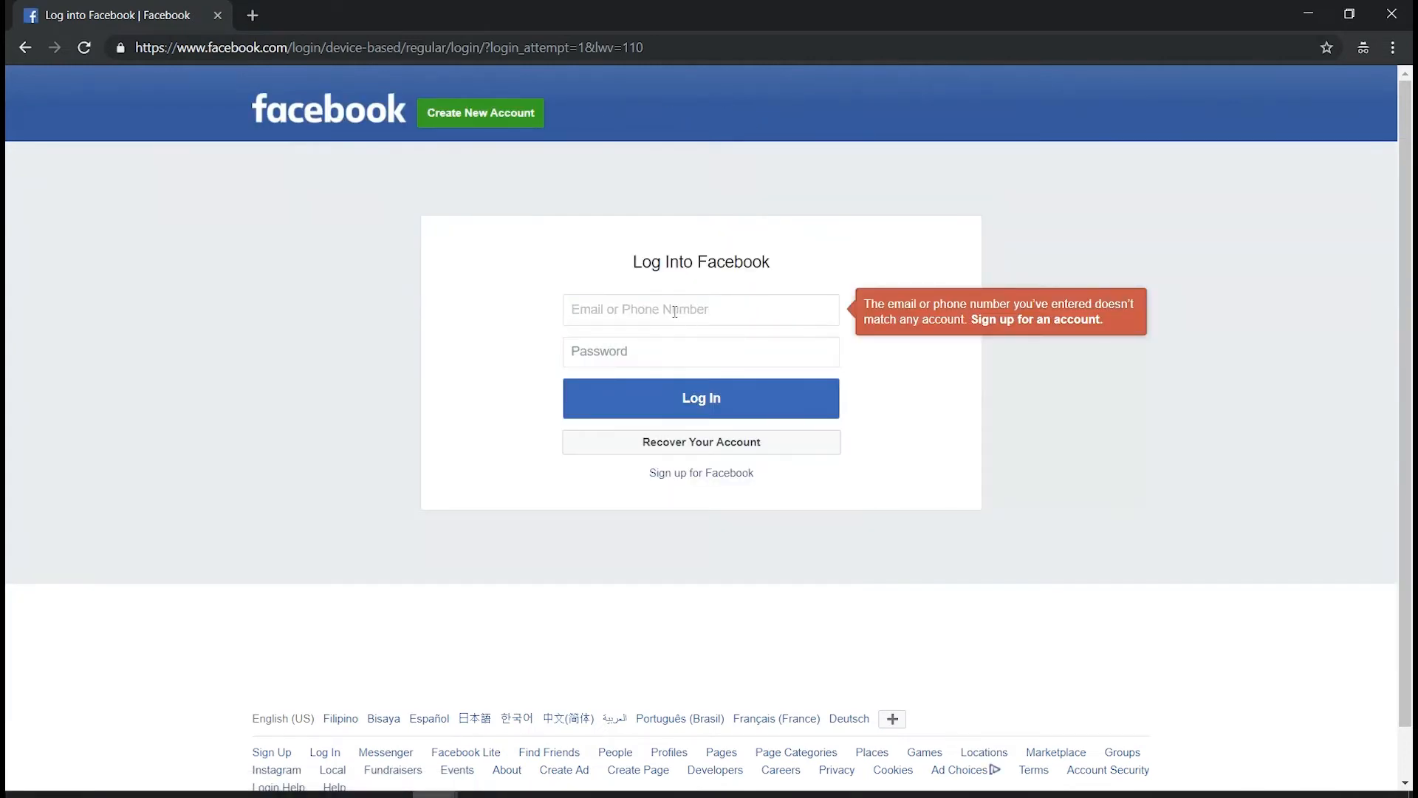
pyautogui.write('spl')
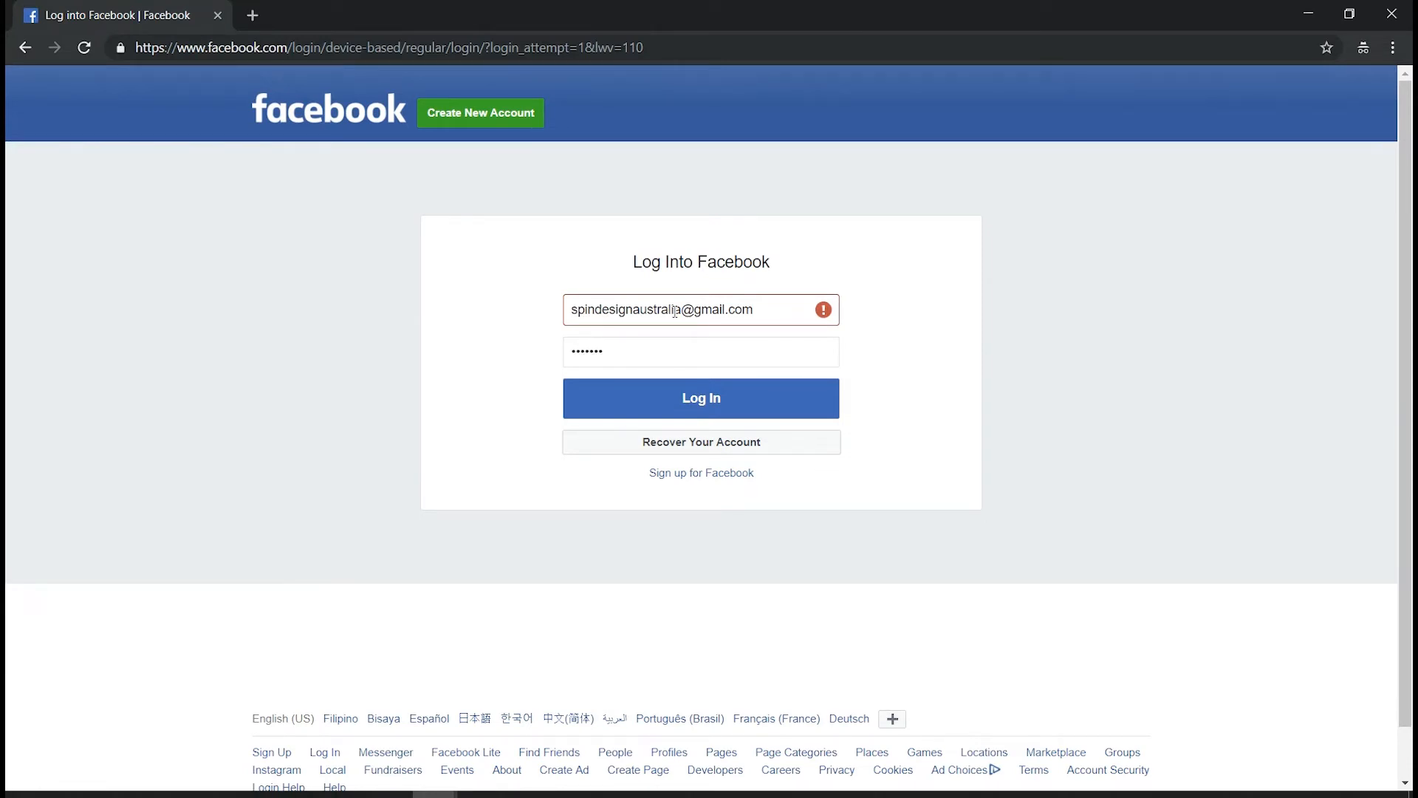
pyautogui.write('••')
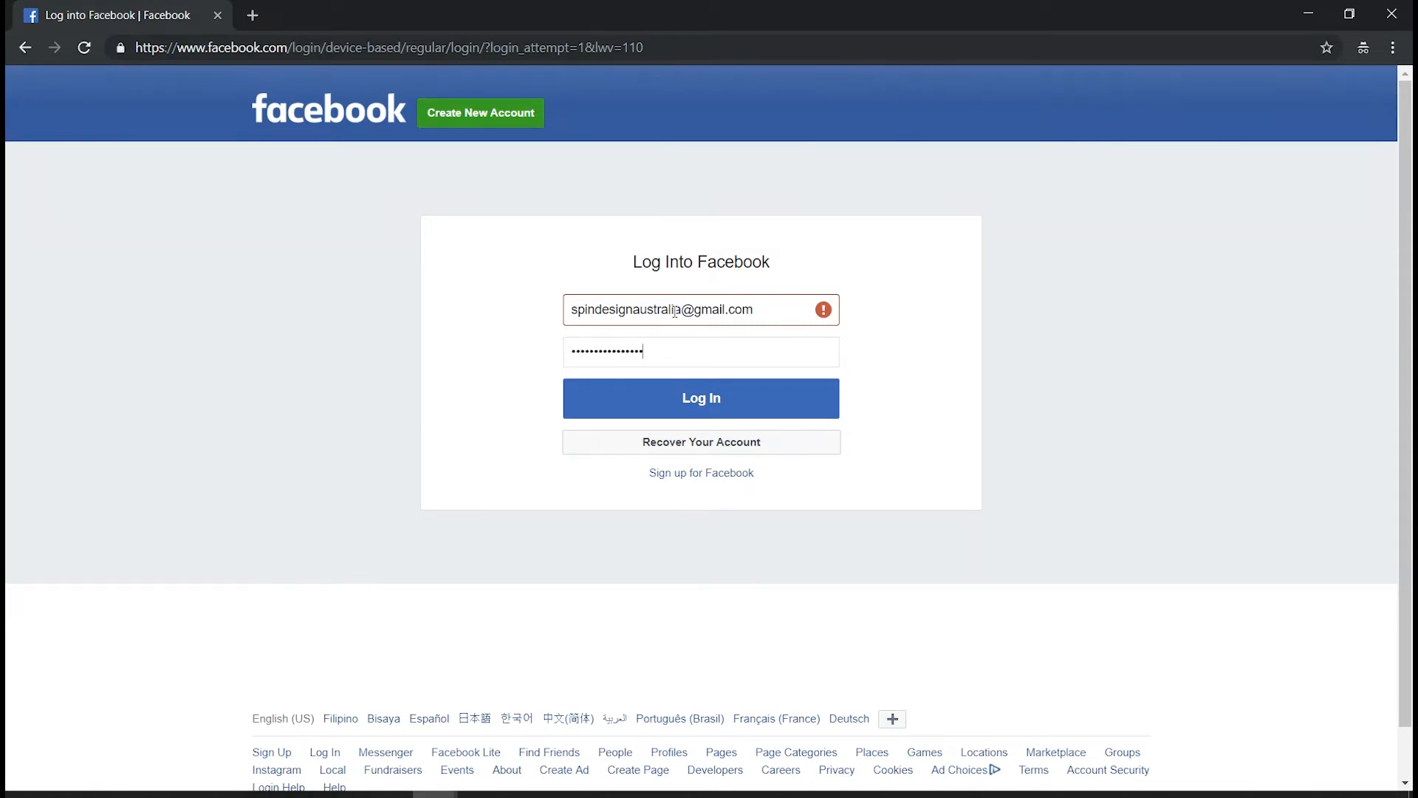
pyautogui.click(701, 398)
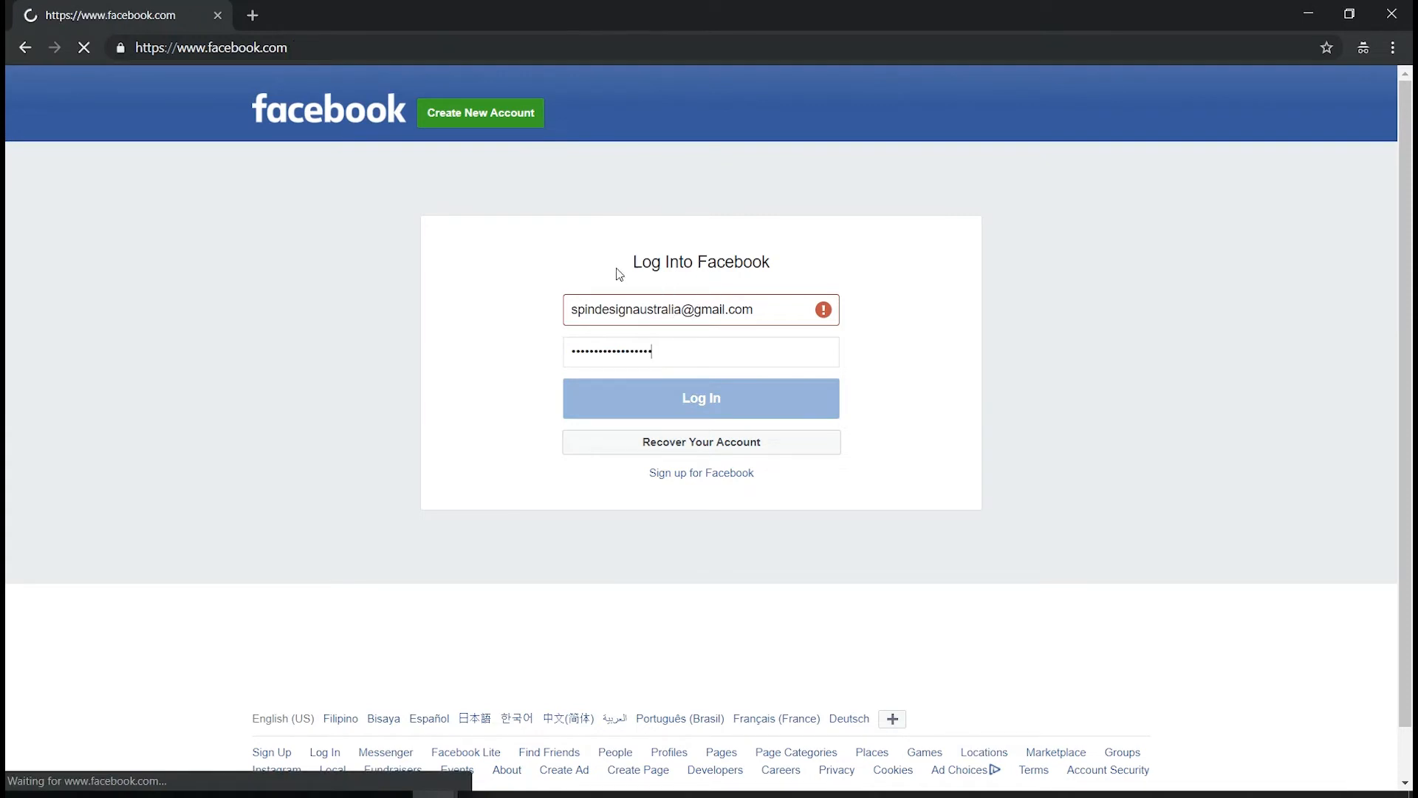
# Accept the Admin invite for Developer Knows It All from the notifications
pyautogui.click(701, 399)
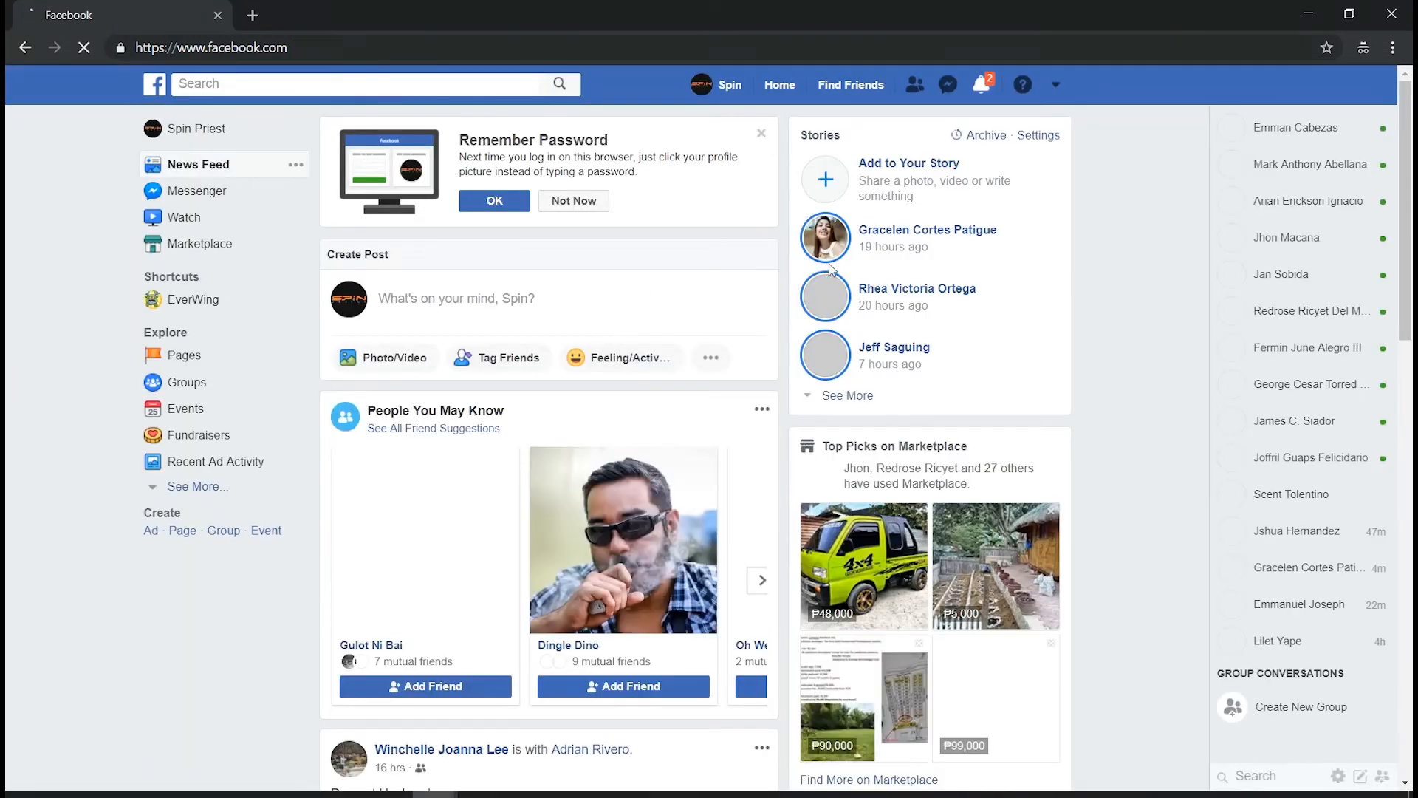
pyautogui.moveTo(982, 84)
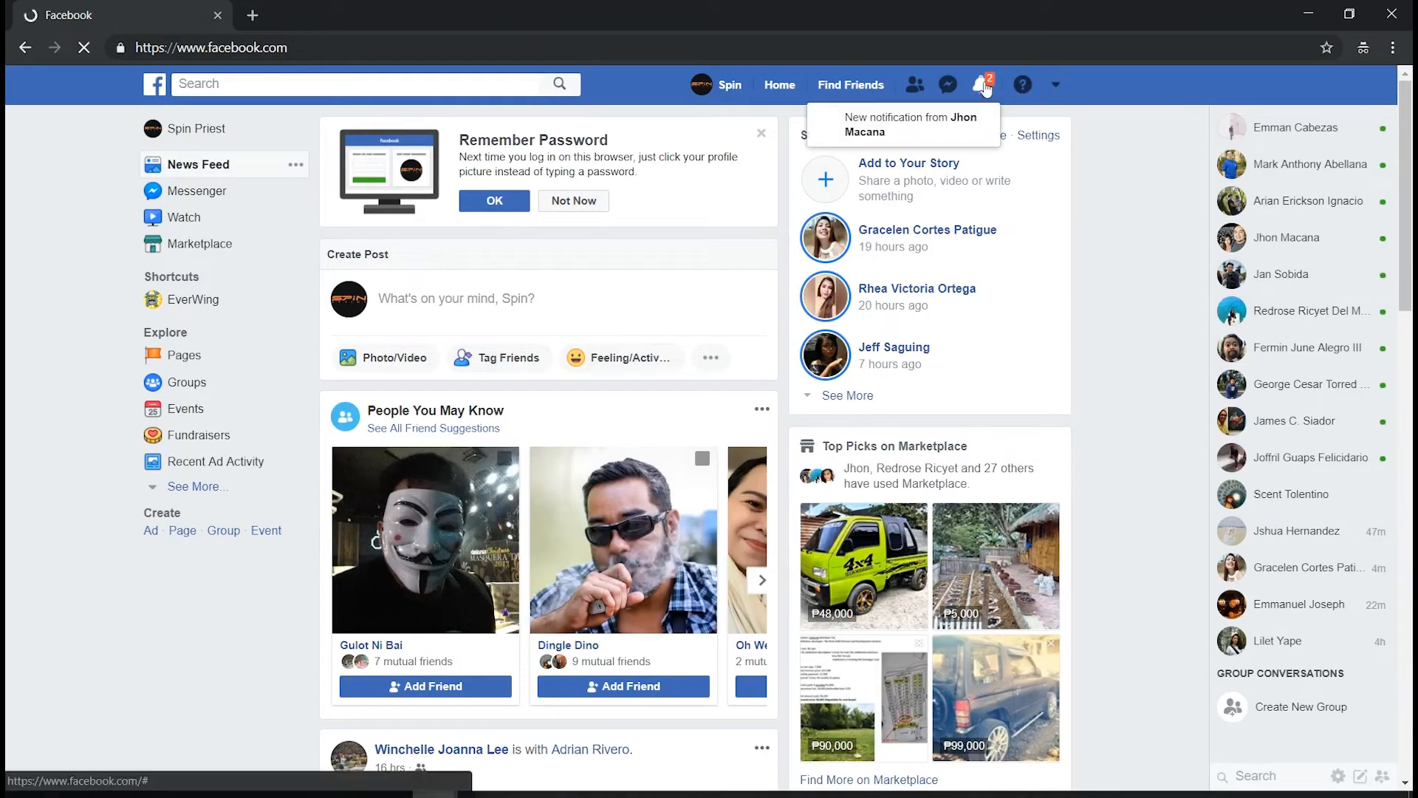
pyautogui.click(985, 84)
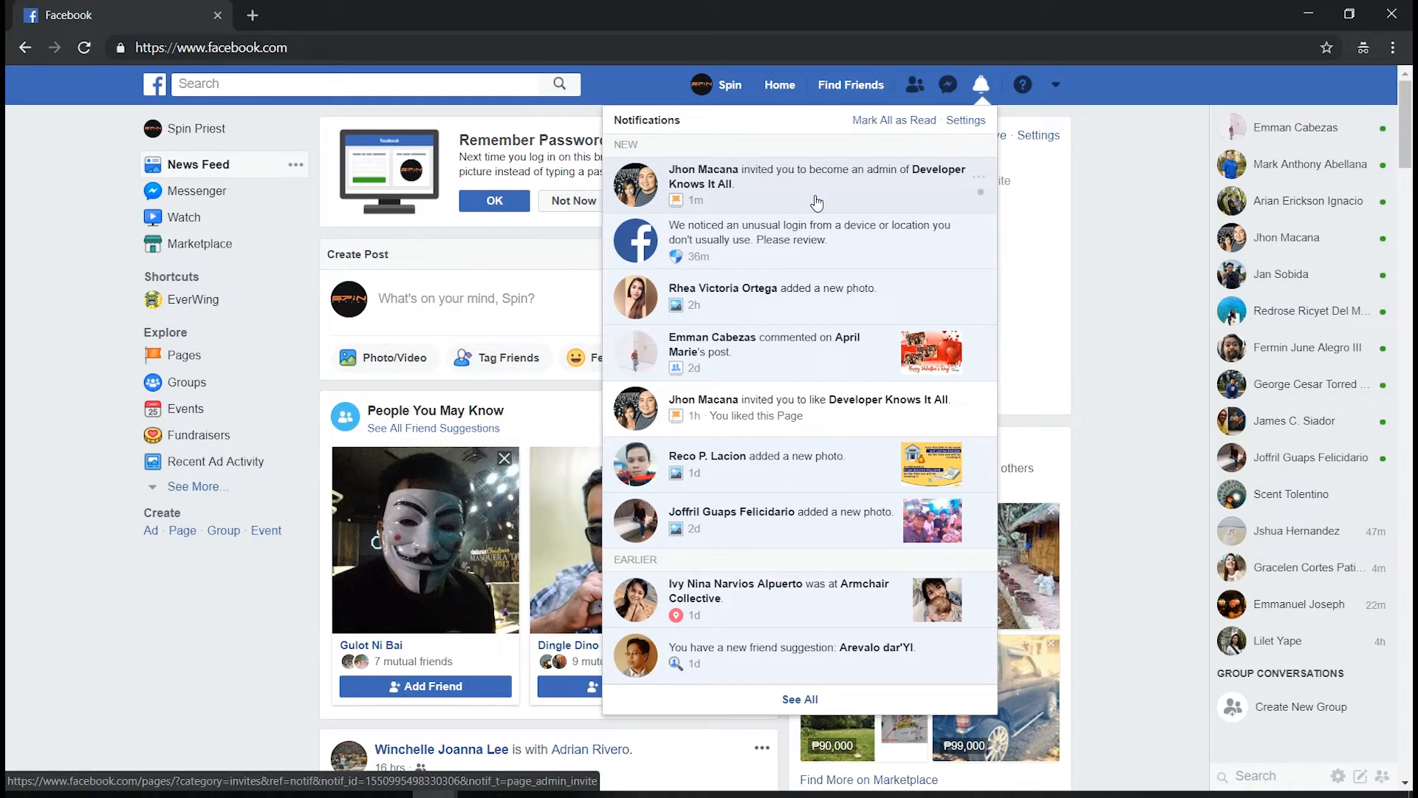
pyautogui.click(817, 185)
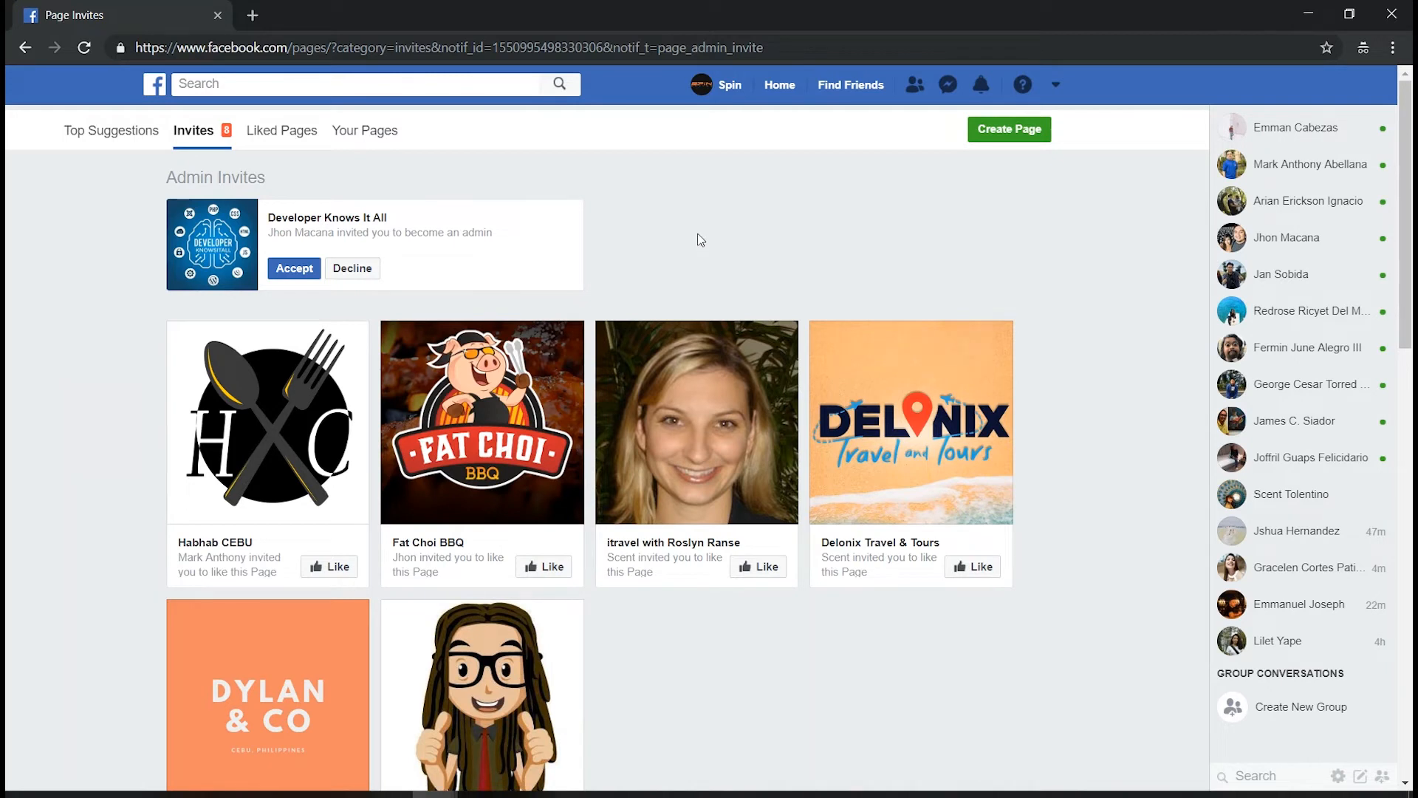
pyautogui.click(293, 269)
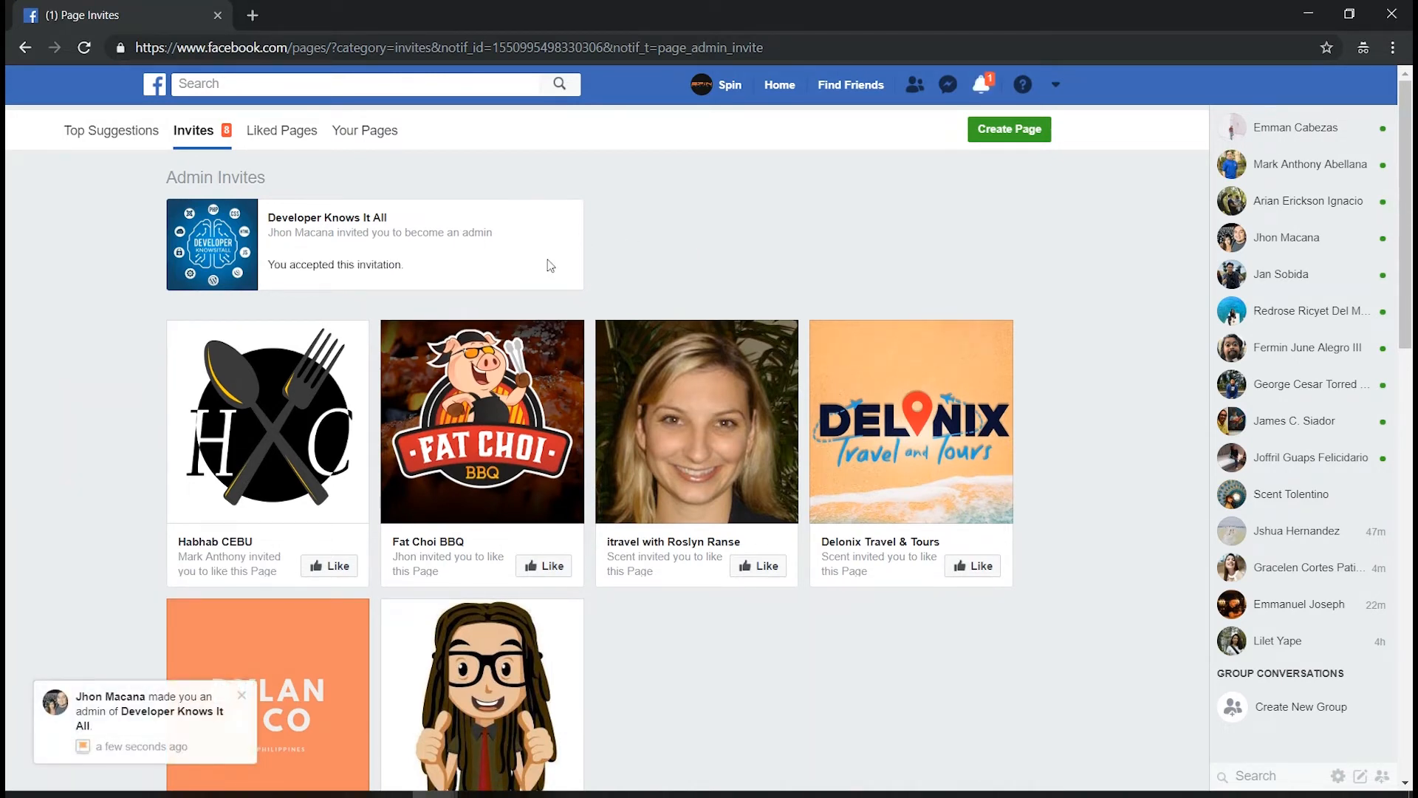
pyautogui.moveTo(895, 232)
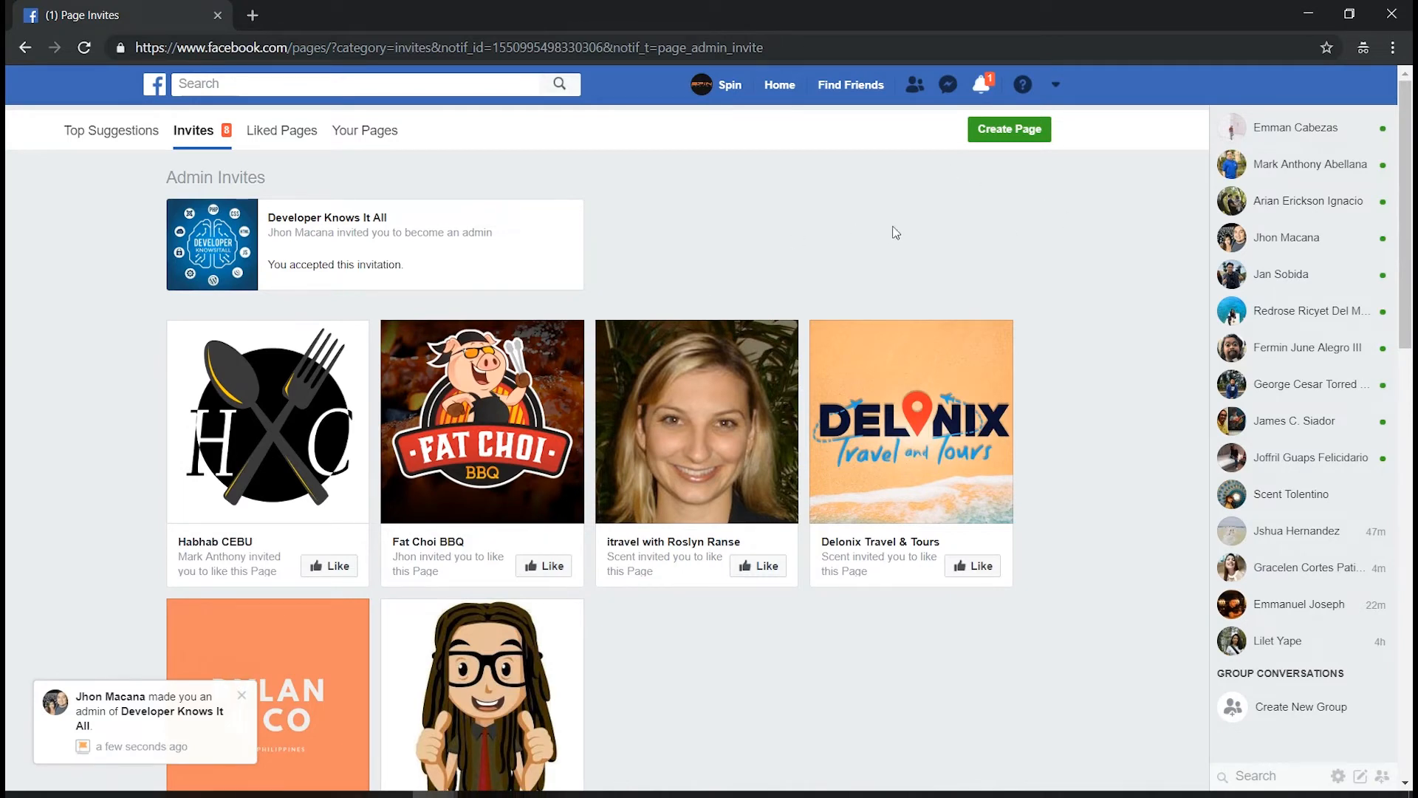
pyautogui.moveTo(981, 89)
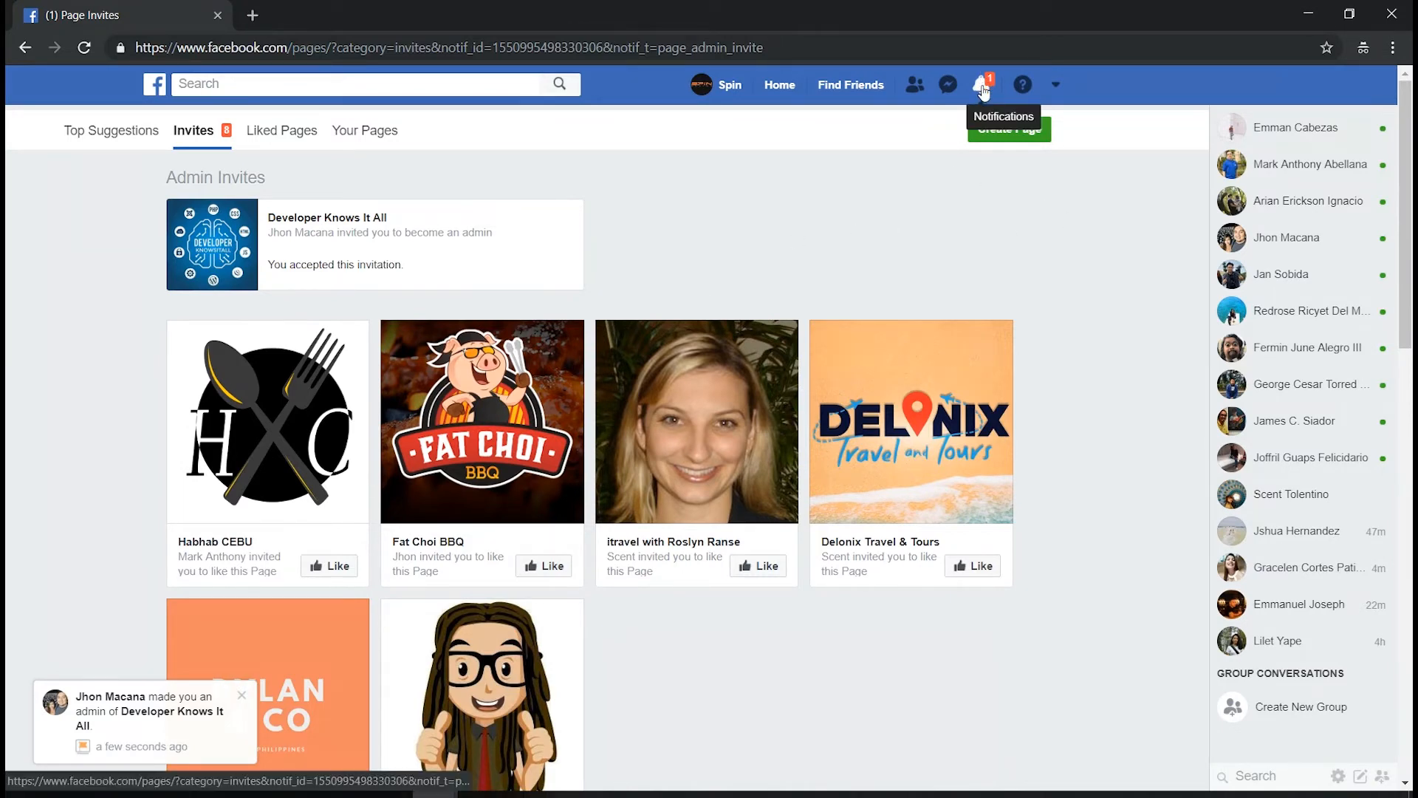
# As the second account, open Developer Knows It All and show its full About information
pyautogui.click(981, 84)
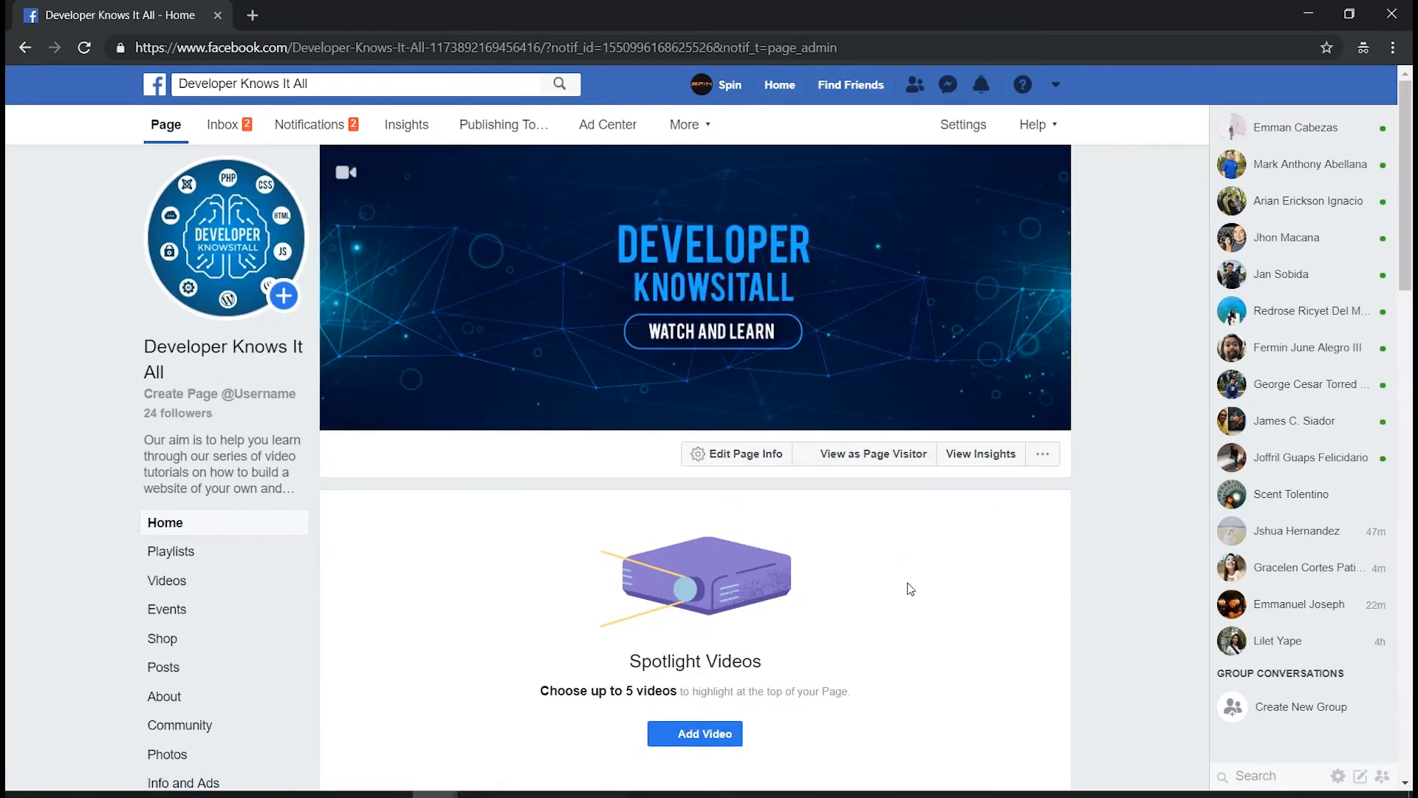
pyautogui.moveTo(737, 465)
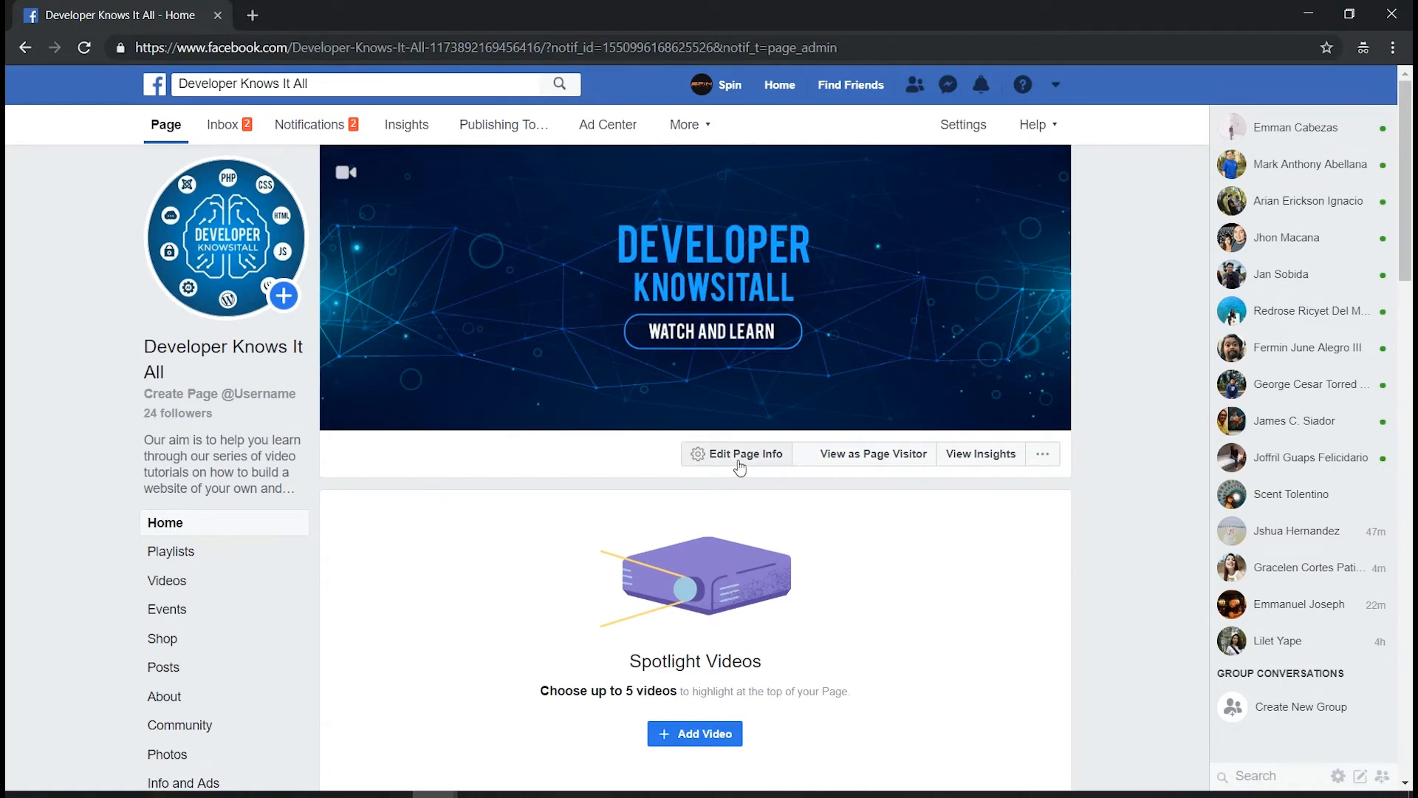
pyautogui.click(744, 454)
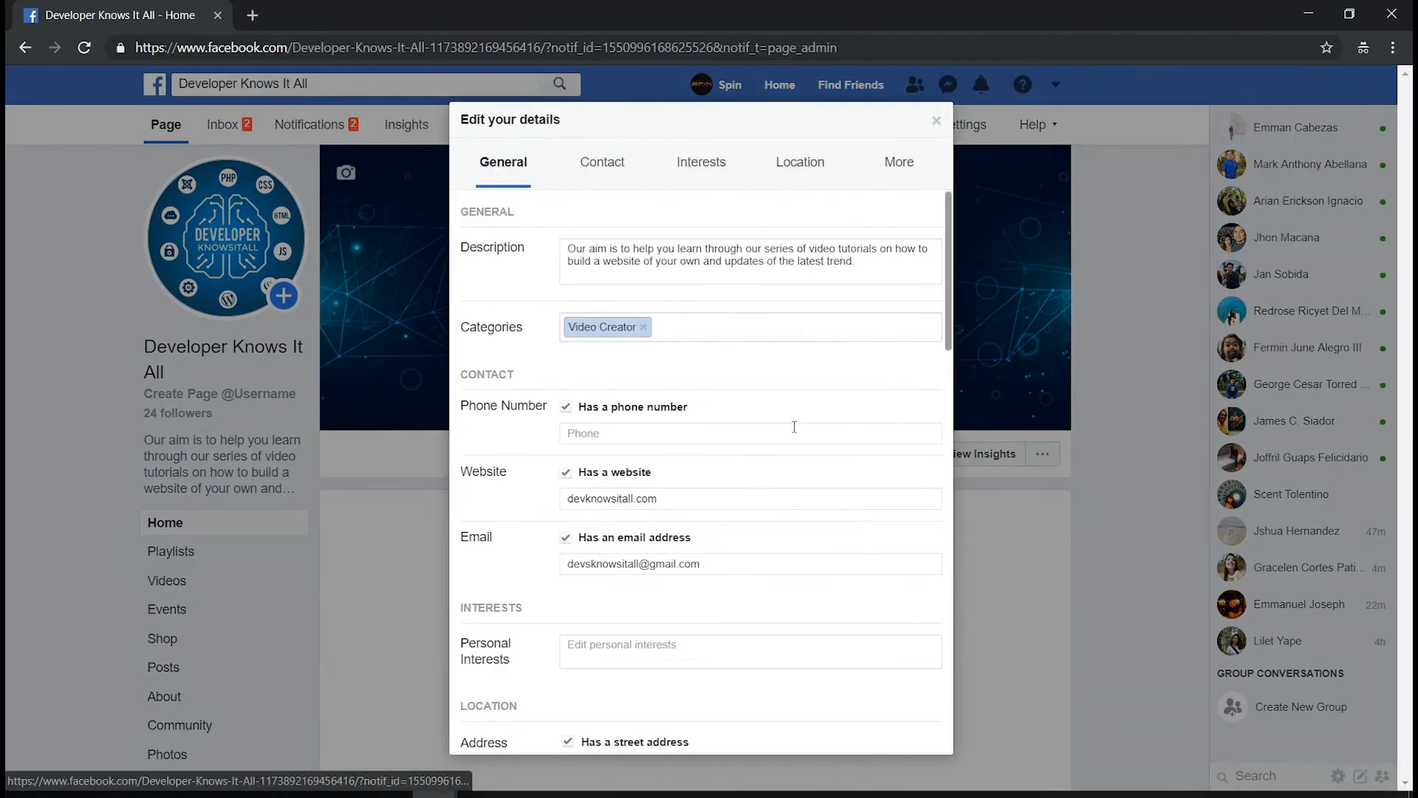
pyautogui.scroll(-3)
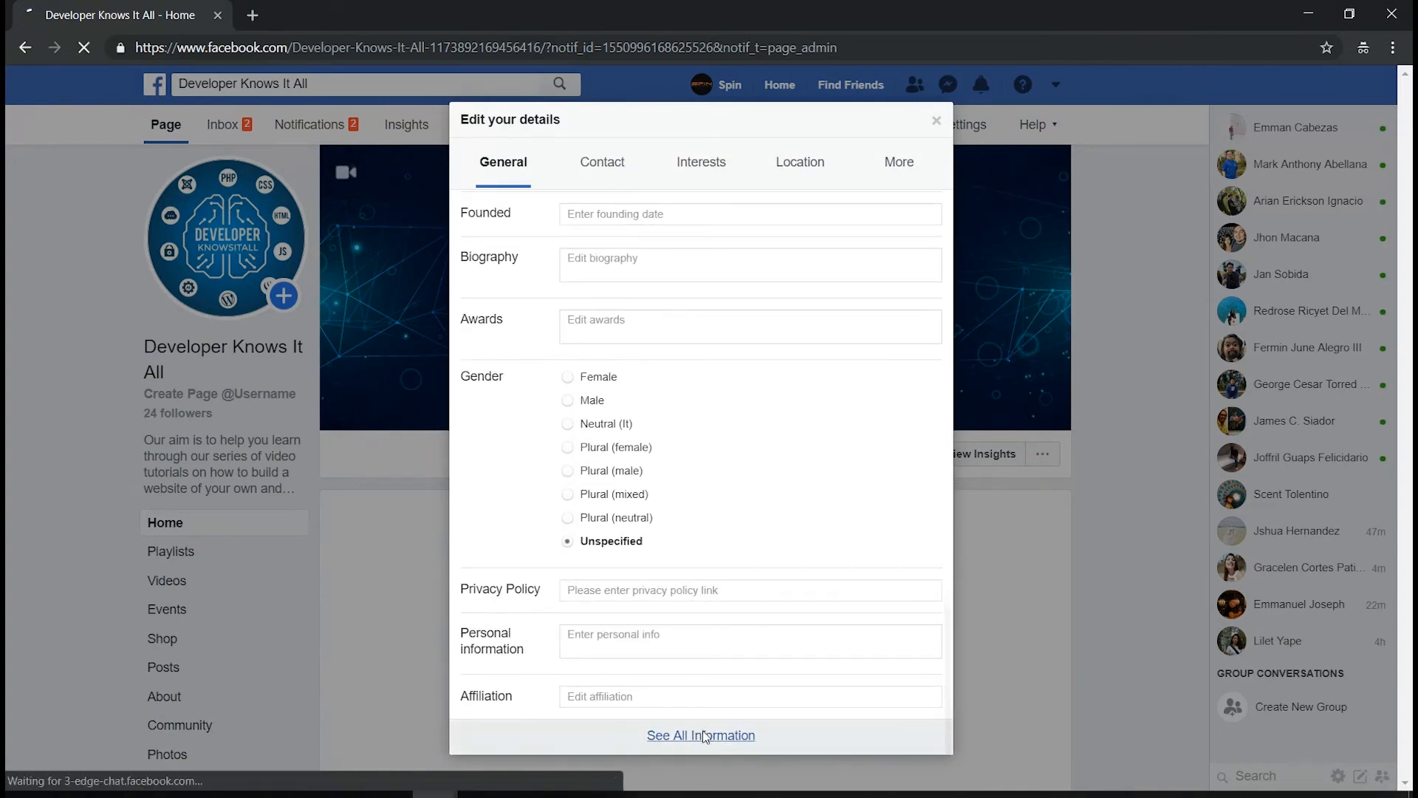
pyautogui.click(701, 736)
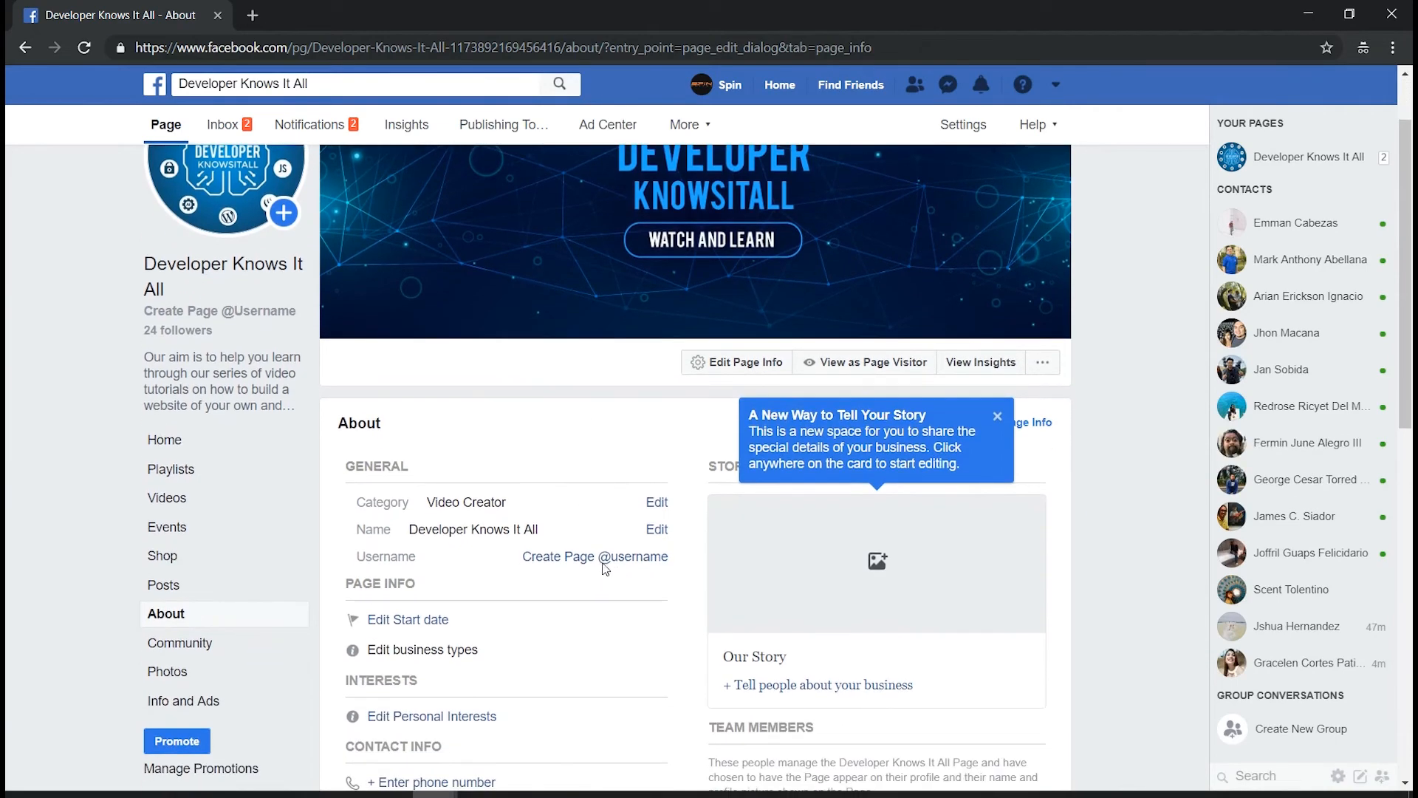
# Create the page username devknowsitall and acknowledge the confirmation with OK
pyautogui.click(594, 557)
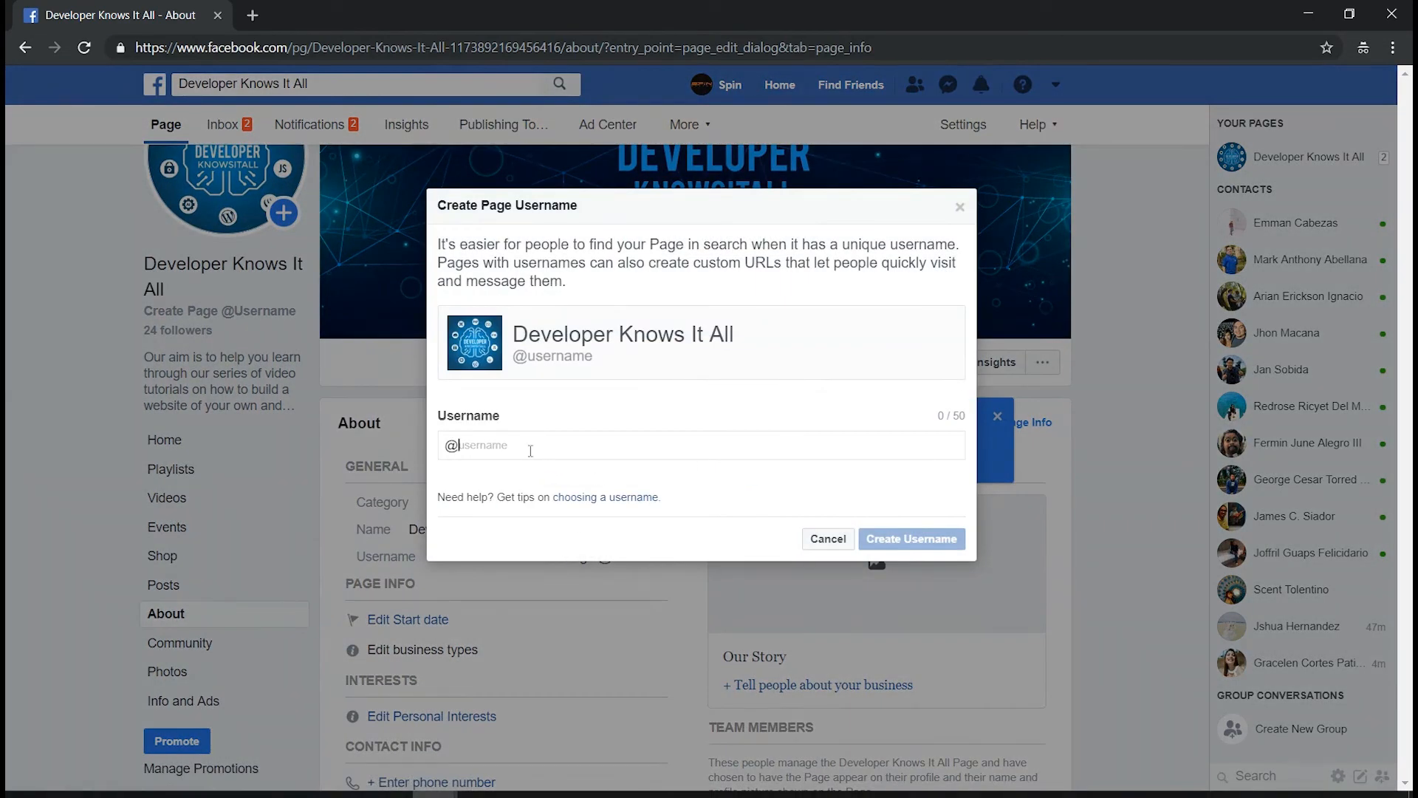
pyautogui.write('devknos')
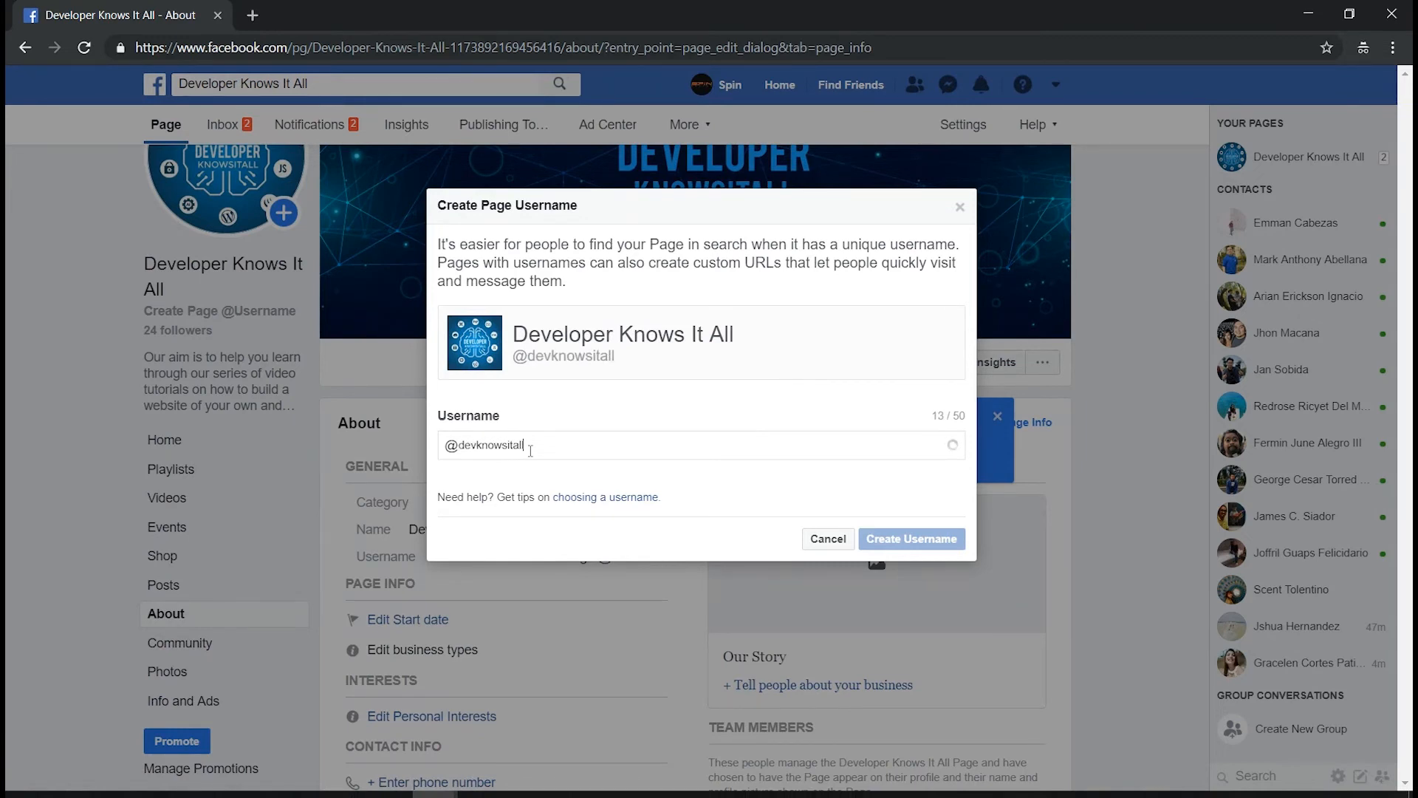
pyautogui.write('.com')
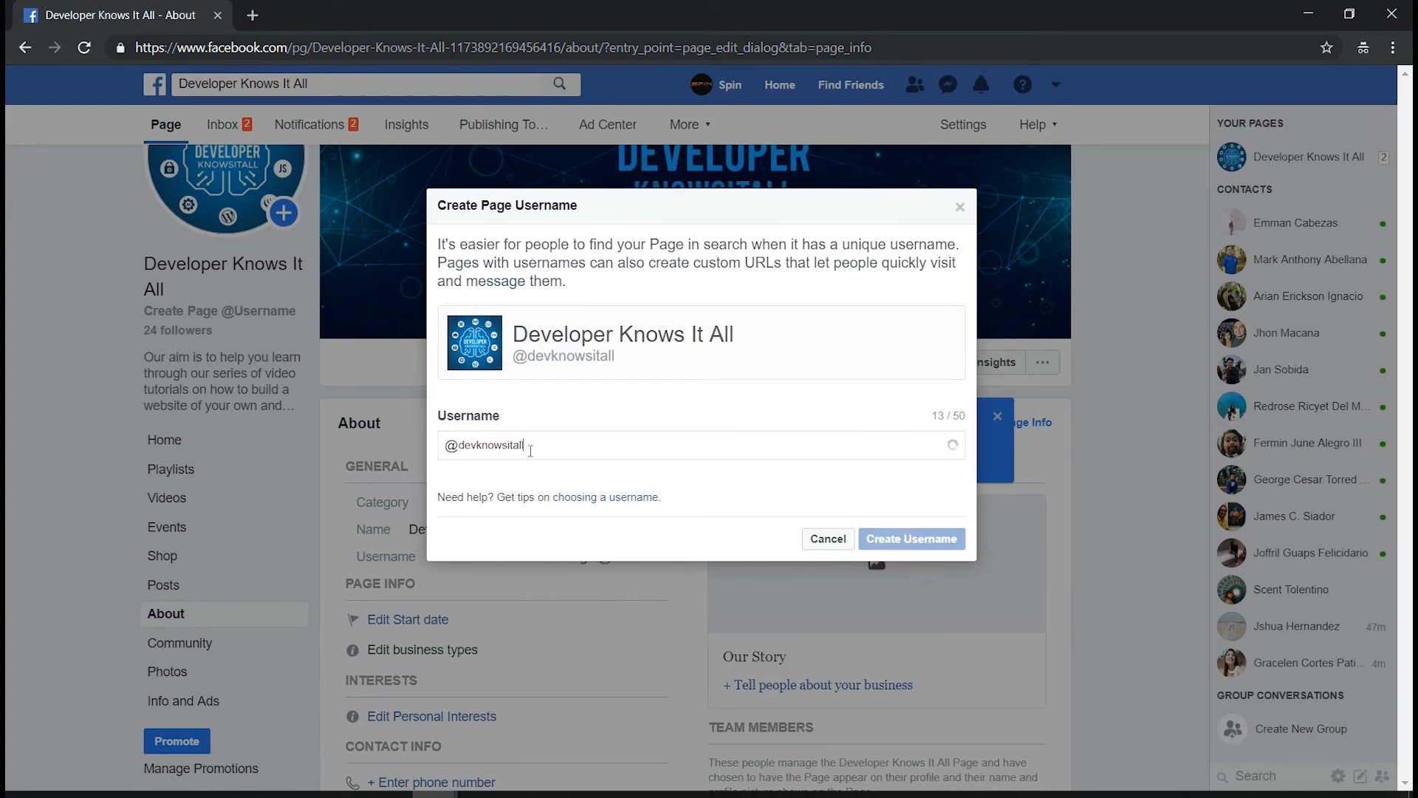
pyautogui.click(911, 539)
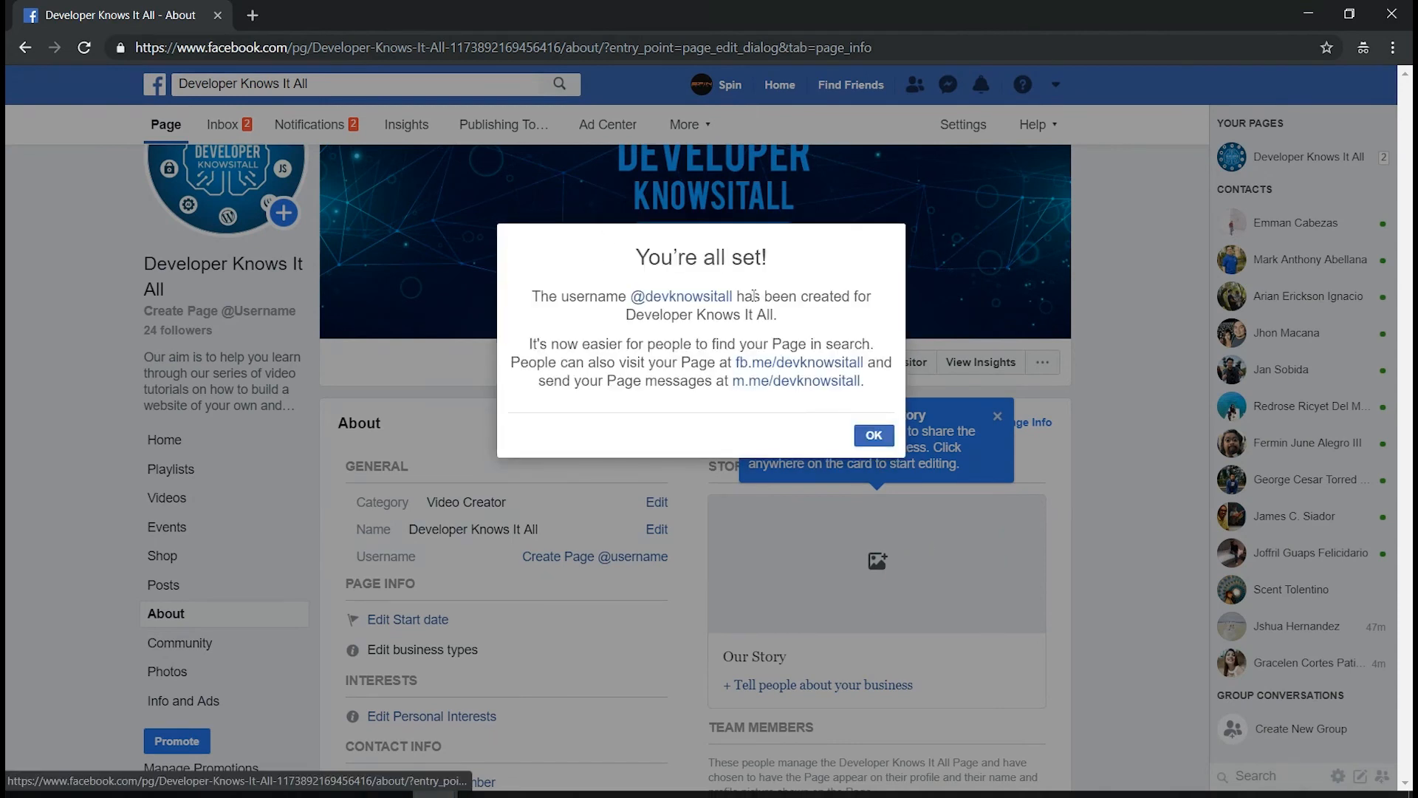
pyautogui.moveTo(817, 291)
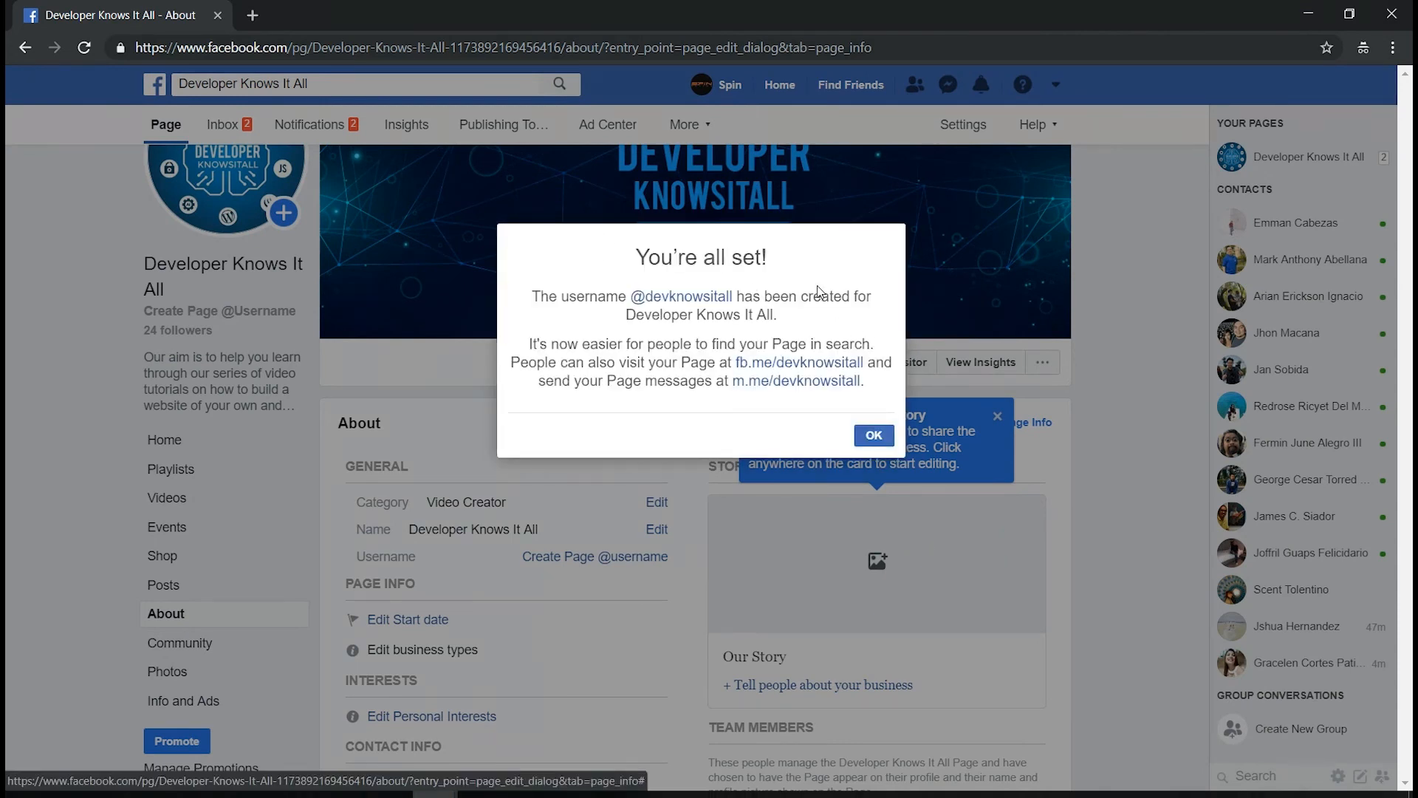
pyautogui.moveTo(801, 295)
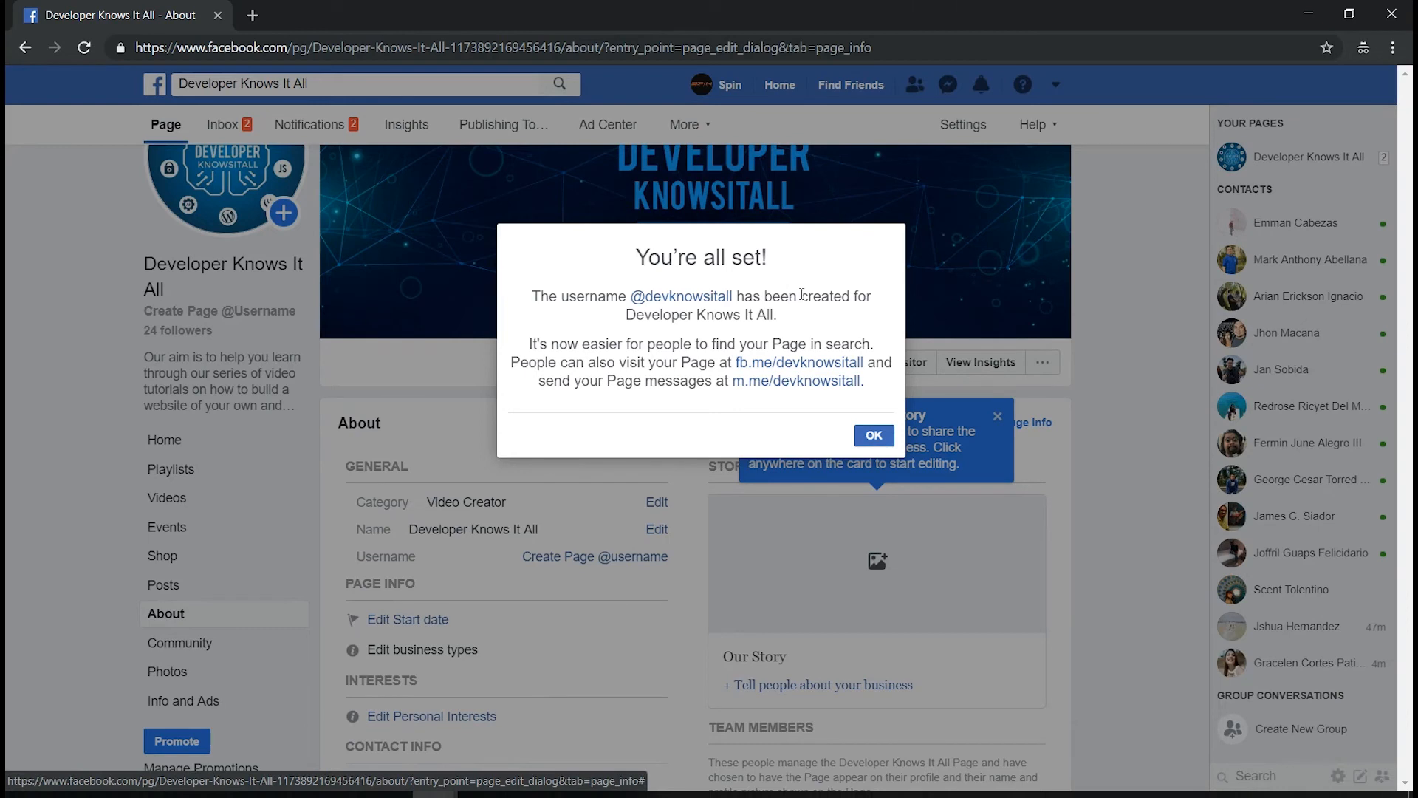
pyautogui.moveTo(792, 344)
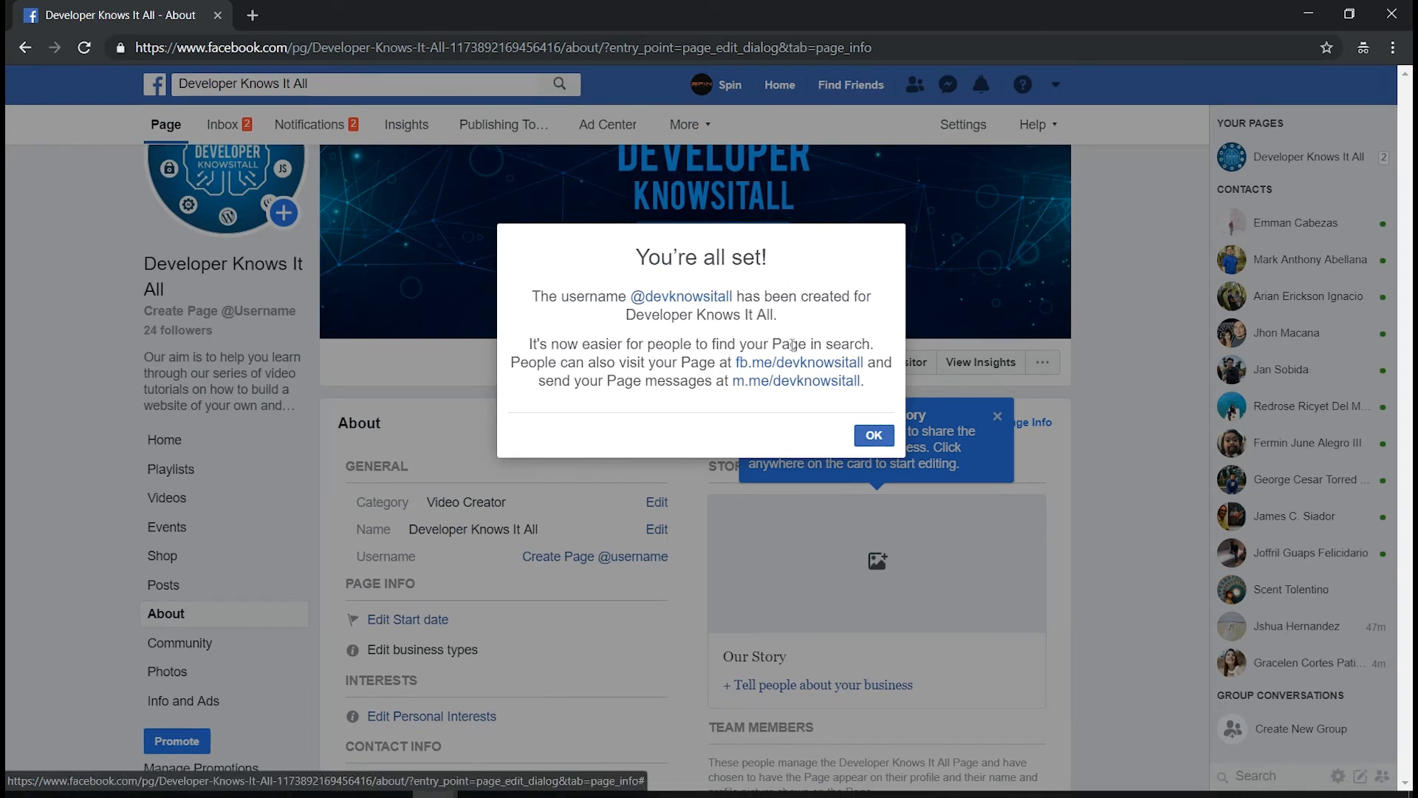
pyautogui.moveTo(840, 317)
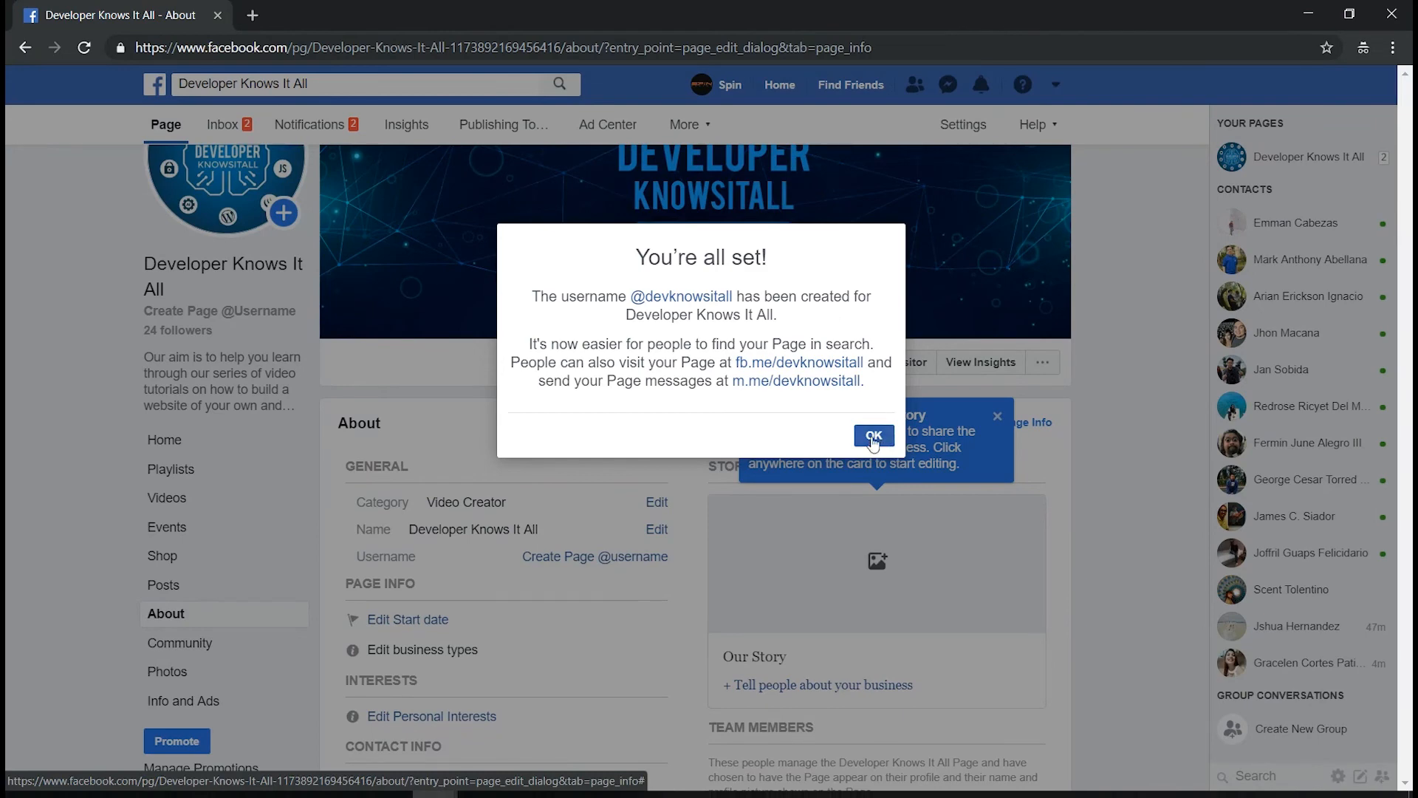
pyautogui.click(874, 437)
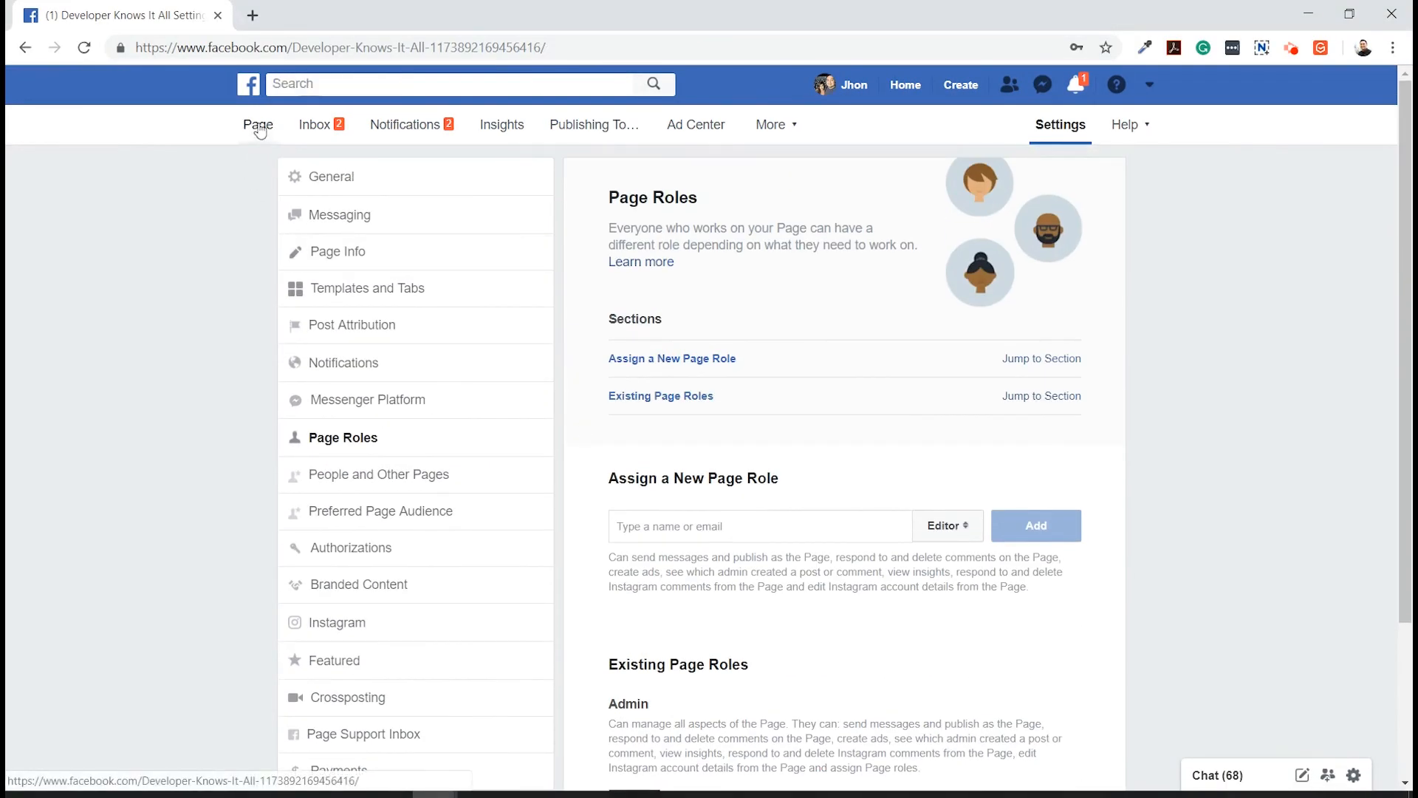
pyautogui.click(257, 124)
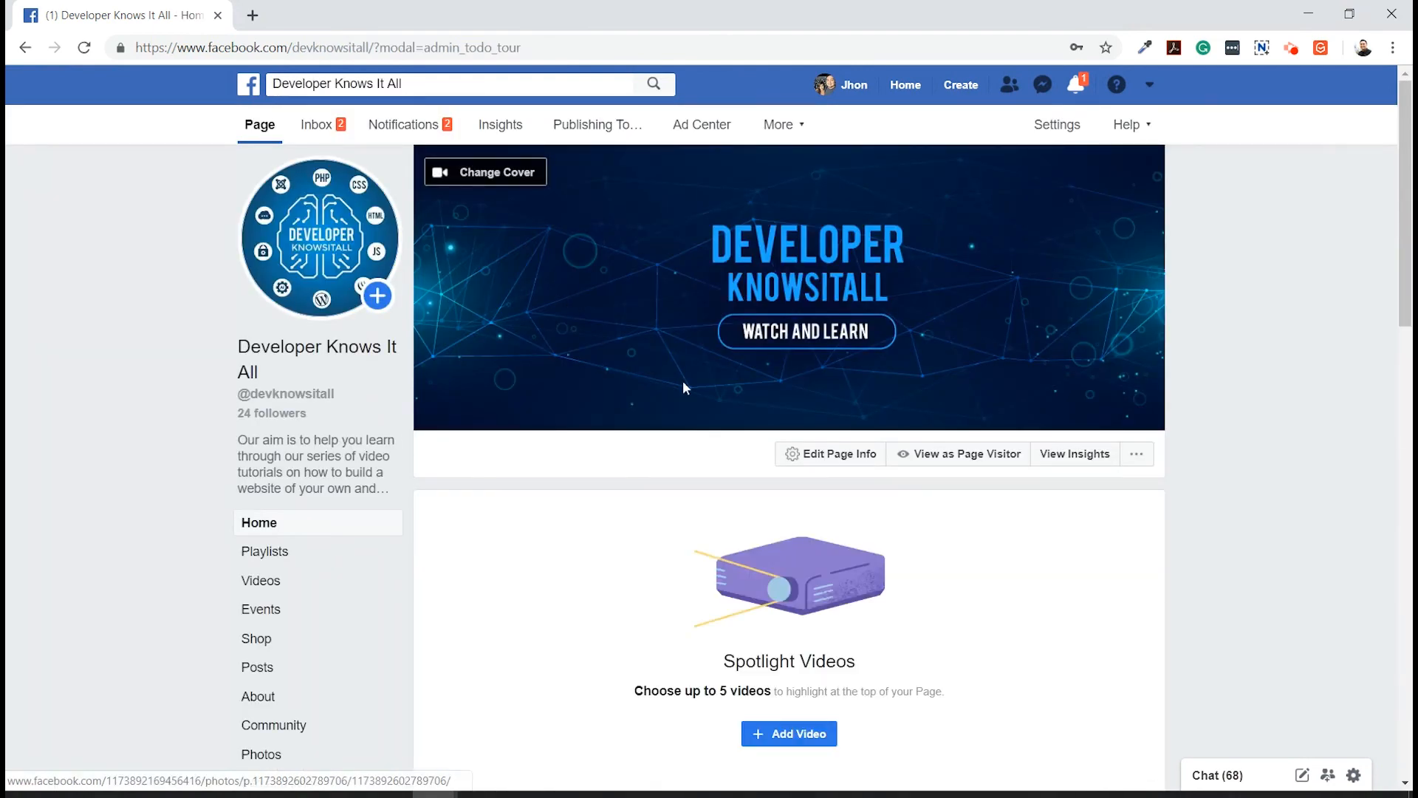
pyautogui.moveTo(560, 404)
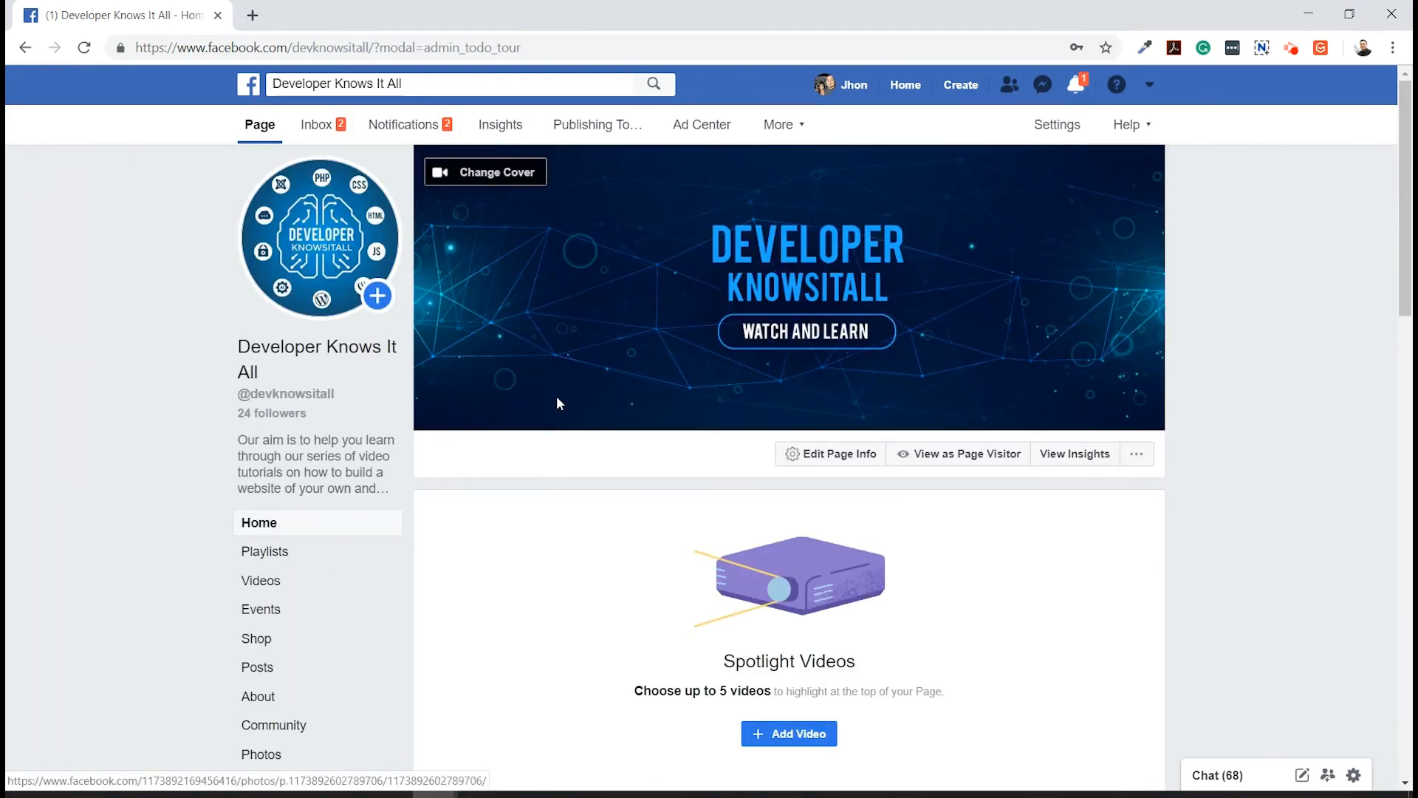
pyautogui.moveTo(319, 402)
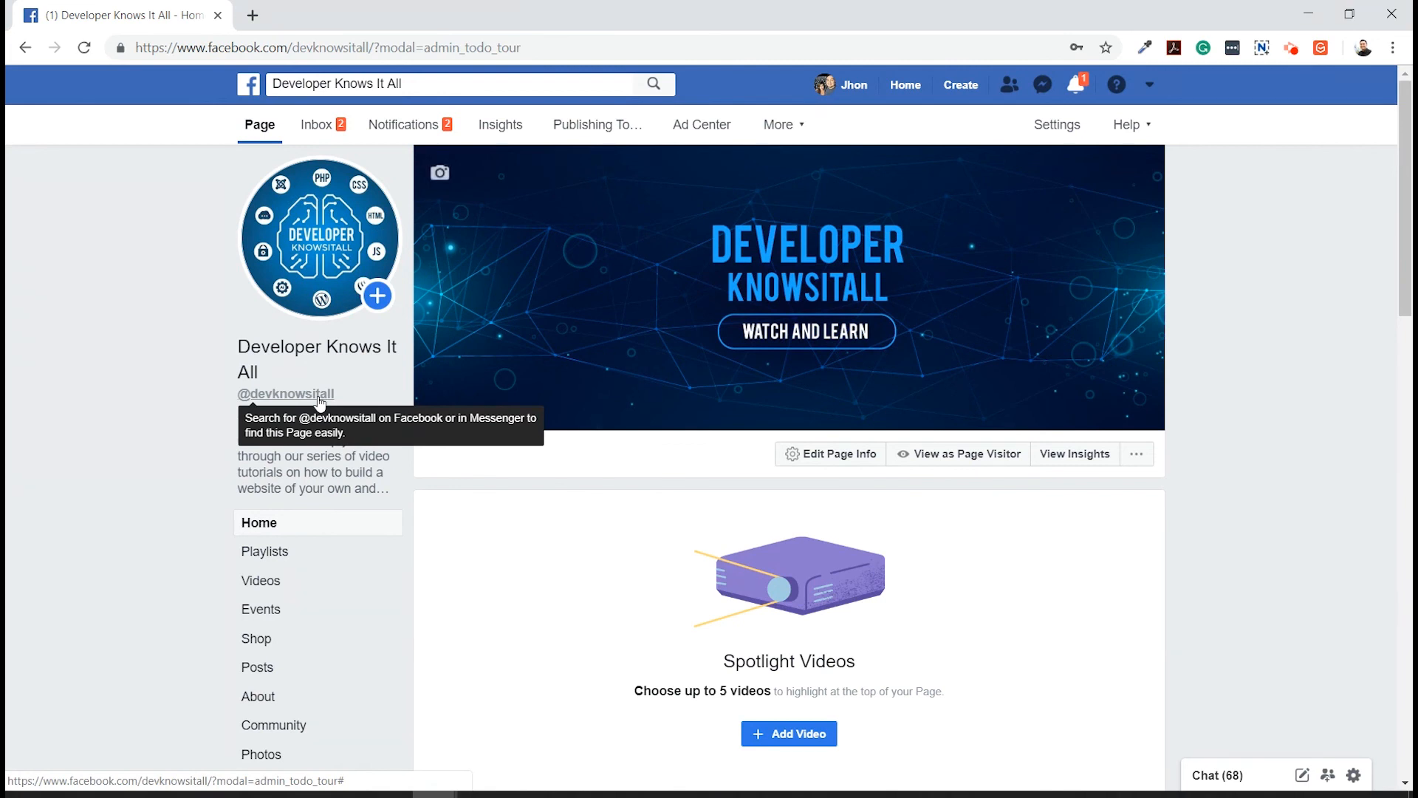
pyautogui.moveTo(984, 522)
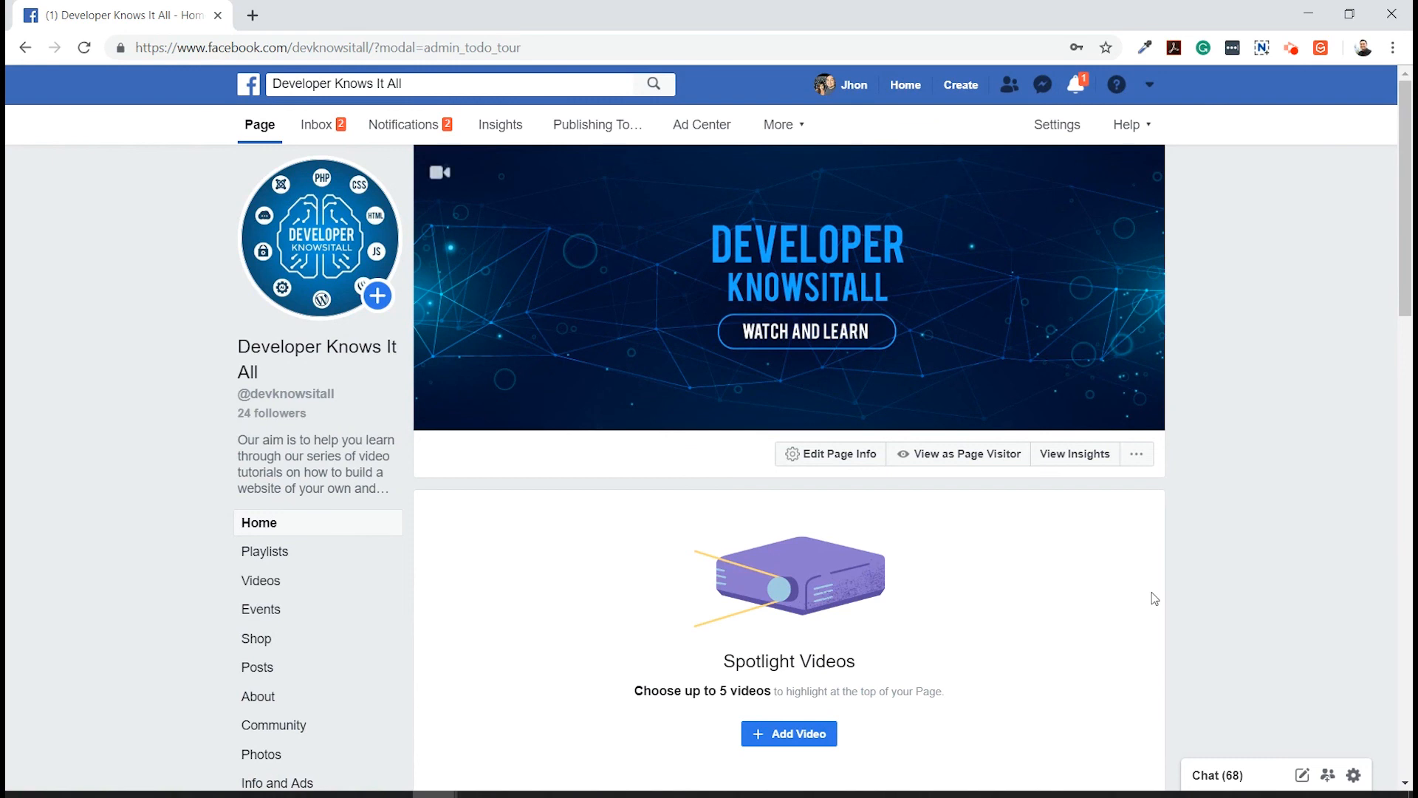
pyautogui.moveTo(1127, 604)
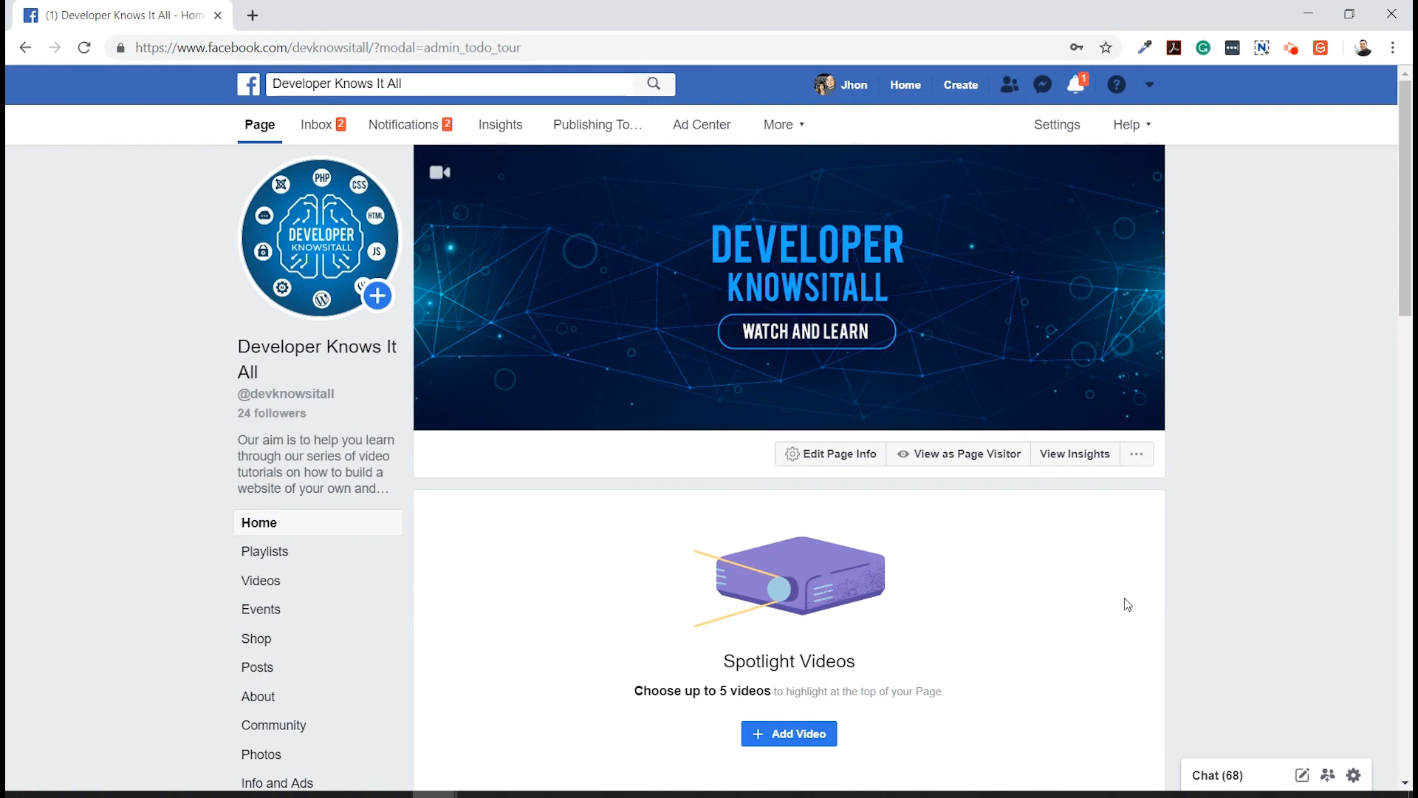
pyautogui.moveTo(1080, 592)
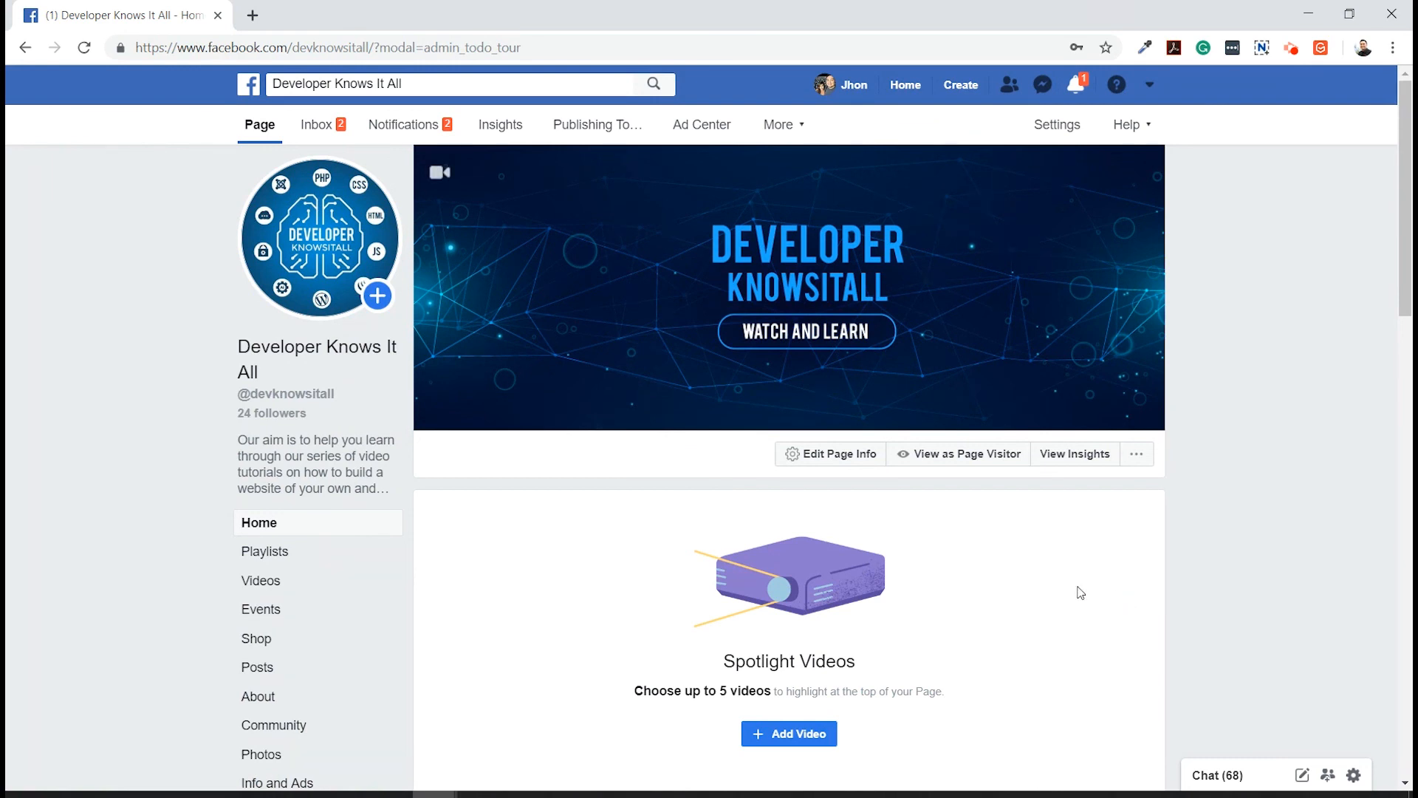